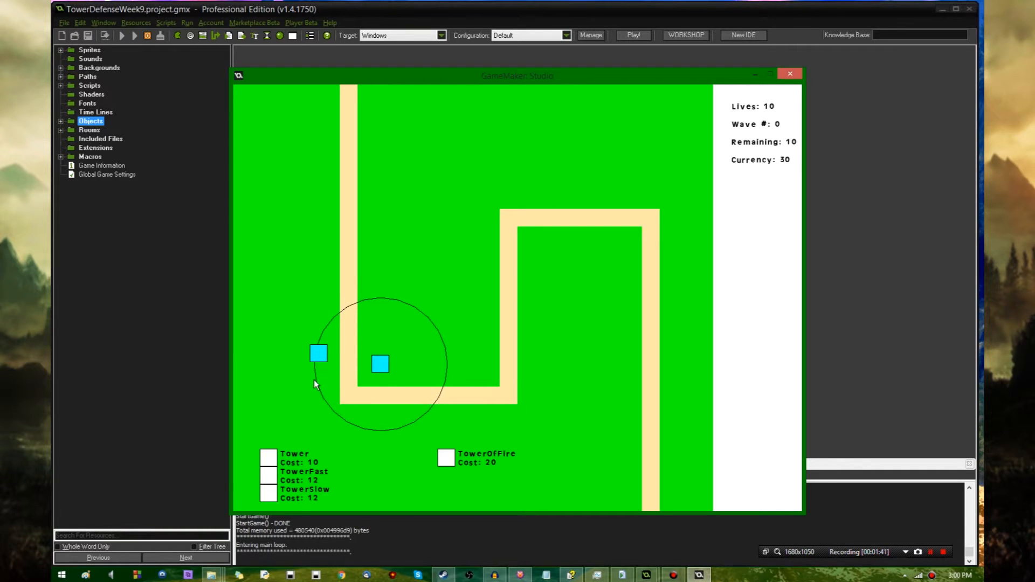
mouse_move(437, 342)
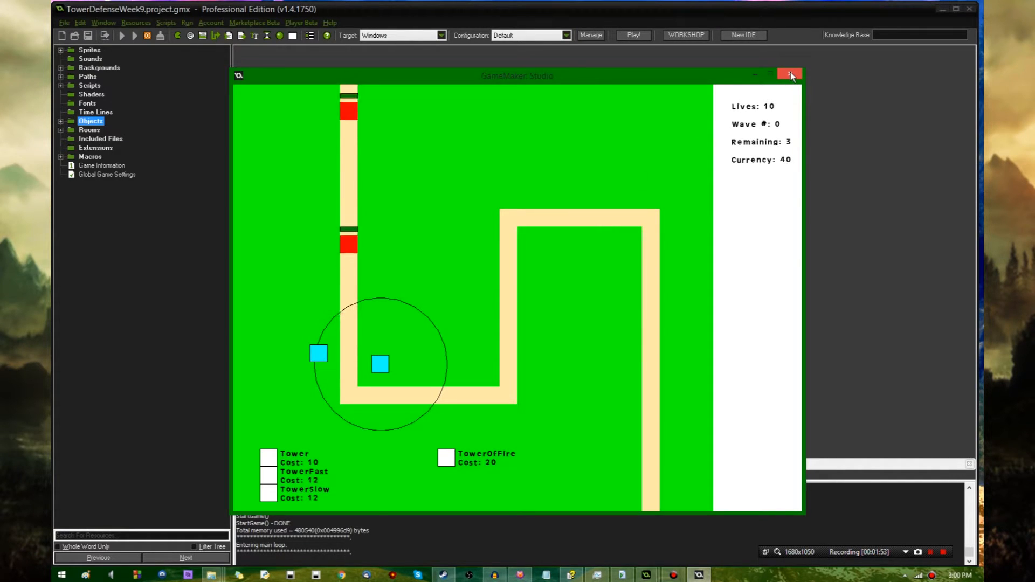
- Close the running tower defense game window after watching enemies walk the path
click(790, 75)
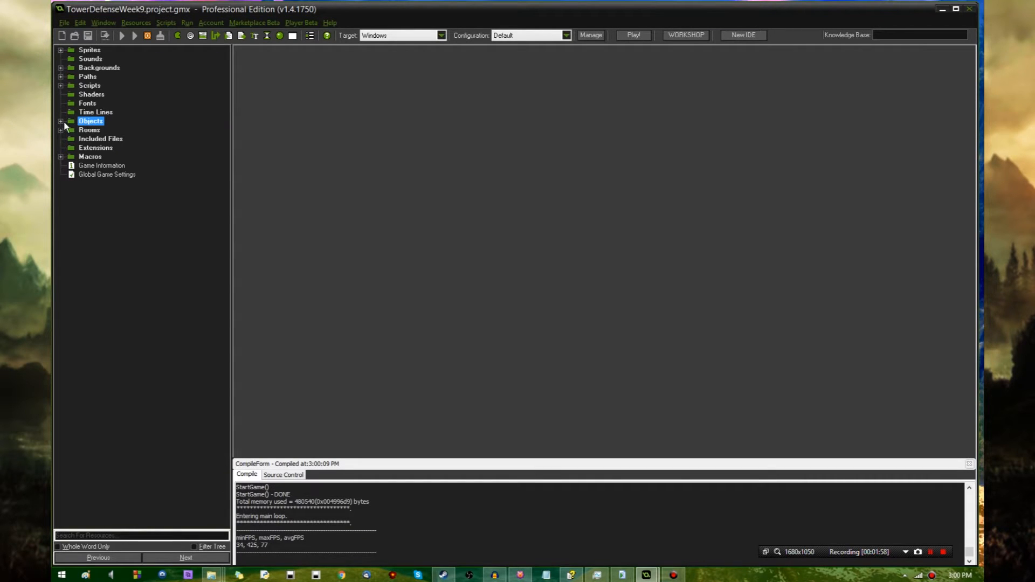
- Open the Level1 room and the new room1, then remove room1's sand path tiles
click(61, 121)
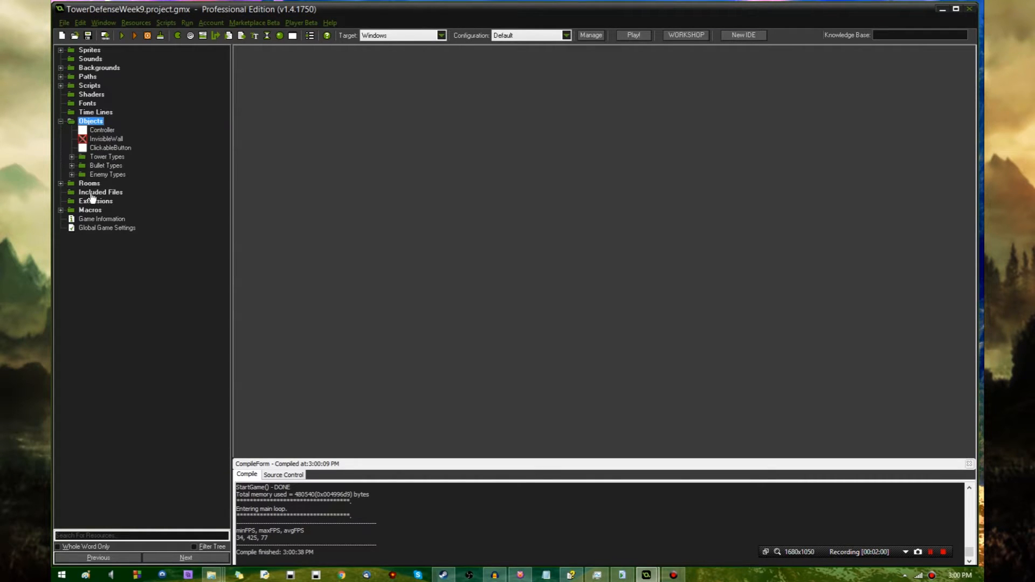
double_click(98, 191)
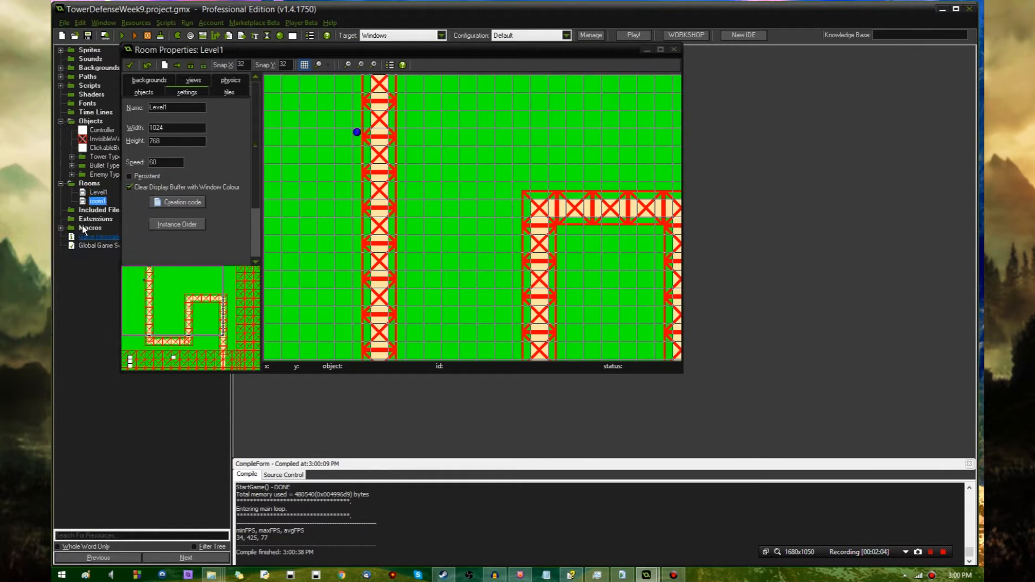
double_click(96, 201)
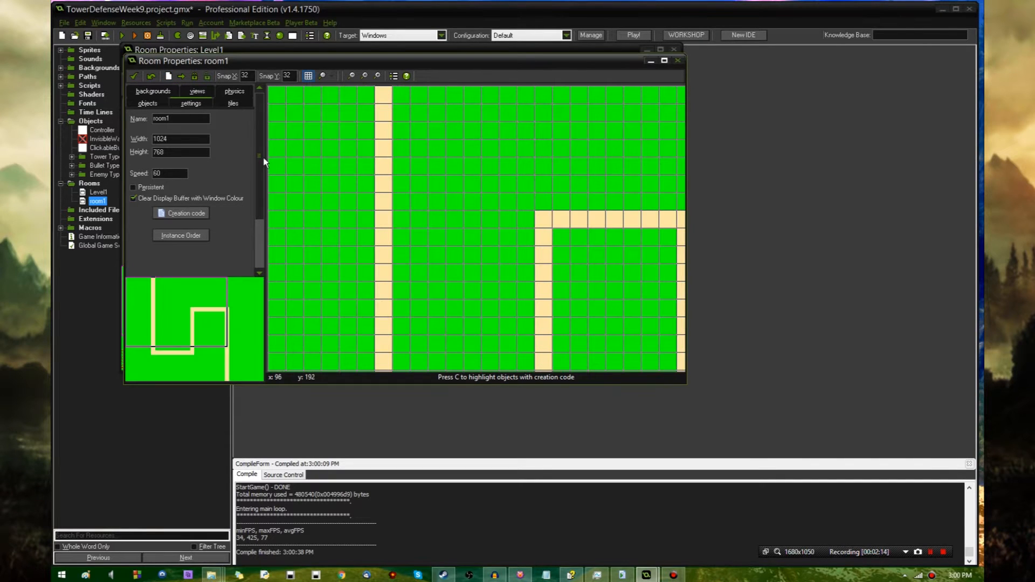
click(168, 76)
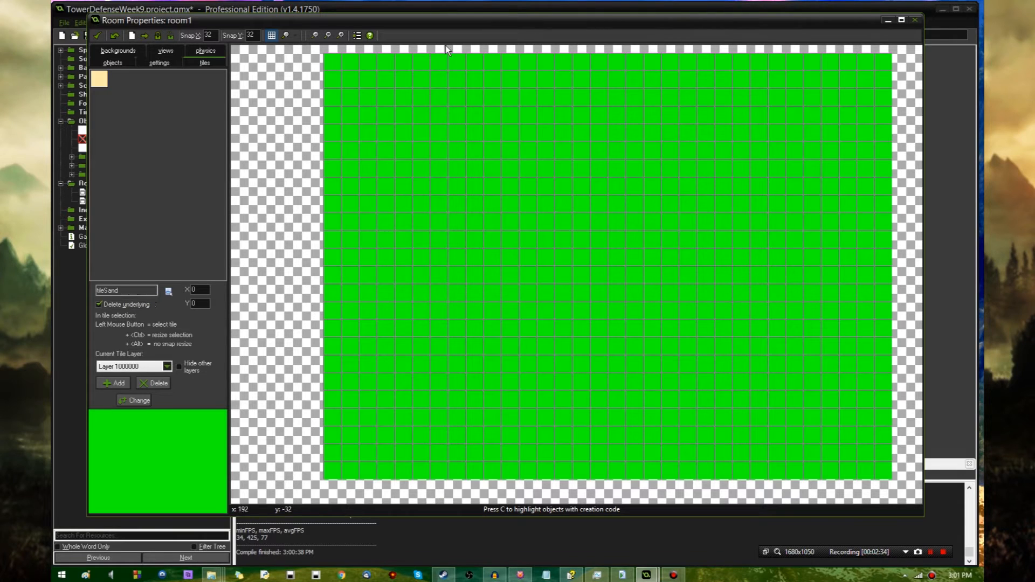
- Paint room1's sand path down the left, right along the bottom, plus an inner loop
drag(404, 59, 404, 158)
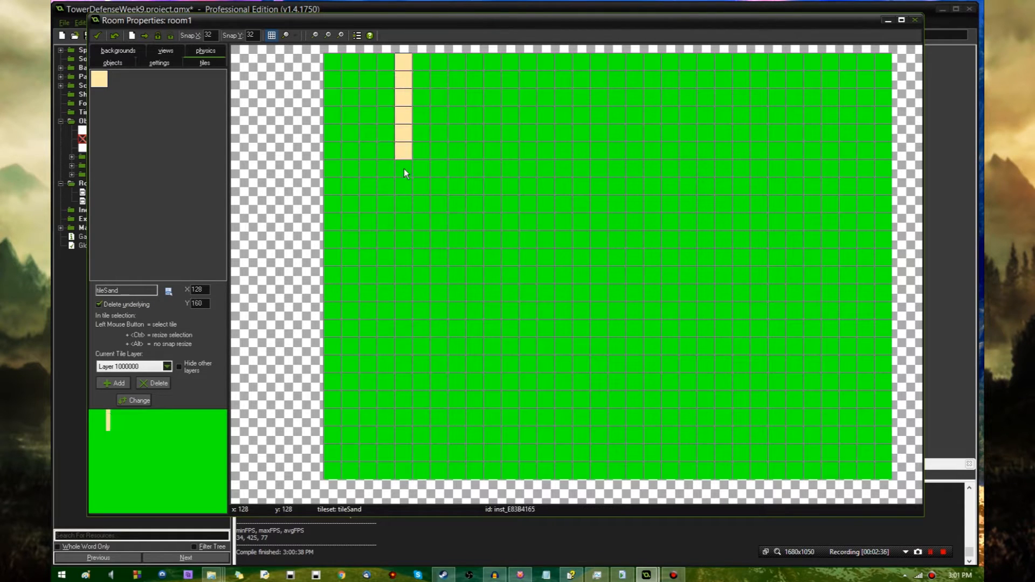
drag(403, 165, 406, 350)
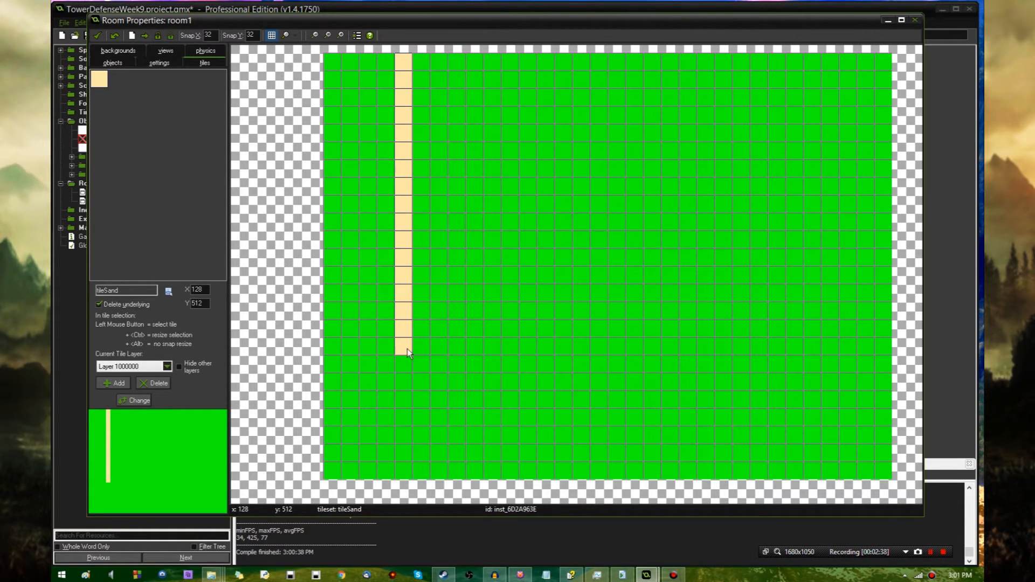
drag(406, 346, 561, 370)
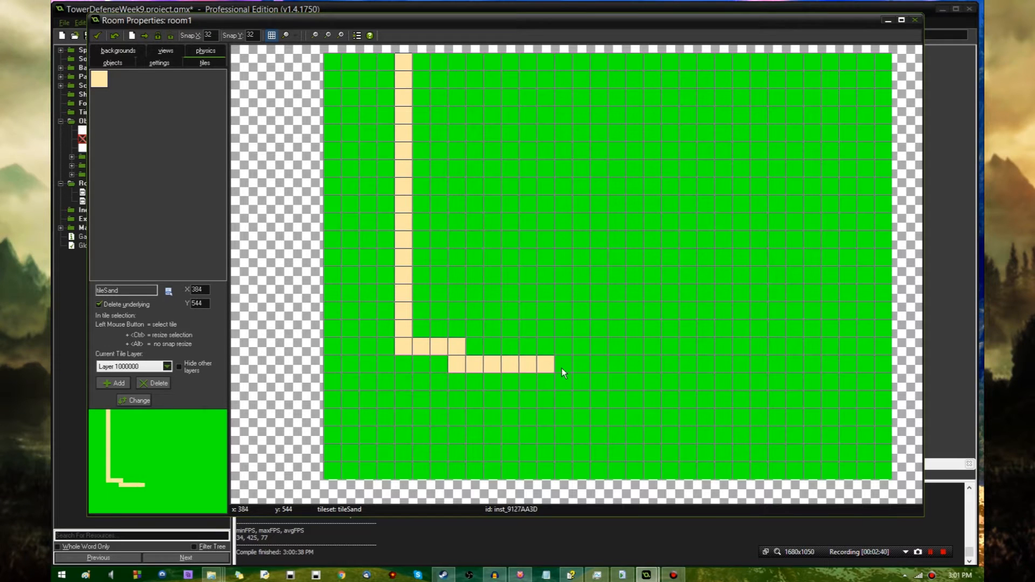
drag(561, 366, 700, 386)
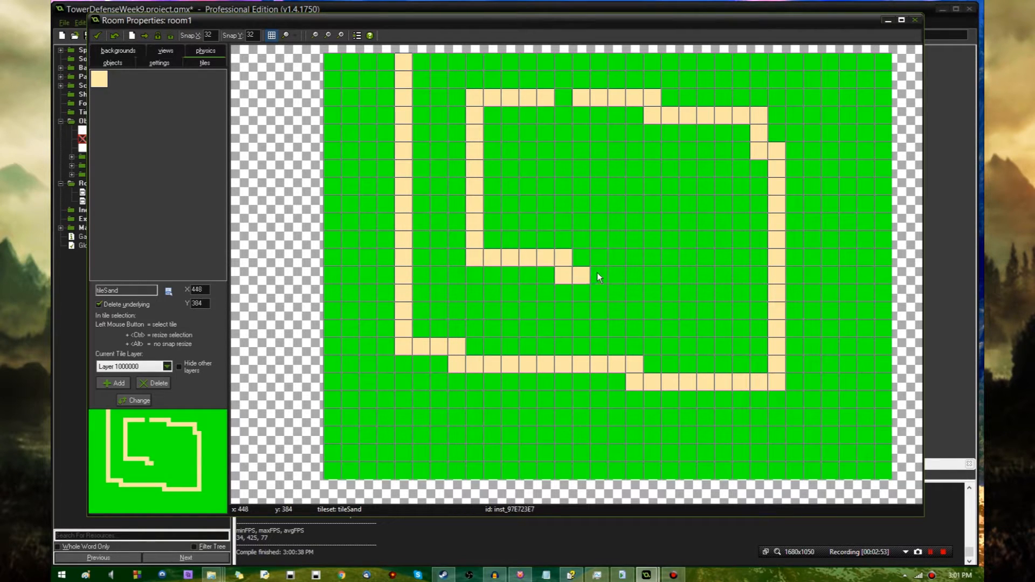
drag(585, 276, 702, 294)
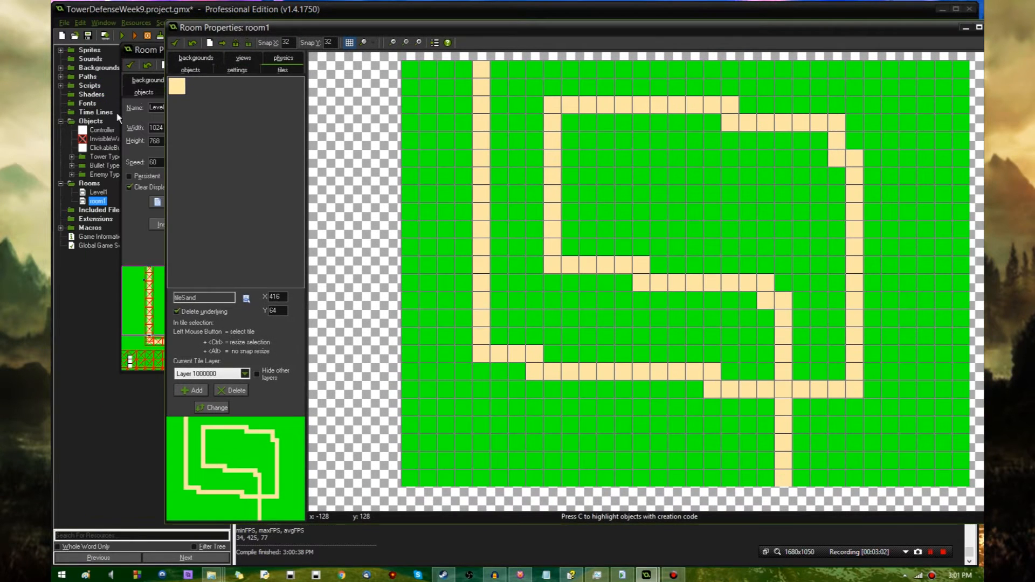
click(87, 76)
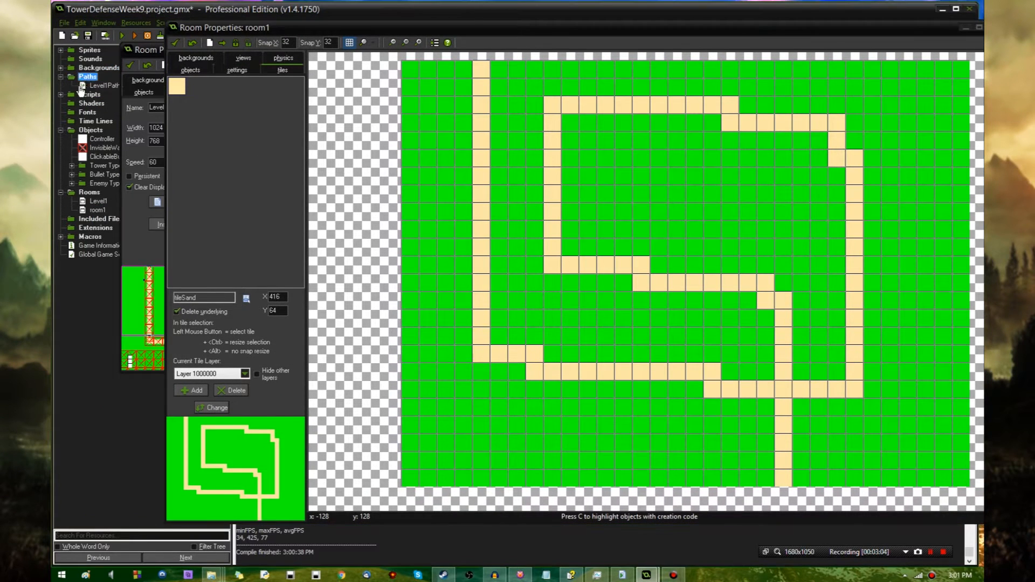
- Open the new path as Level2Path, delete its two old points, and show room1 behind it
double_click(97, 94)
text(Level2Path)
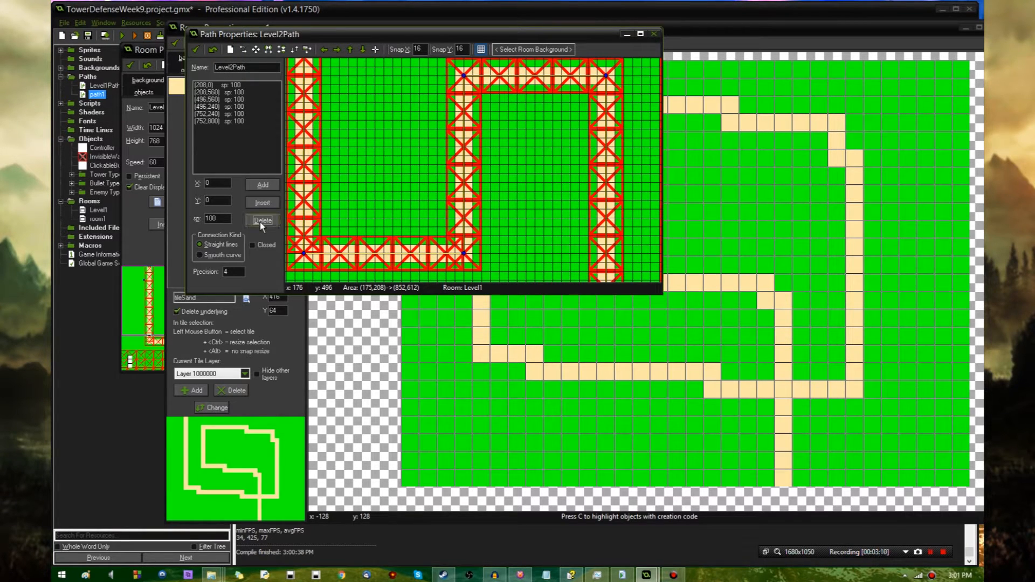
click(262, 220)
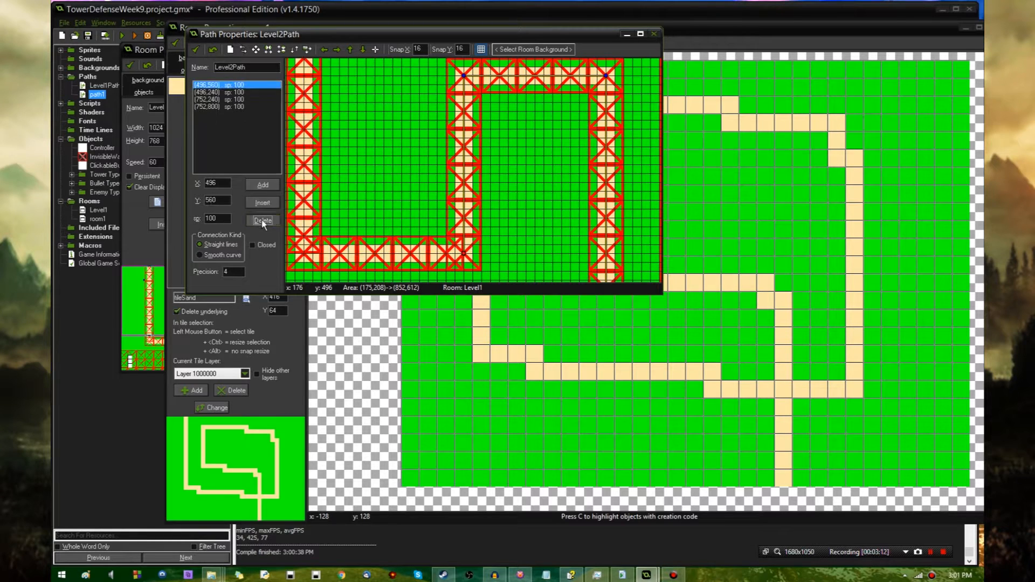
click(262, 220)
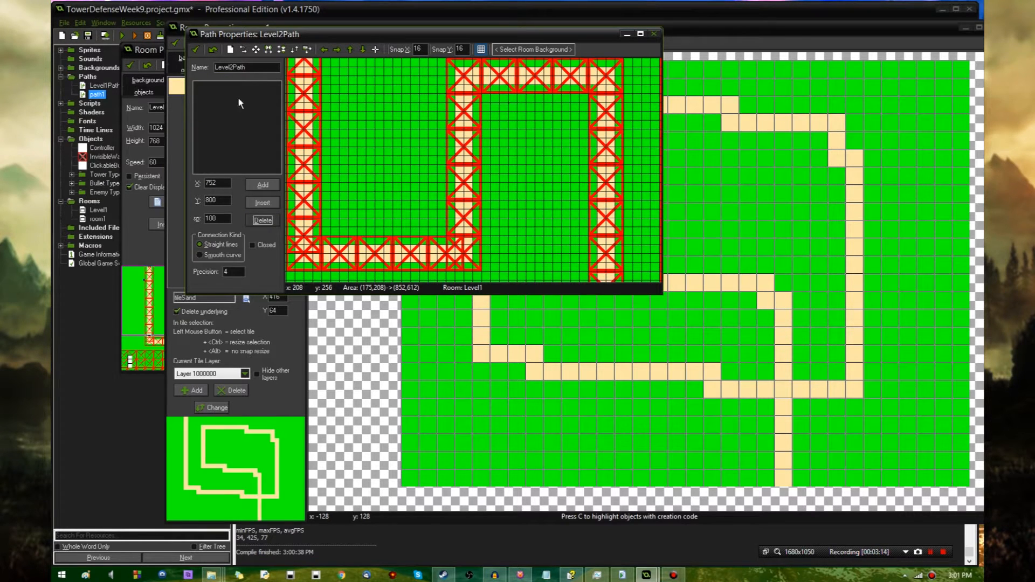
click(533, 49)
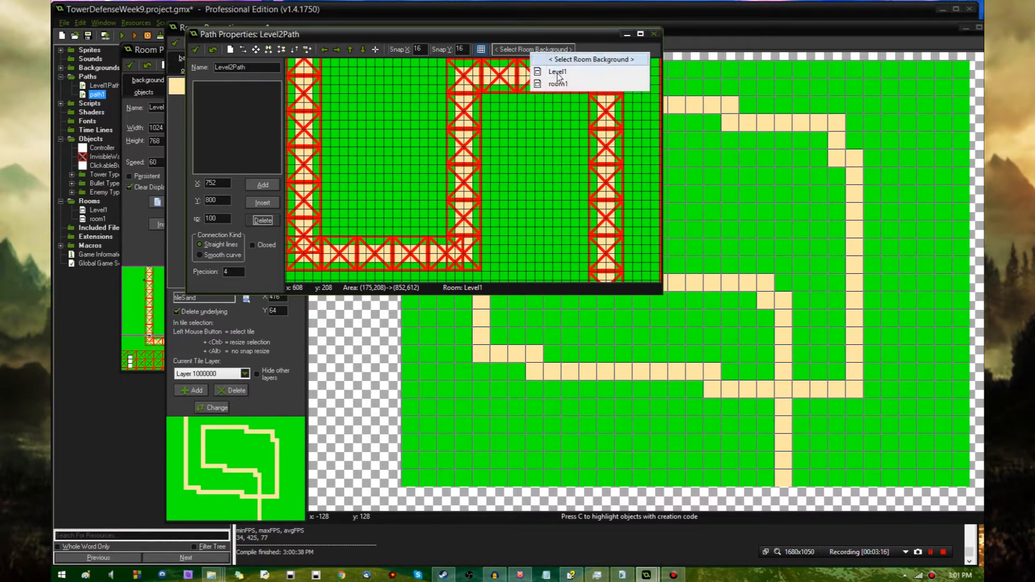
click(558, 83)
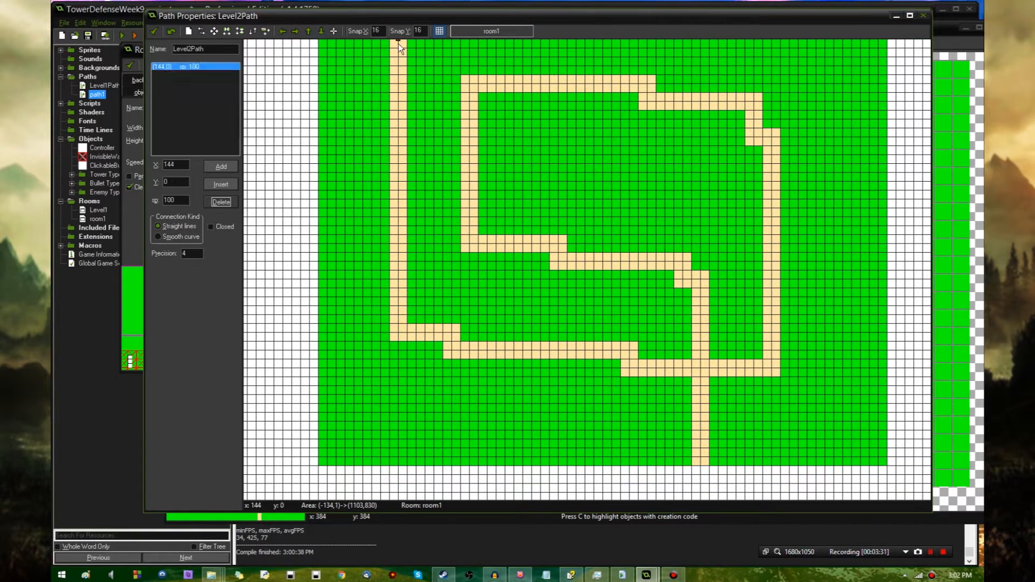
- Add Level2Path points at the lower bends, the lower stretch's turn, and the inner loop's turns
click(433, 332)
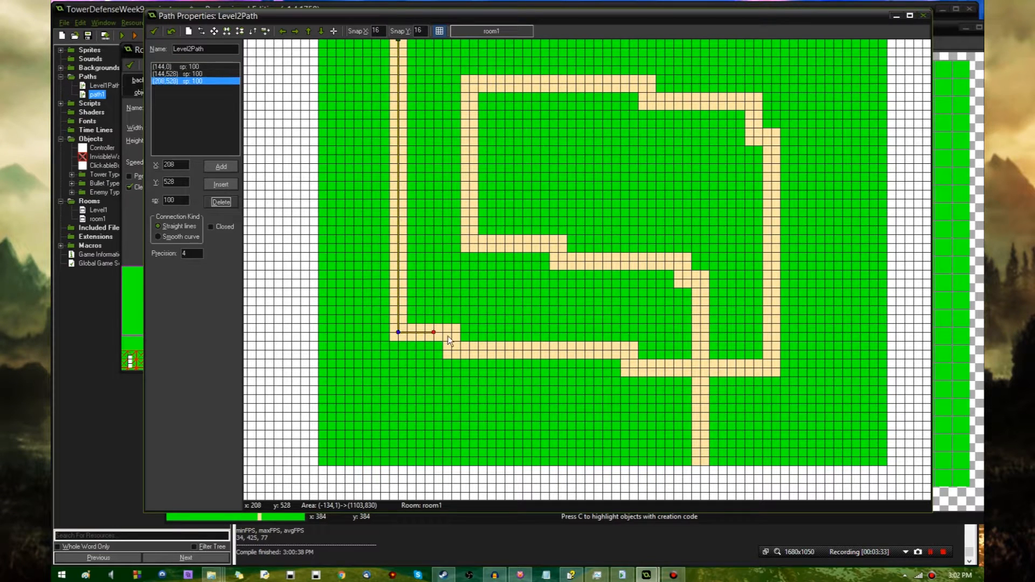
click(611, 360)
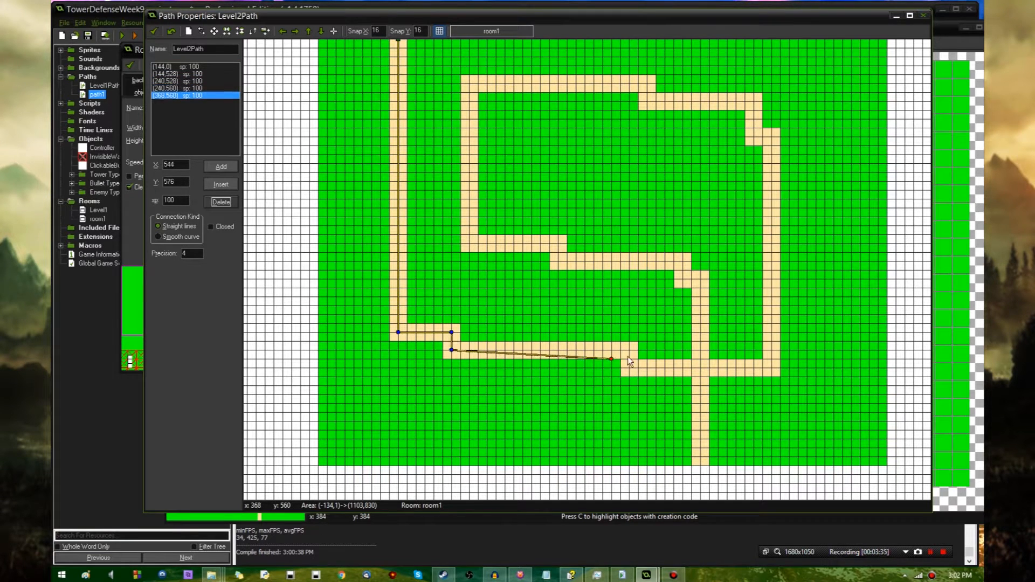
drag(611, 359, 627, 350)
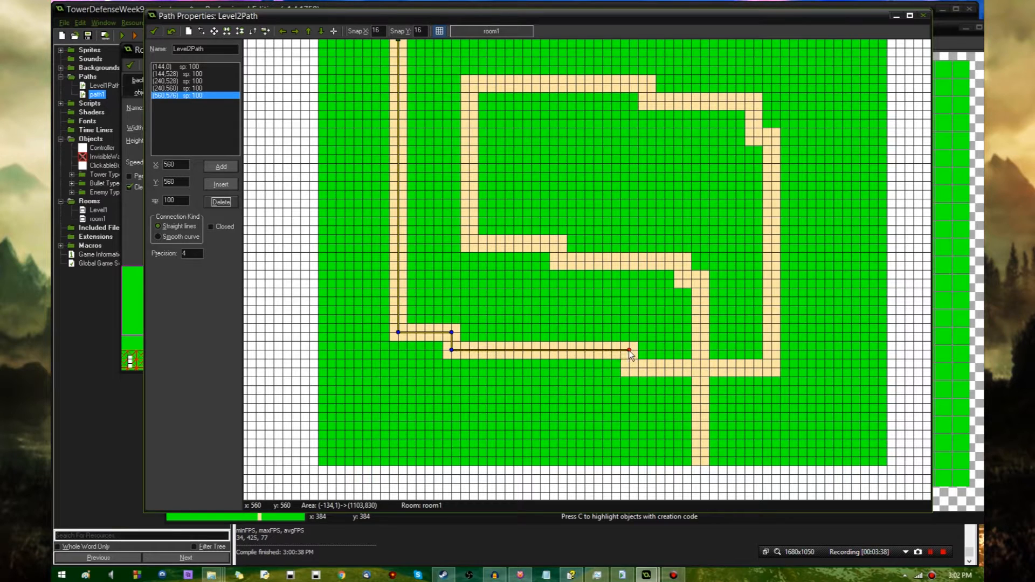
click(773, 369)
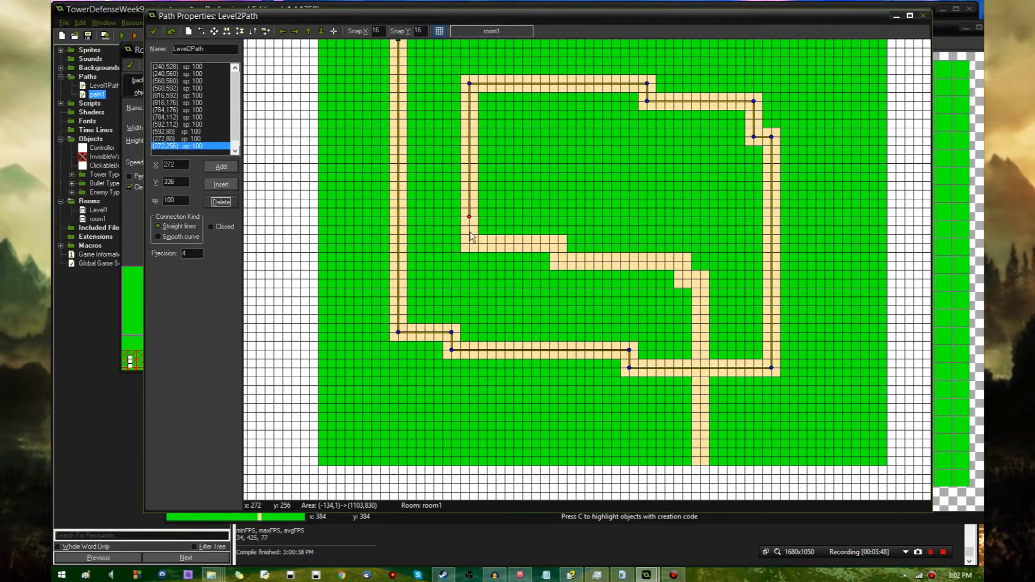
drag(469, 216, 558, 246)
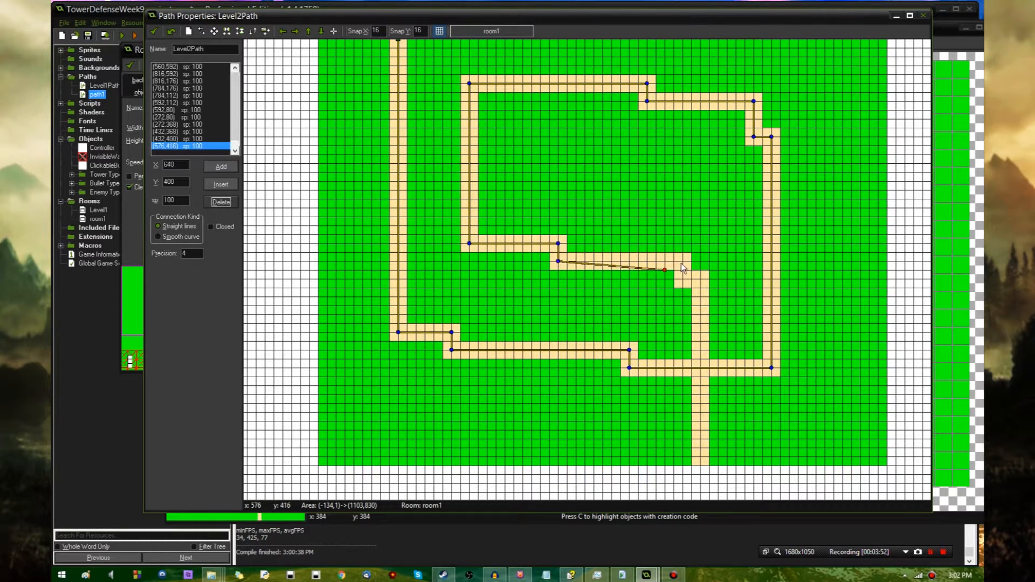
drag(664, 268, 683, 279)
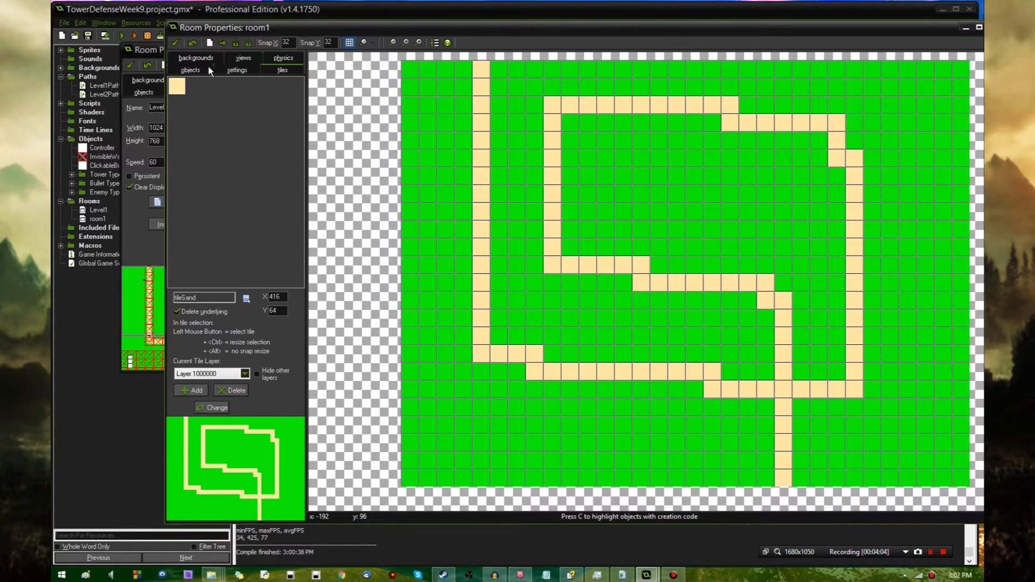
- Place an InvisibleWall instance at the top end of room1's sand path
click(190, 70)
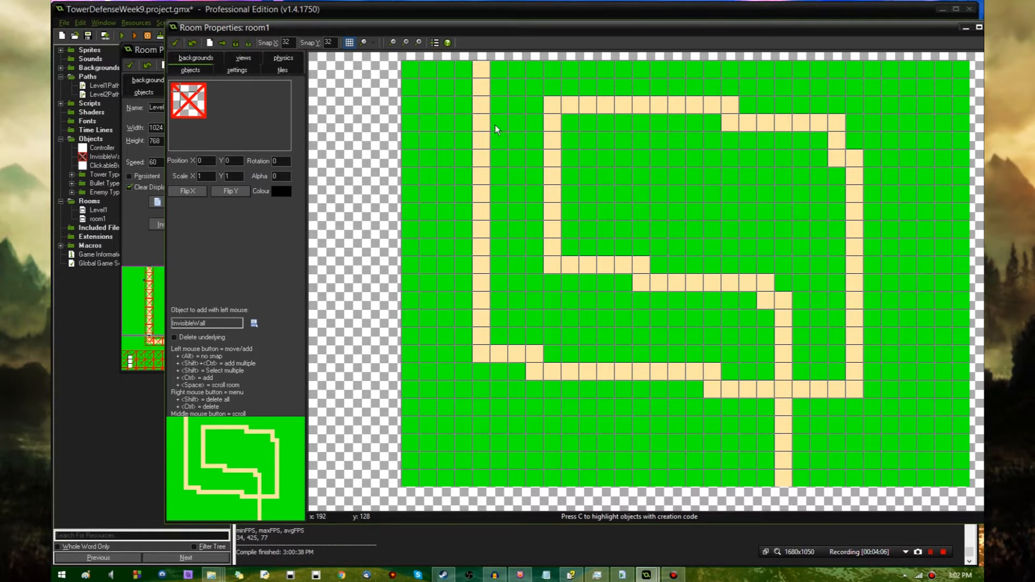
click(482, 85)
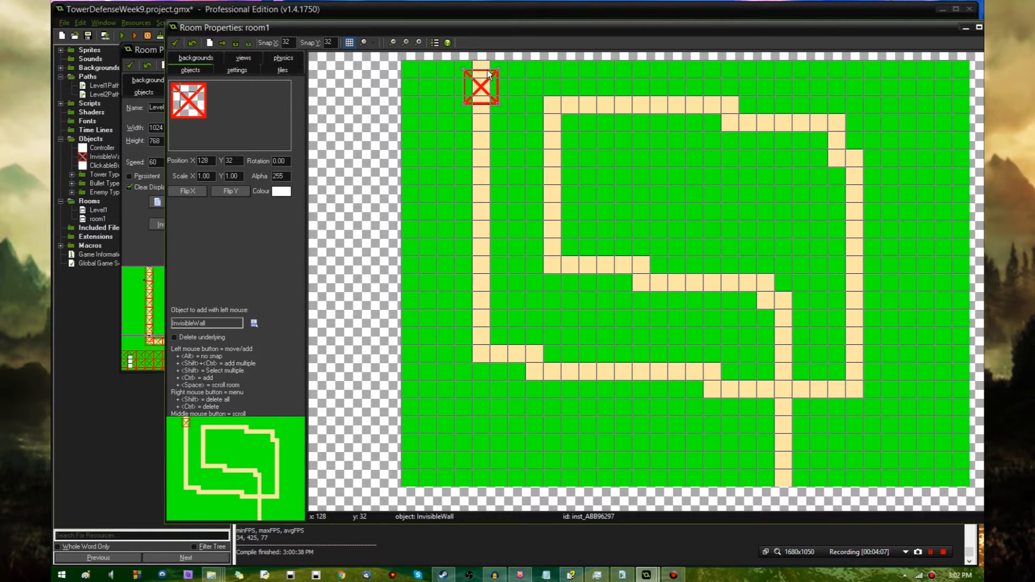
click(481, 159)
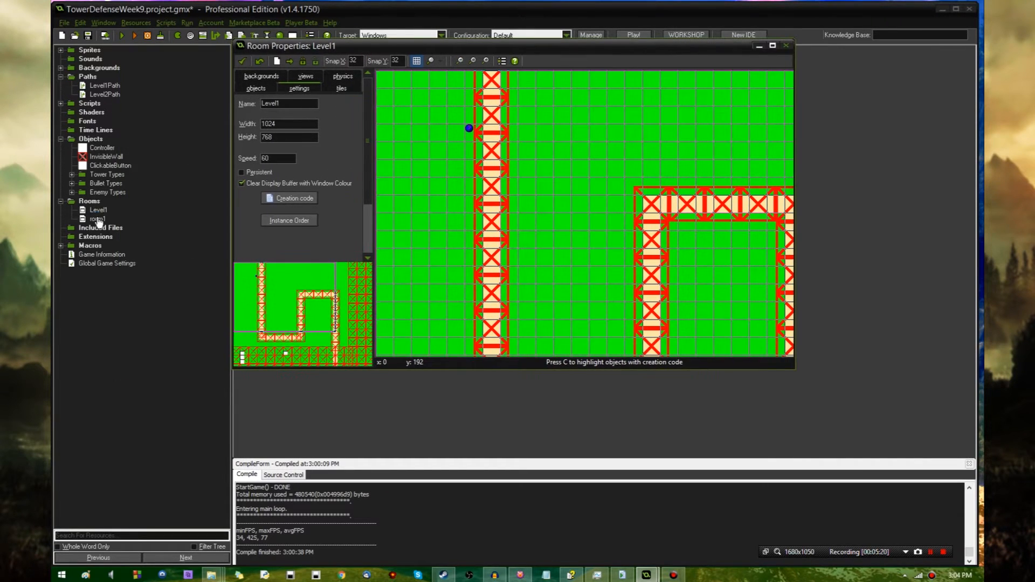
- Rename room1 to Level2 and open the Controller object's properties
double_click(98, 218)
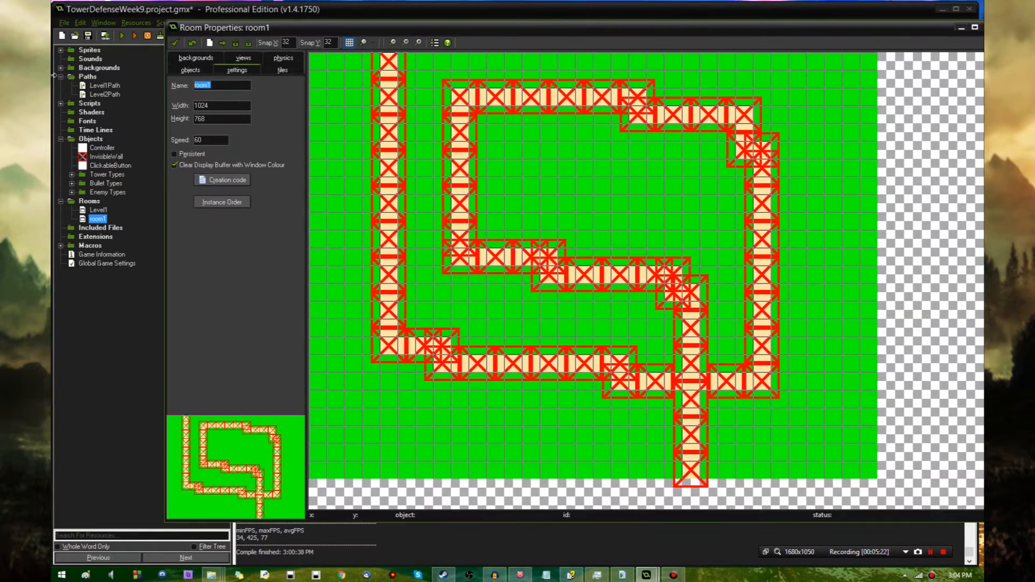
text(Level2)
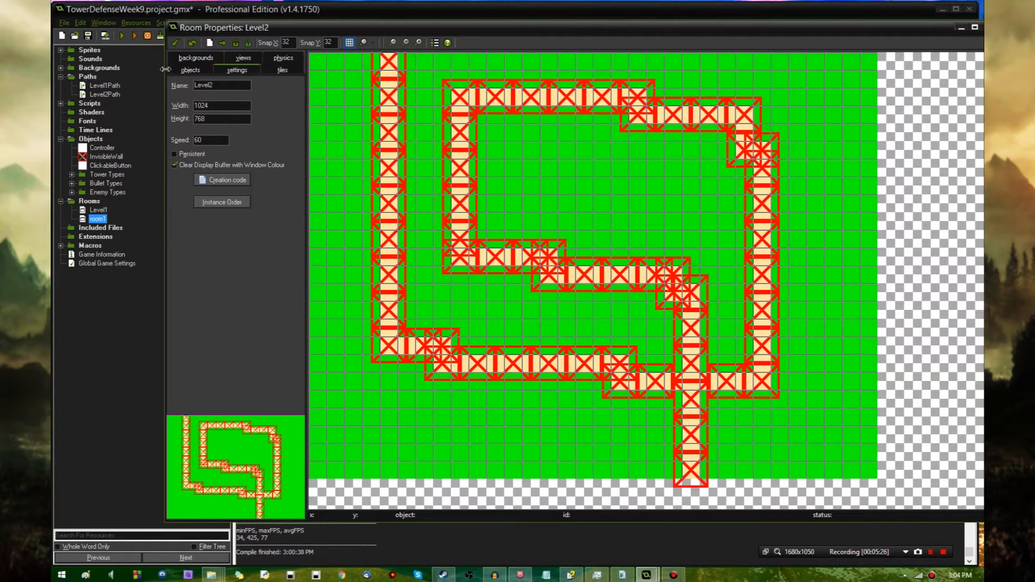
double_click(98, 210)
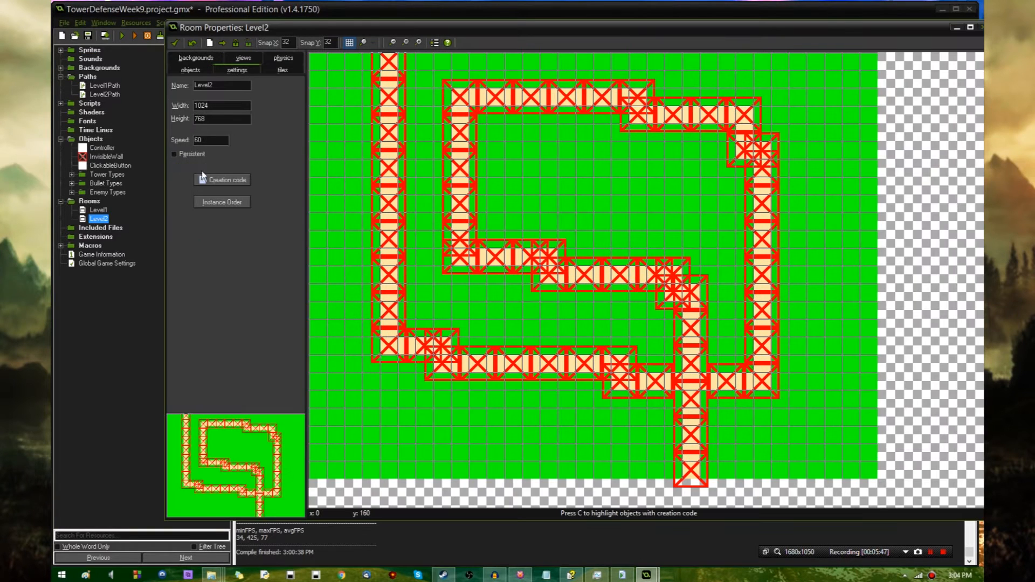
click(221, 180)
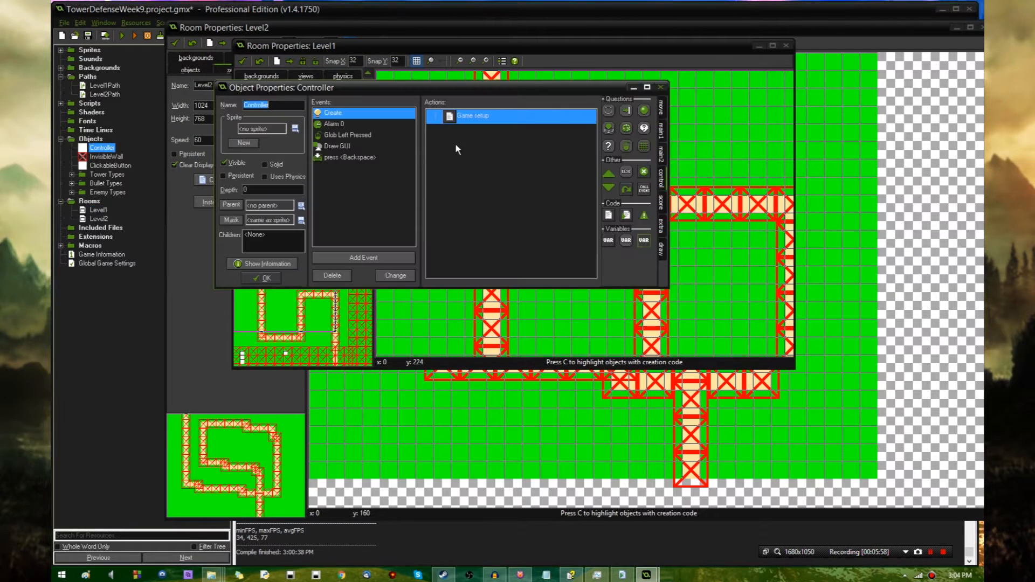
- Add enum button_actions with create_tower and quit_game to the Controller's setup code, then close it
double_click(473, 115)
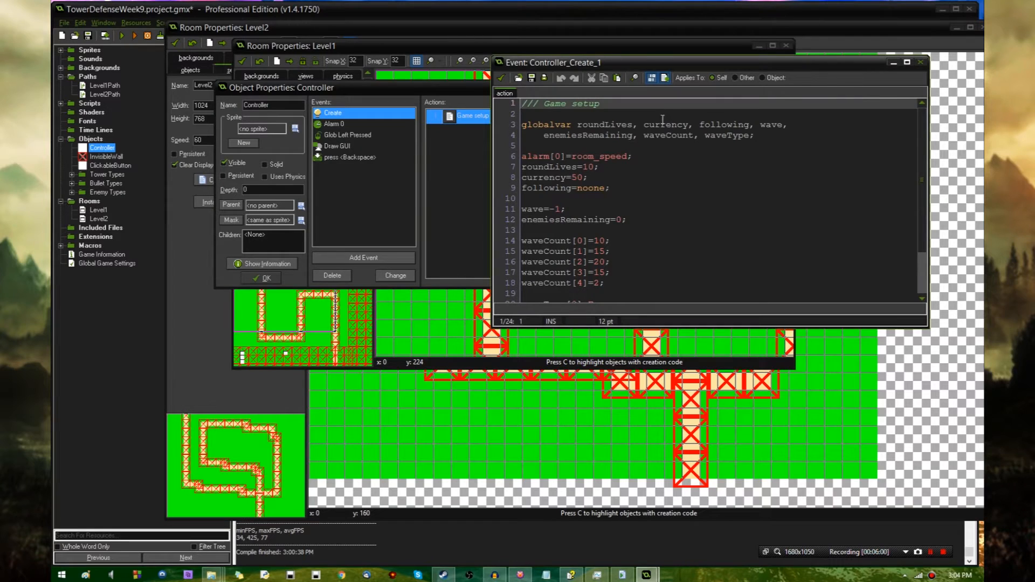
text(enum button_actions {)
text(create_tower,)
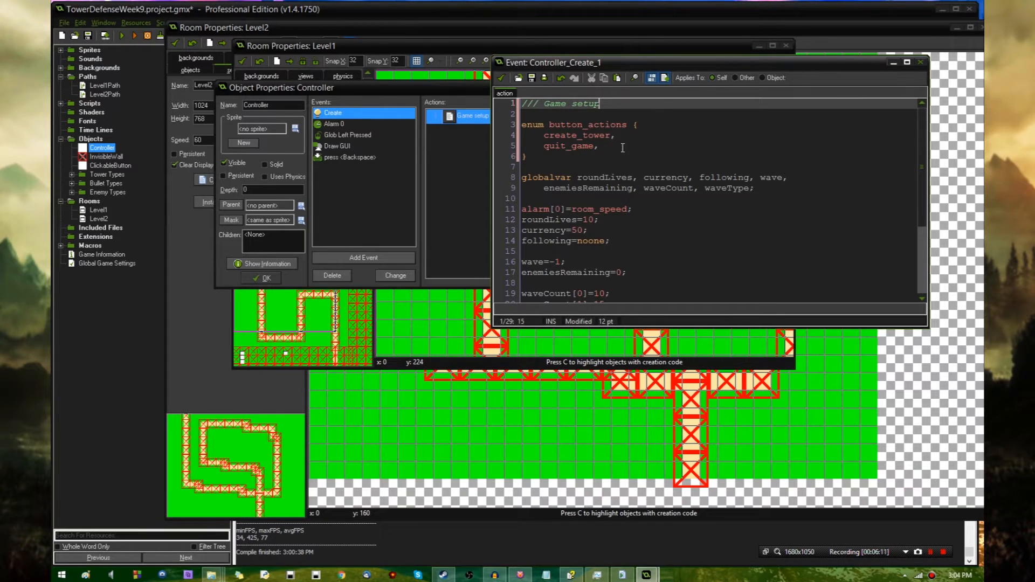
click(521, 198)
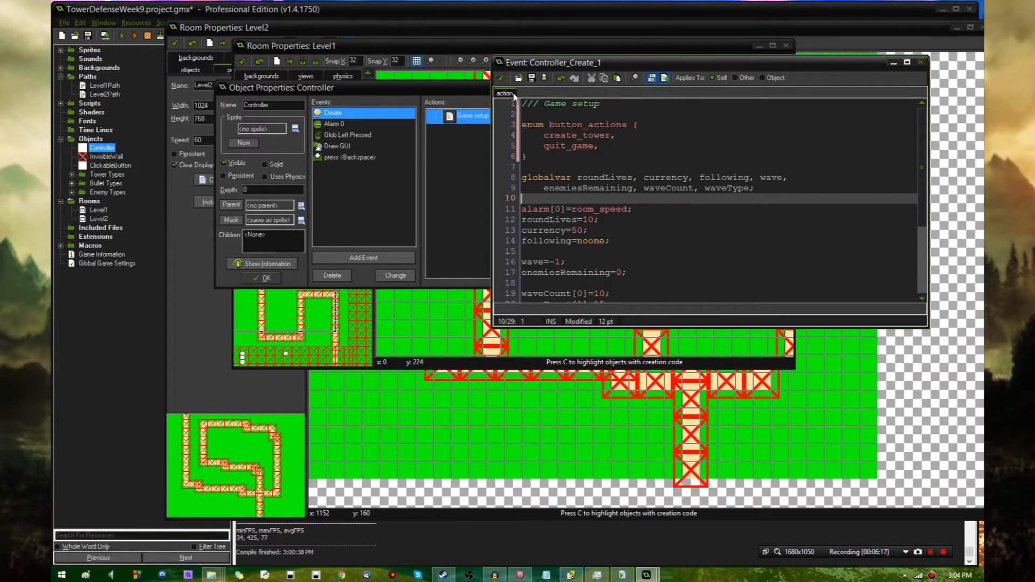
click(920, 62)
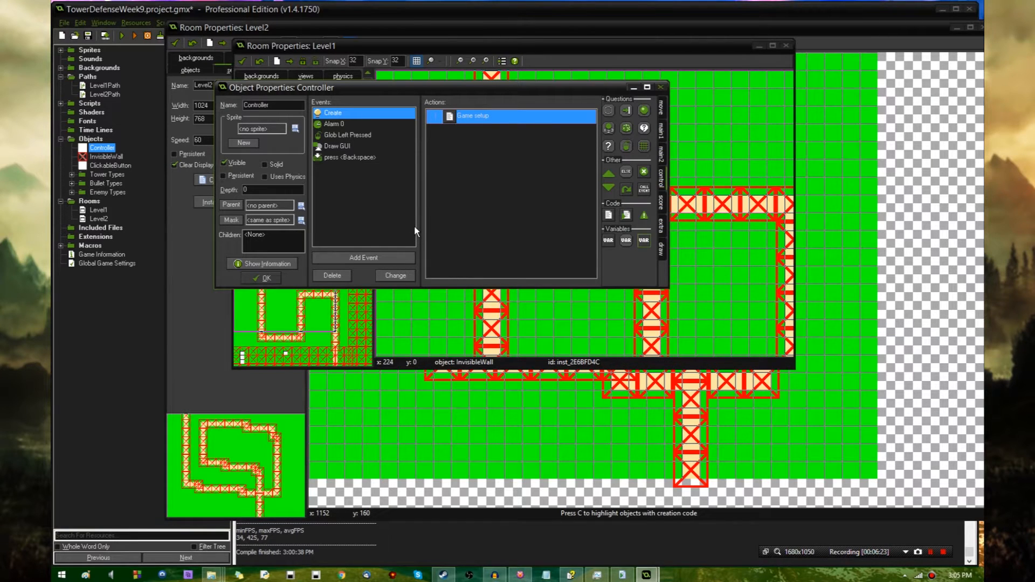
mouse_move(317, 210)
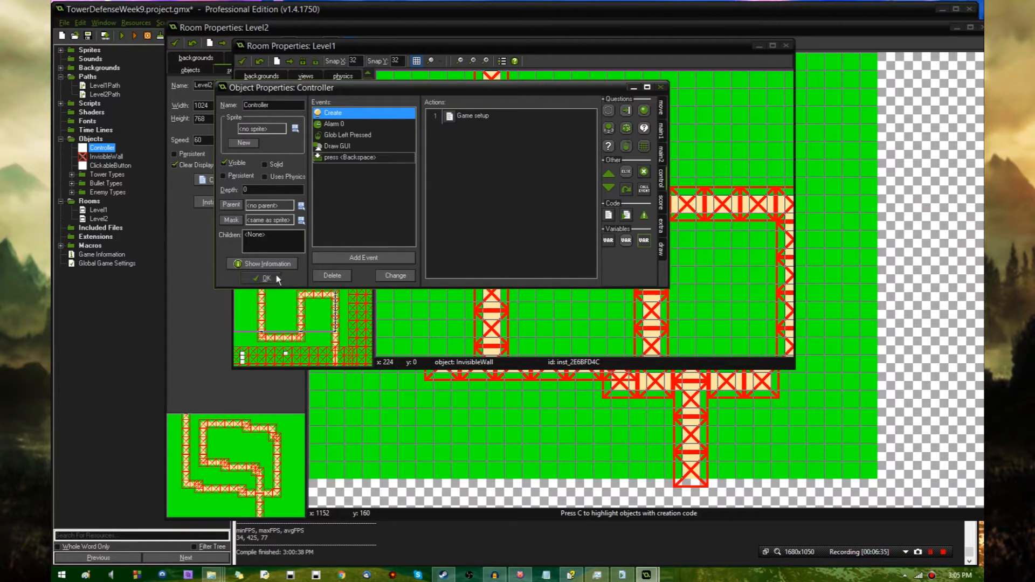
mouse_move(386, 209)
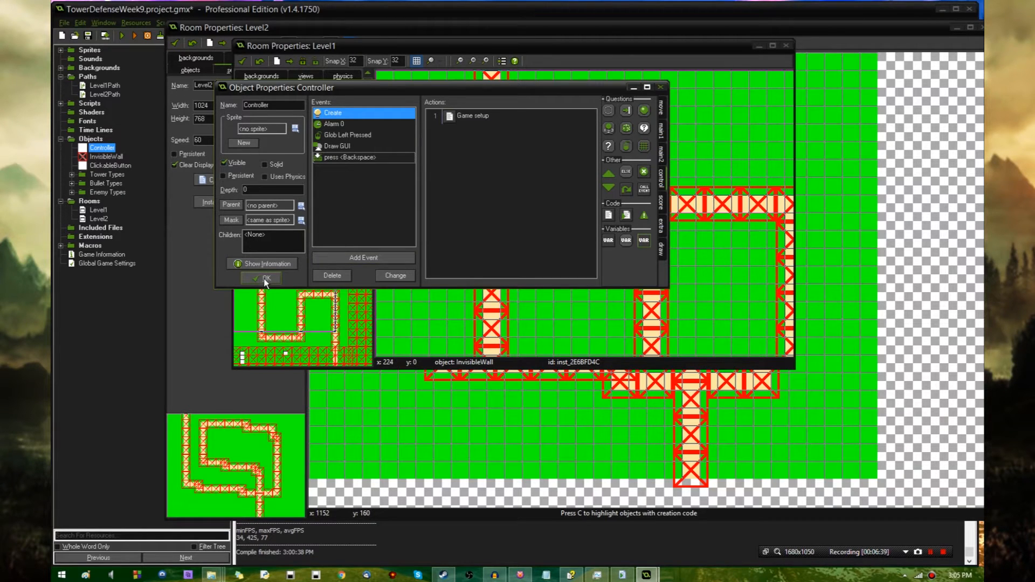
click(260, 277)
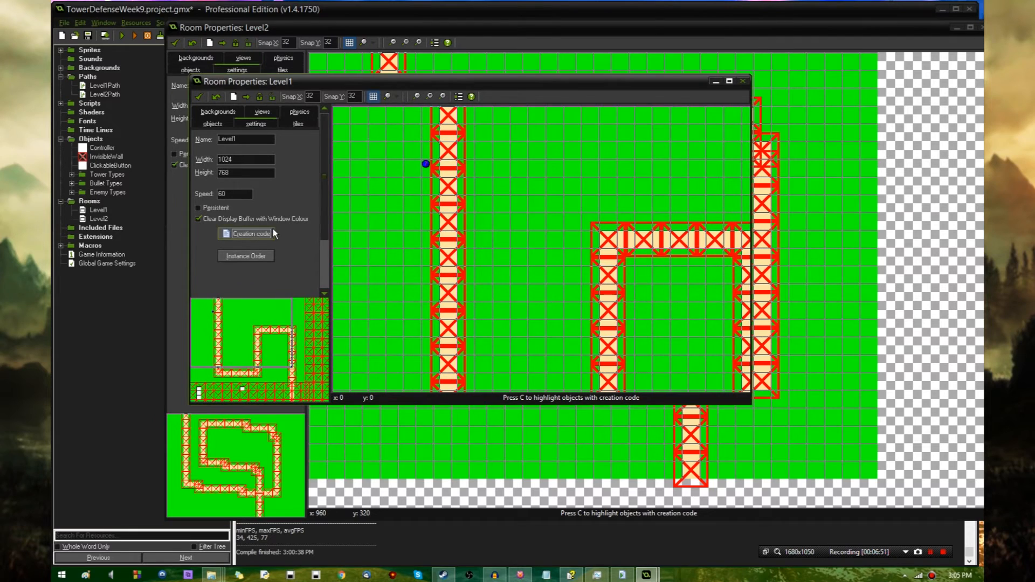
- Set creation code: Level1 uses Level1Path then Level2; Level2 uses Level2Path with next level noone
click(251, 233)
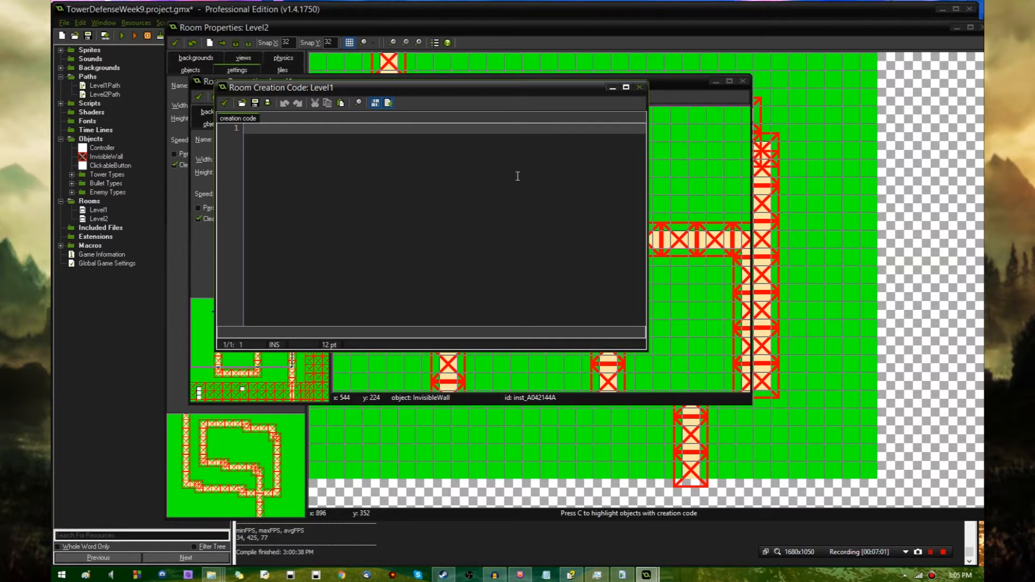
text(level_path=Level1Path;)
text(next_level=Level2;)
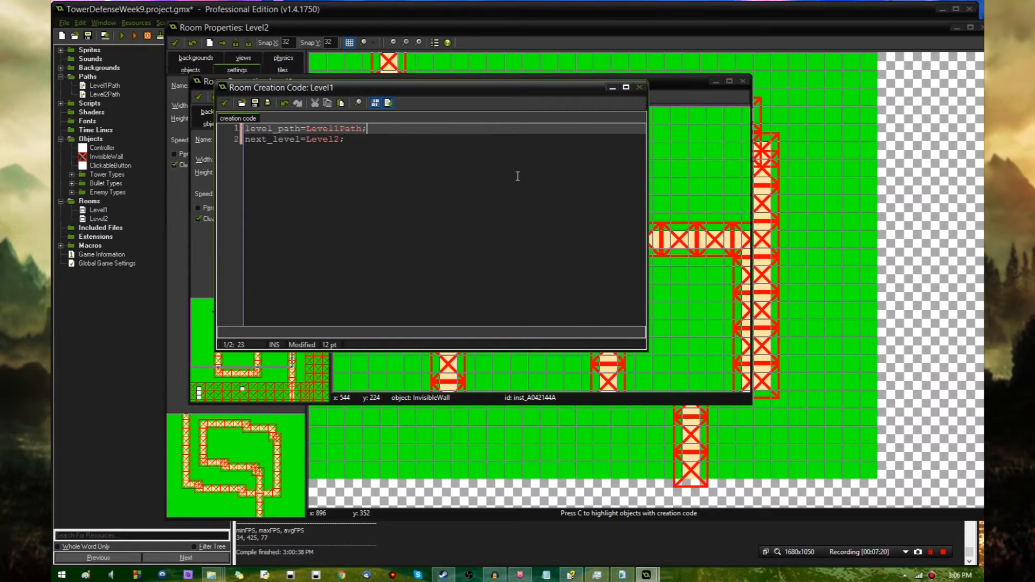
click(103, 85)
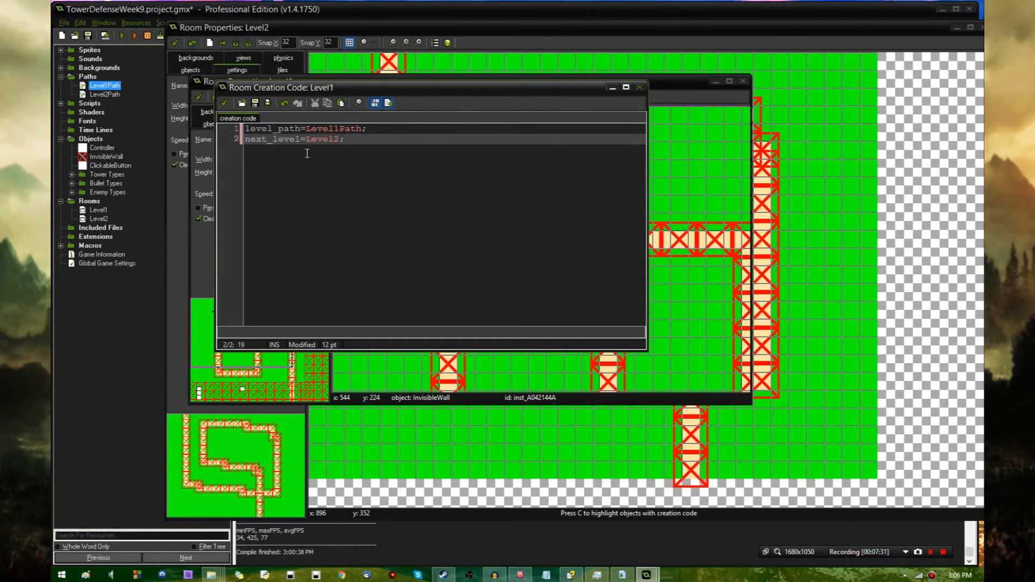
text(global.)
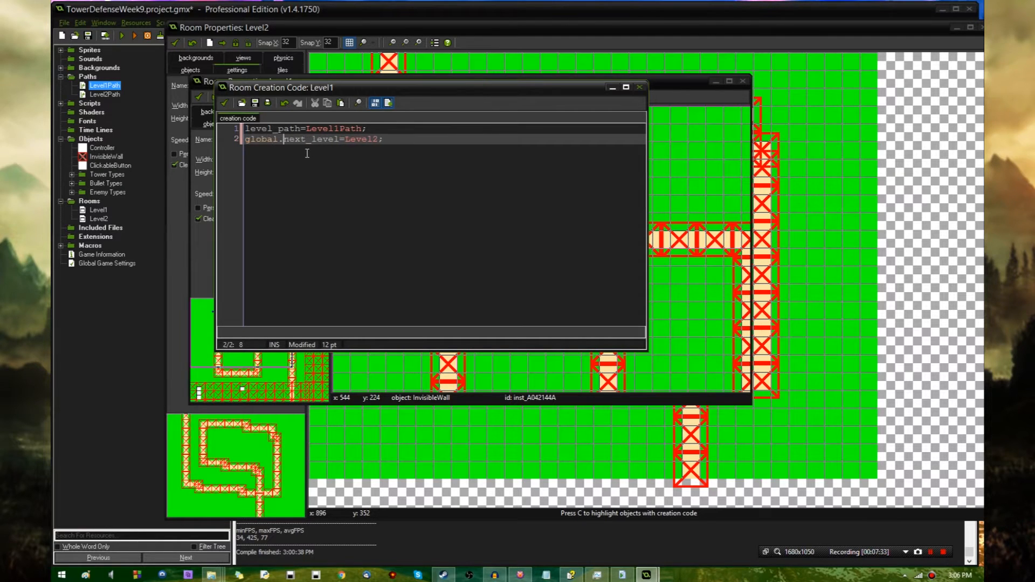
text(global.)
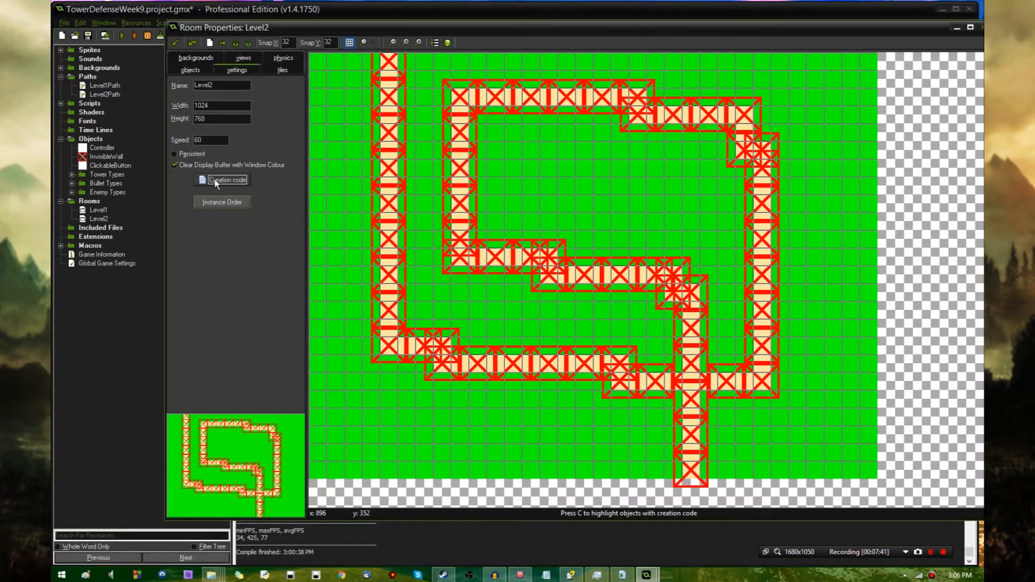
click(222, 180)
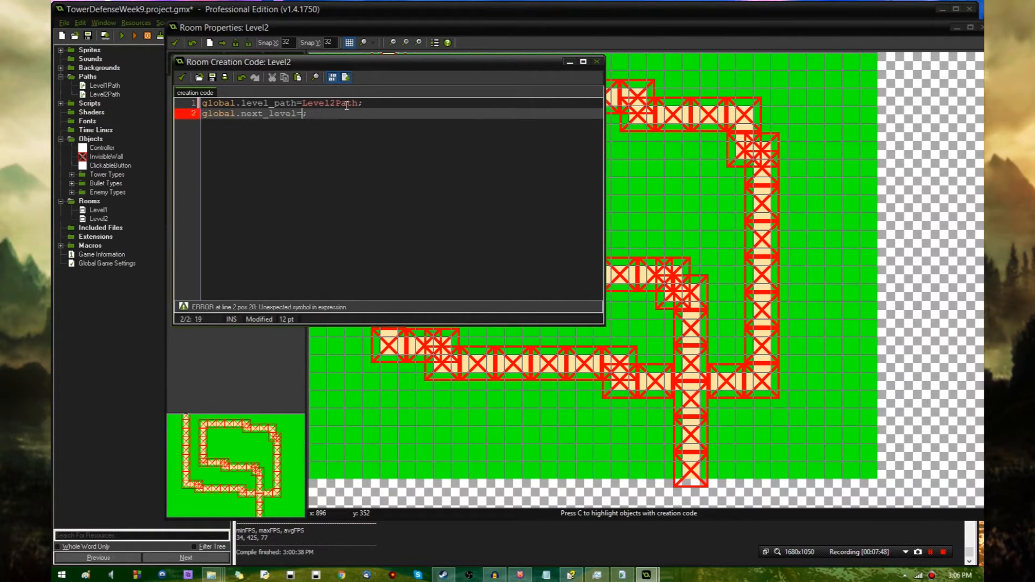
text(noone)
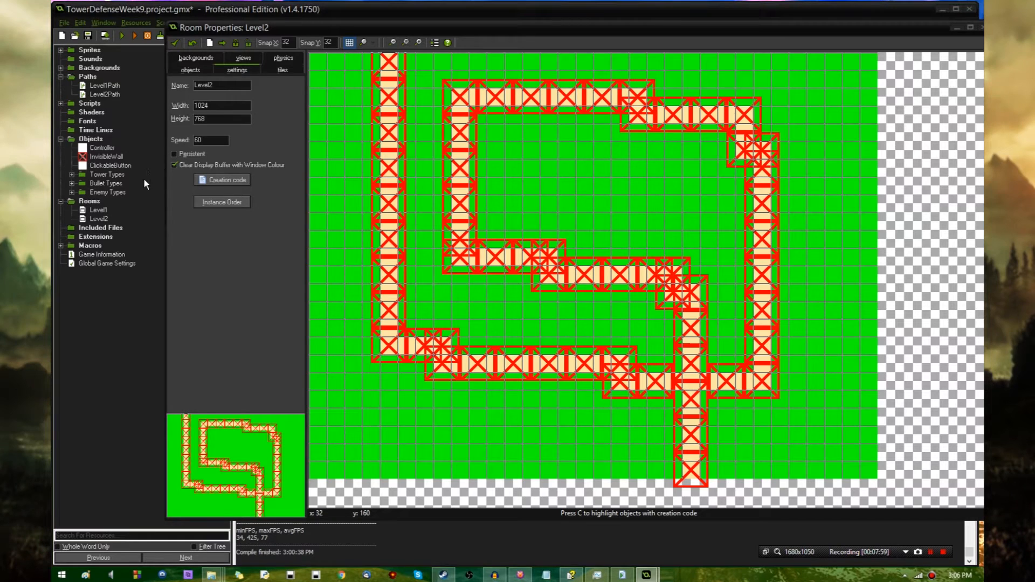
- Change Enemy's path_start to use global.level_path, then close the Enemy and Controller properties
click(111, 165)
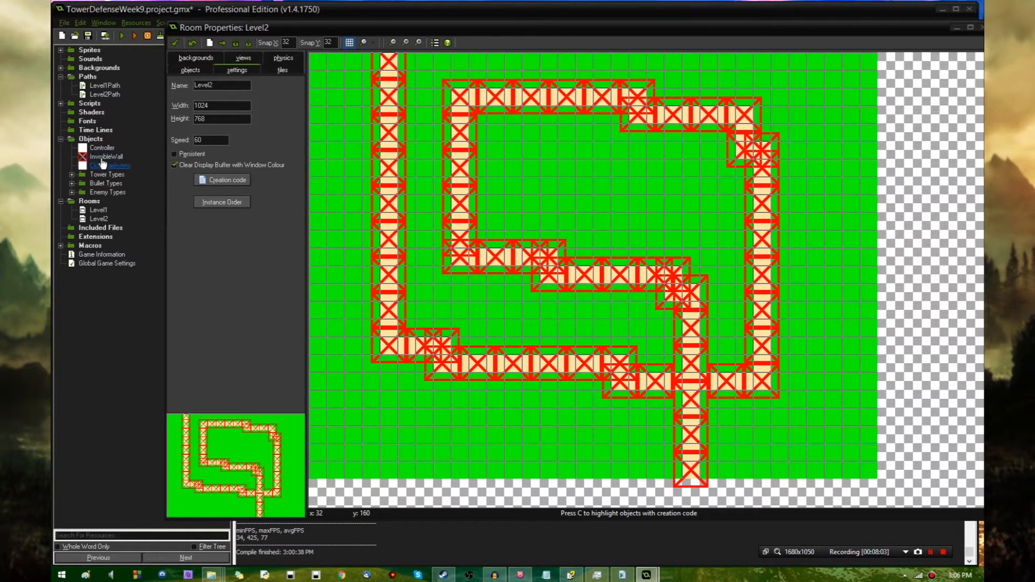
double_click(102, 147)
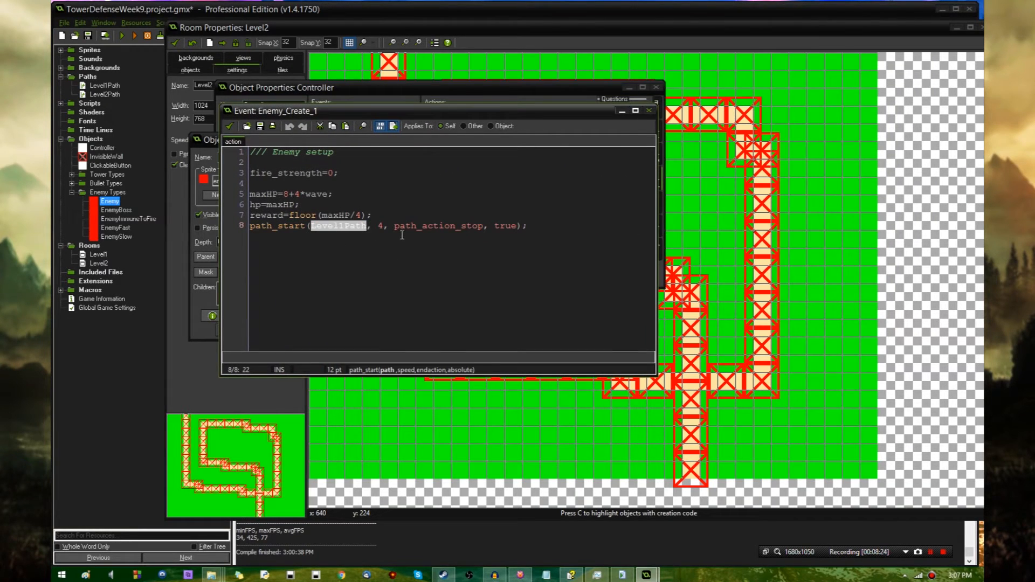
text(gloa)
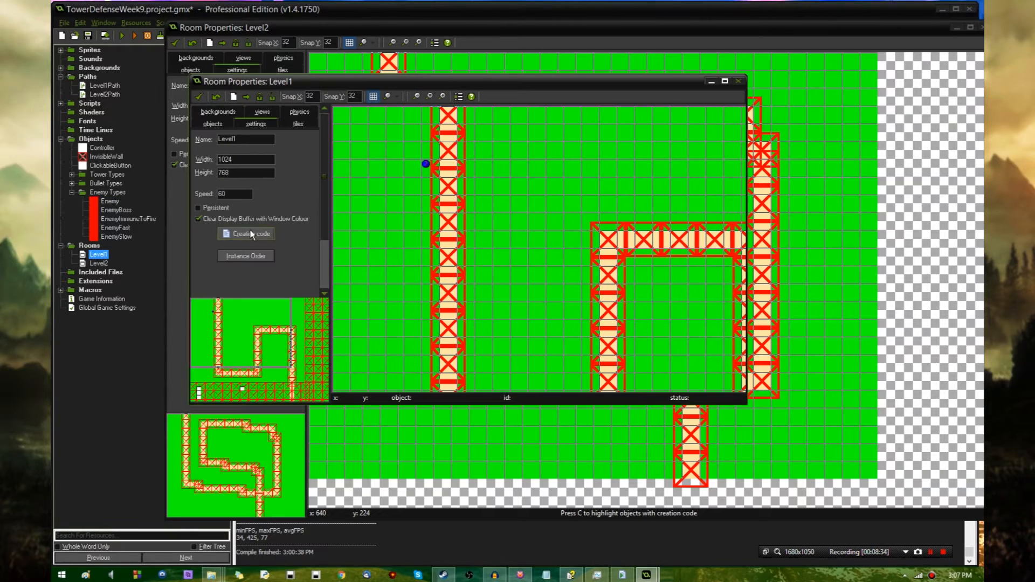
click(250, 233)
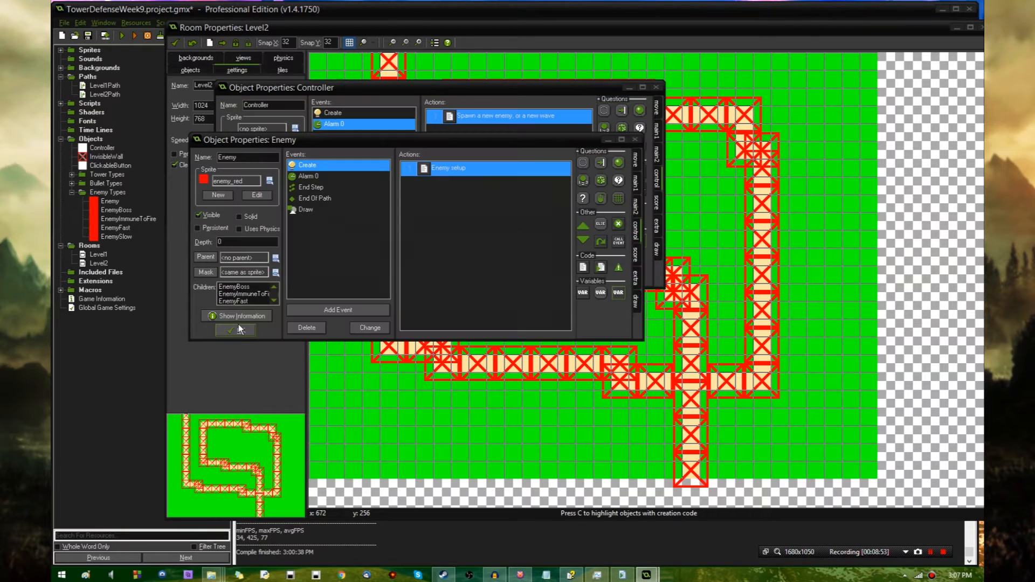
click(233, 329)
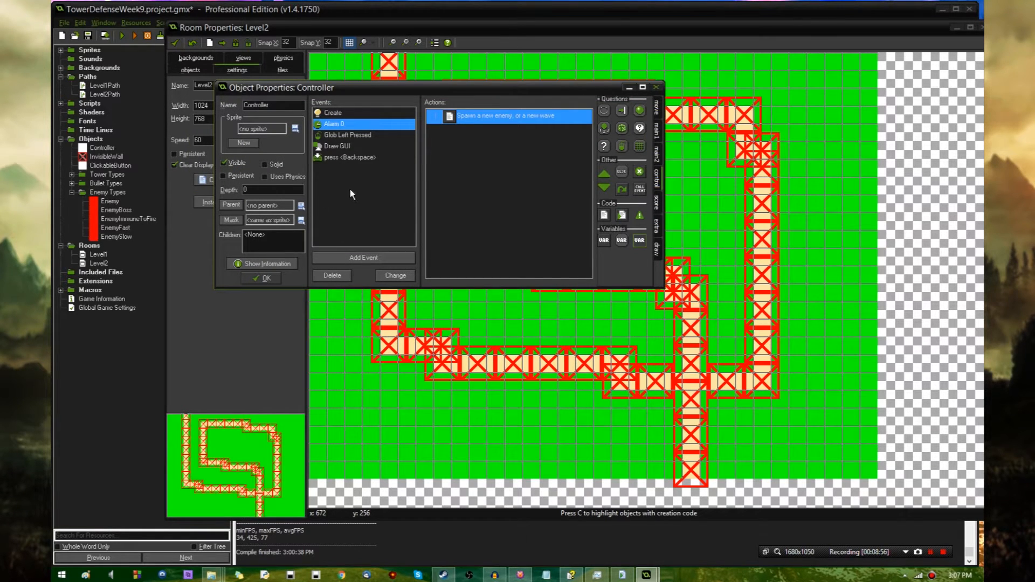
click(262, 278)
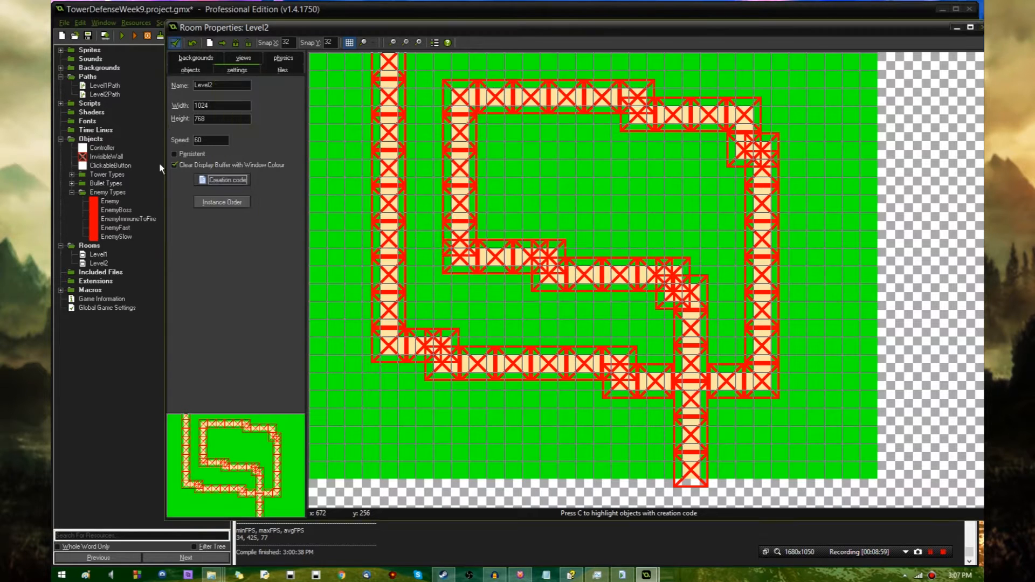
- Switch from Level2 to Level1 and add an Other > Room Start event to the Controller
double_click(98, 255)
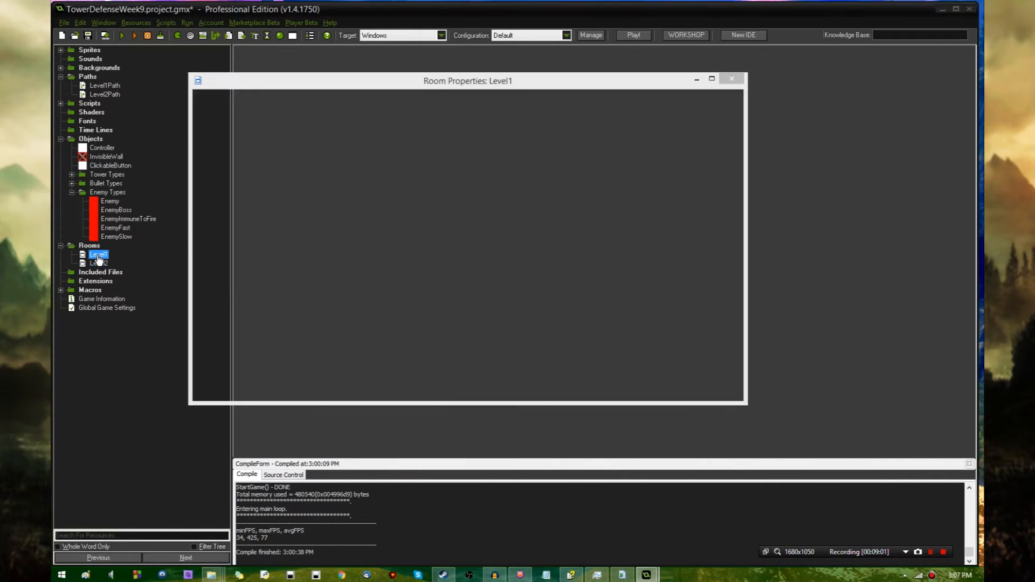
double_click(97, 255)
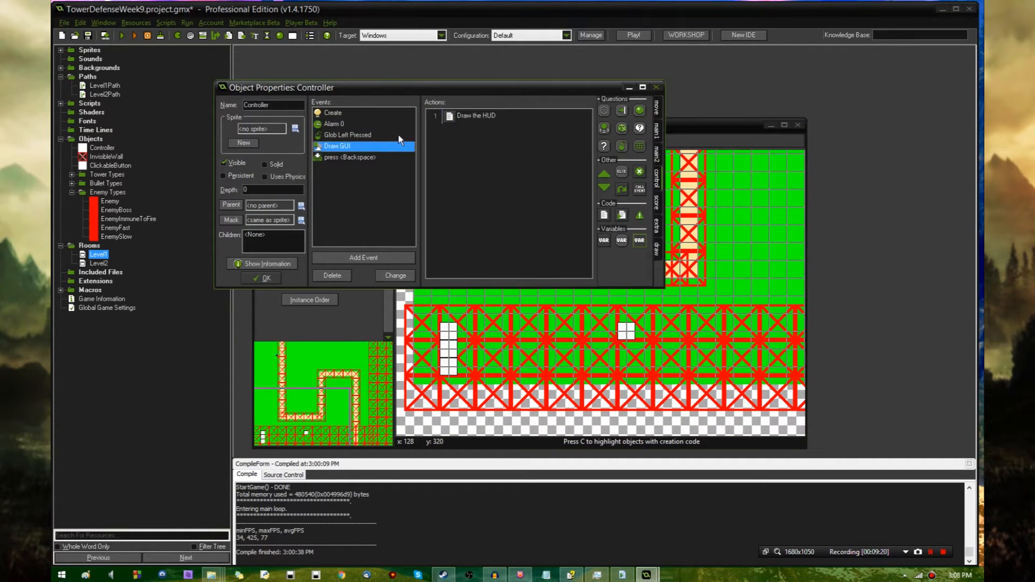
click(363, 258)
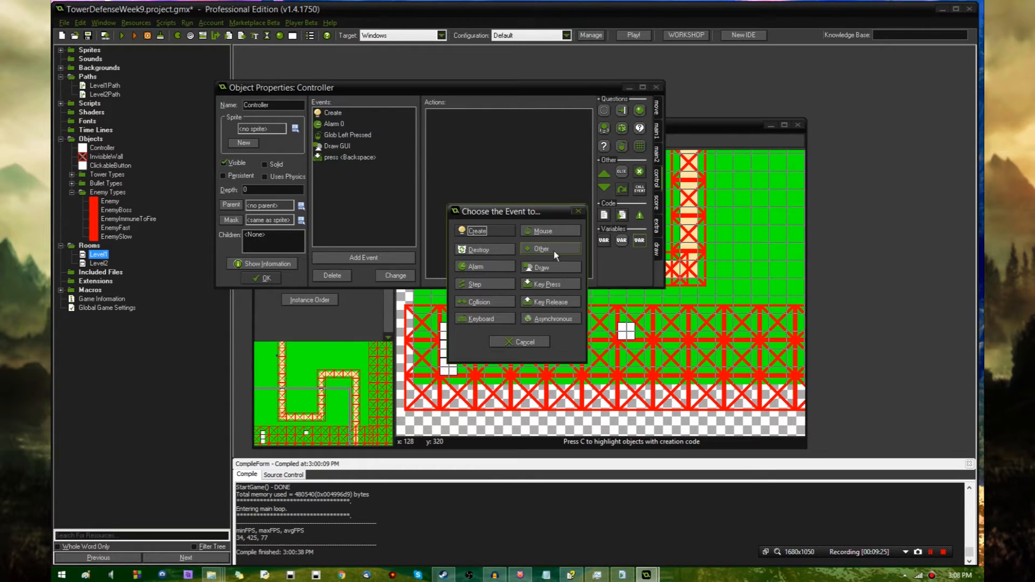
click(541, 249)
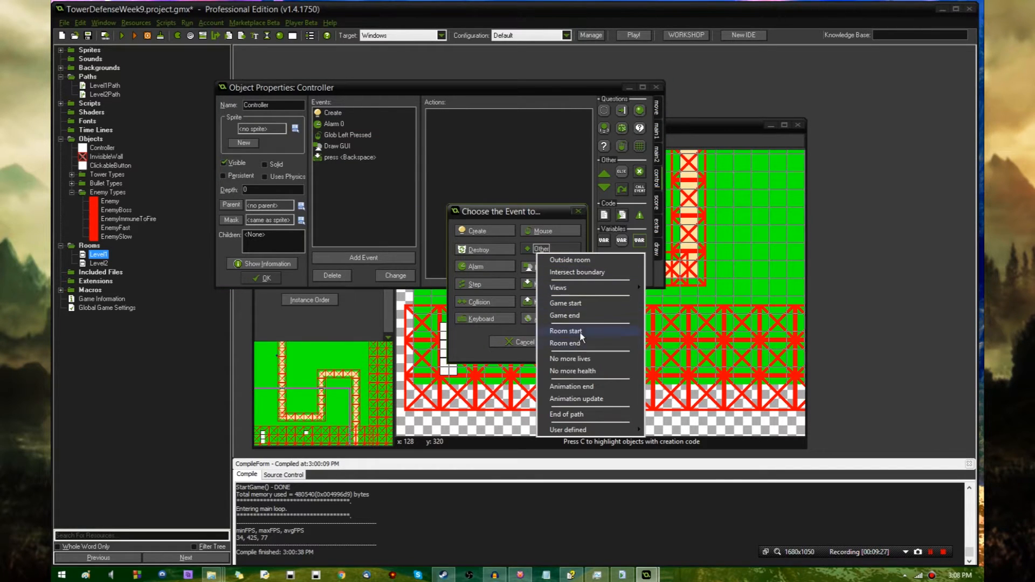
click(565, 330)
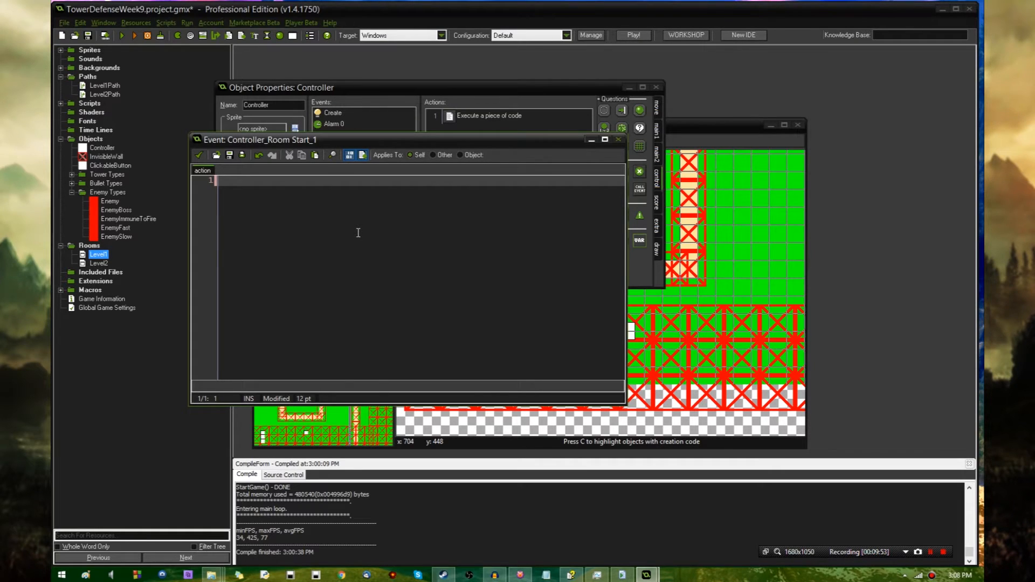
- Type two nested for loops into the Controller's Room Start code
text(for (v)
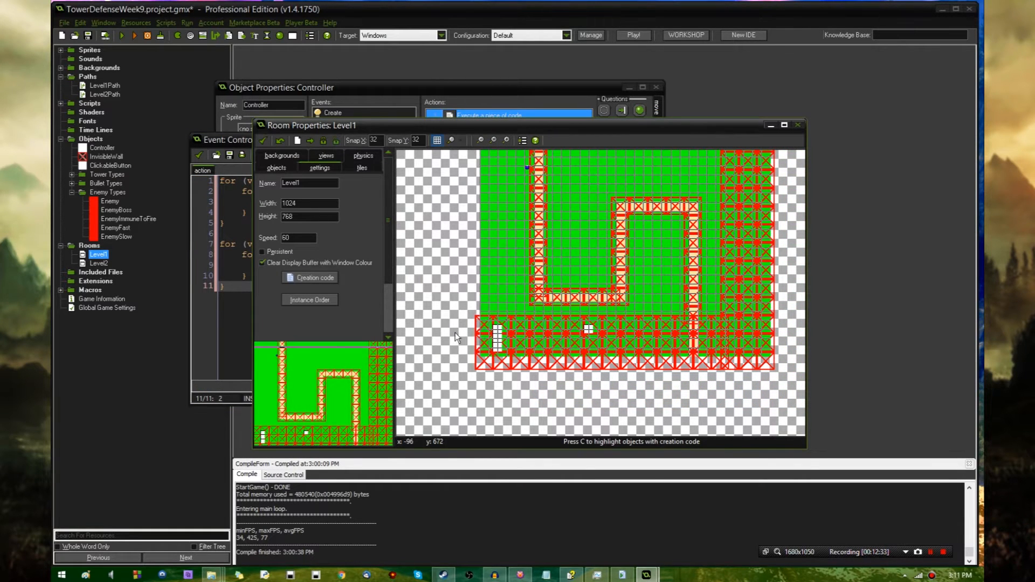
mouse_move(753, 301)
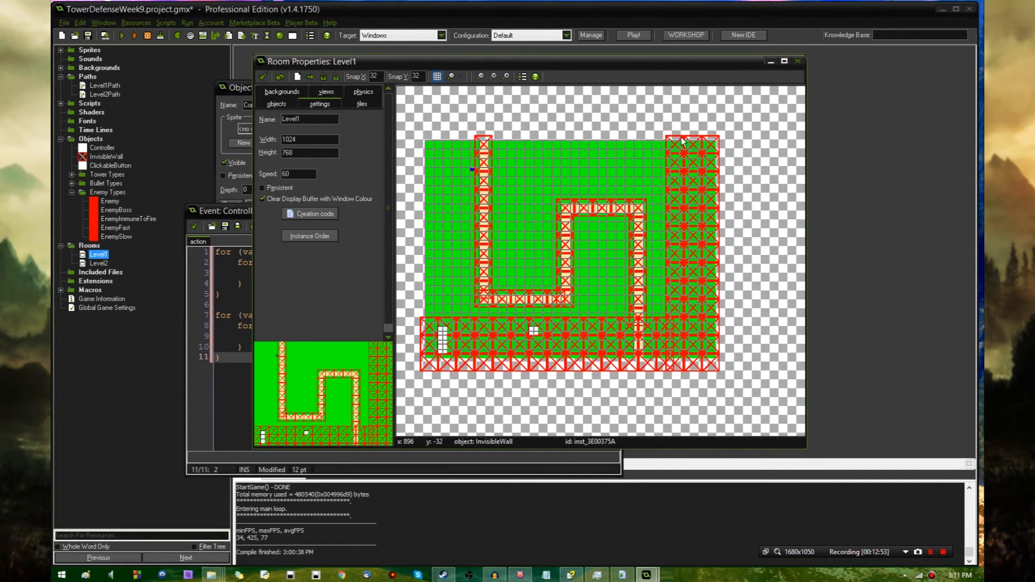
- Delete the InvisibleWall instances along Level1's bottom and right edges
click(673, 149)
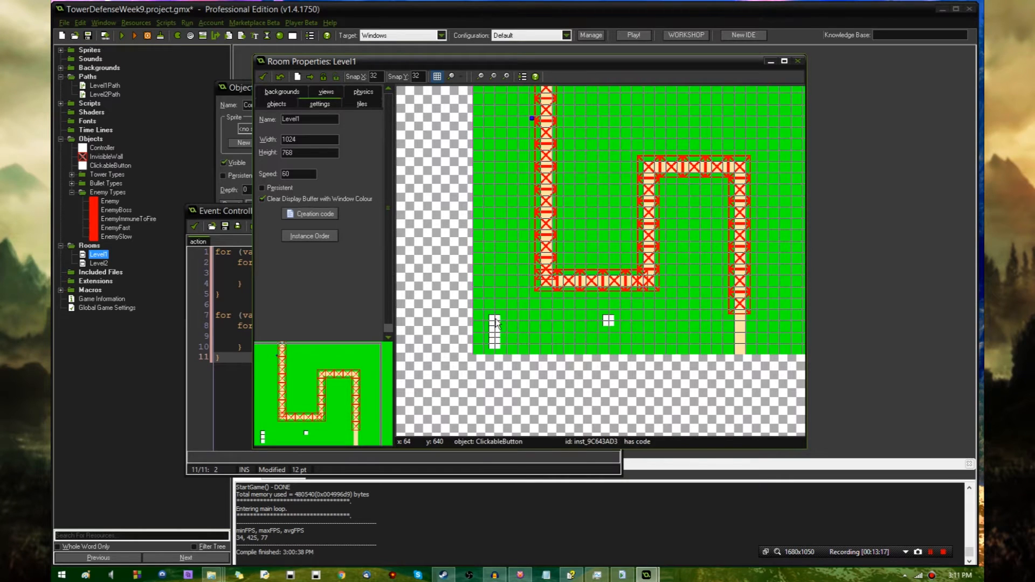
mouse_move(492, 356)
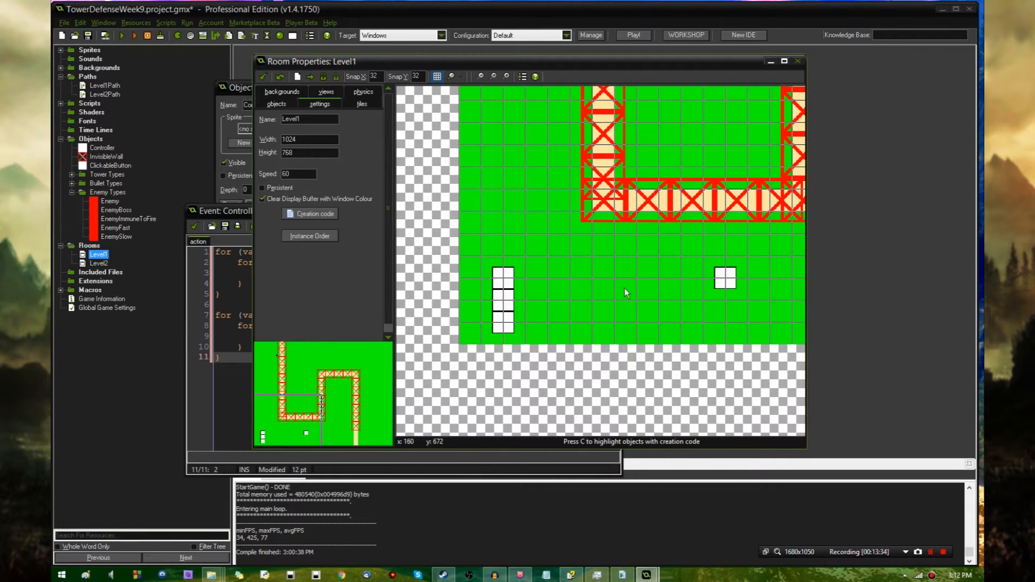
mouse_move(976, 305)
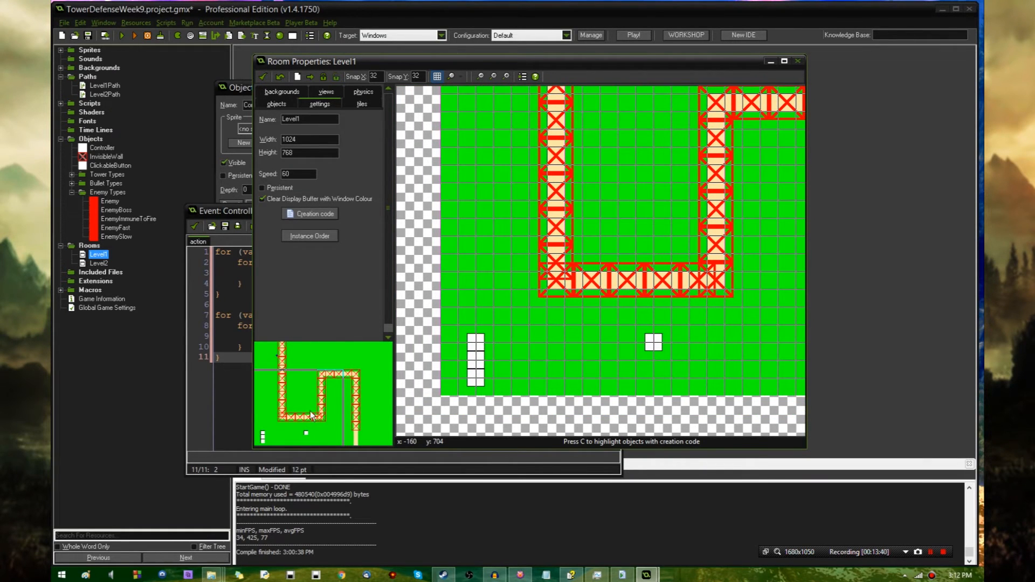
mouse_move(615, 311)
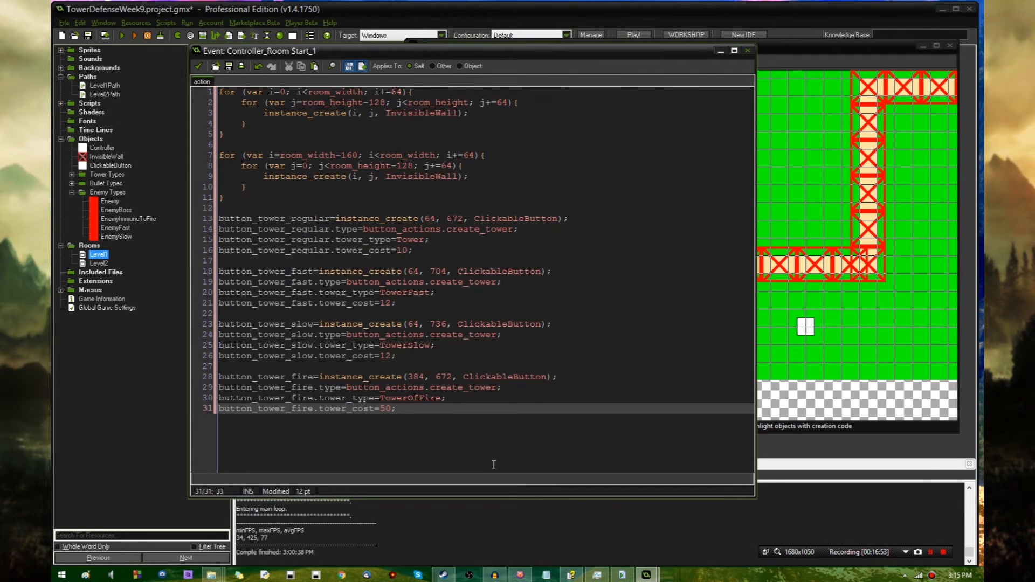
- Reopen Level1 and inspect a placed tower button instance's creation code
double_click(97, 254)
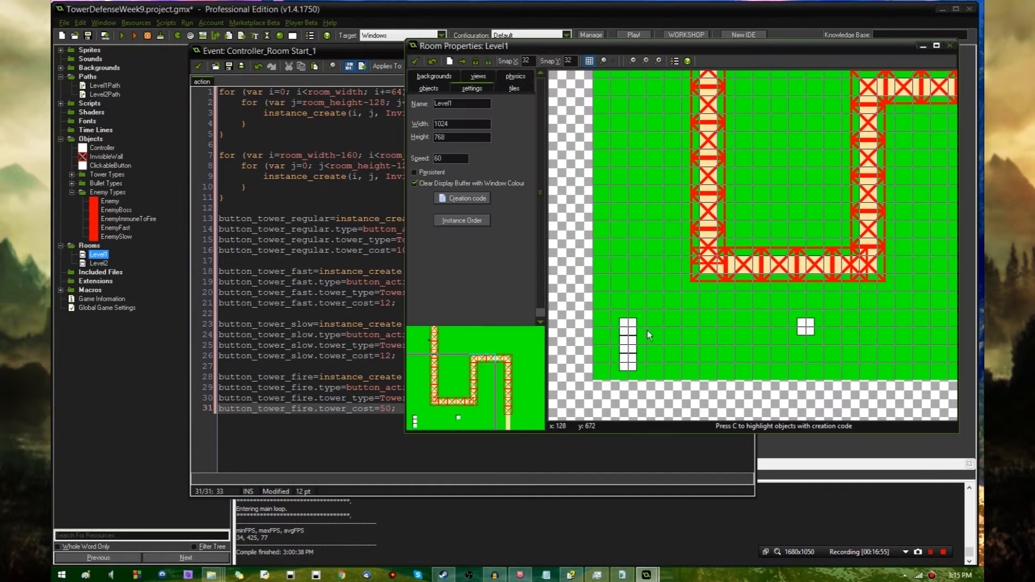
right_click(627, 347)
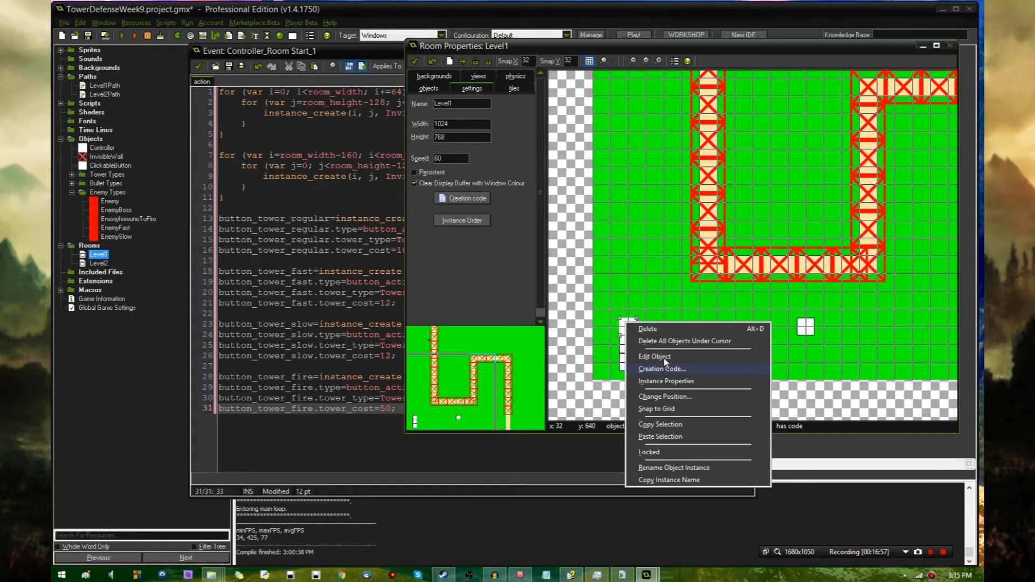
click(661, 368)
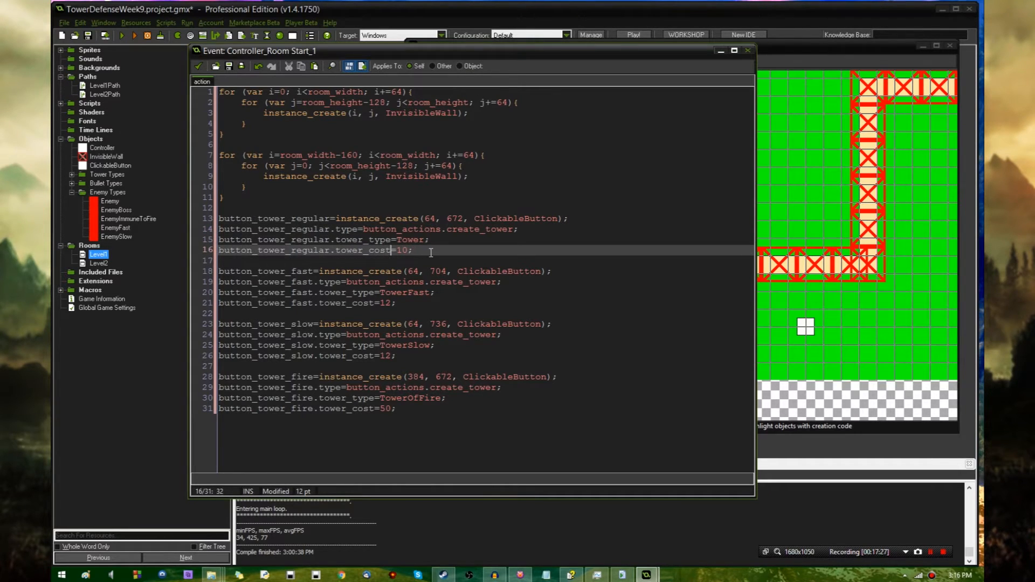
- Remove the placed ClickableButton instances from Level1, then reopen the Controller object
double_click(97, 254)
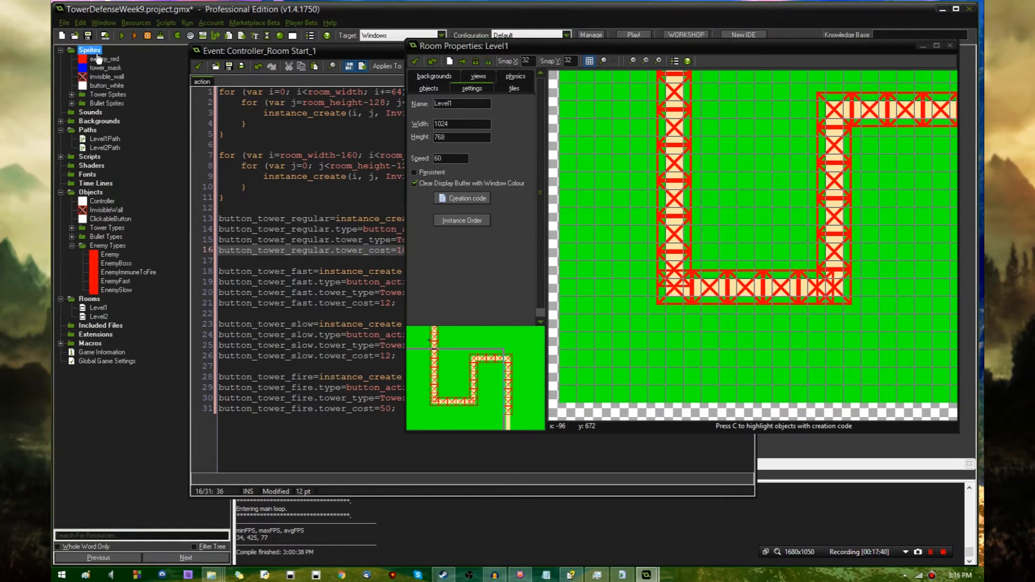
mouse_move(59, 59)
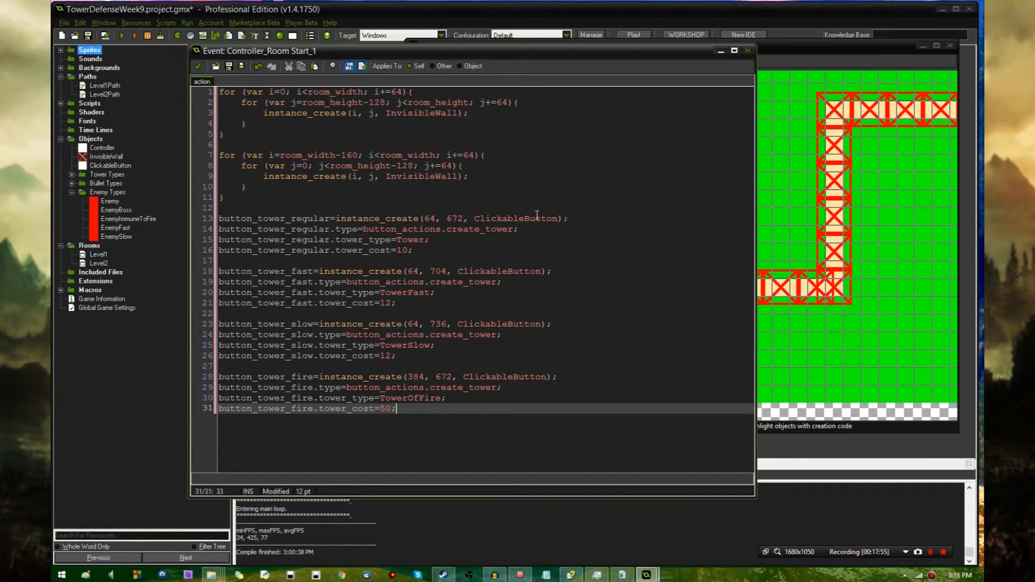
double_click(98, 254)
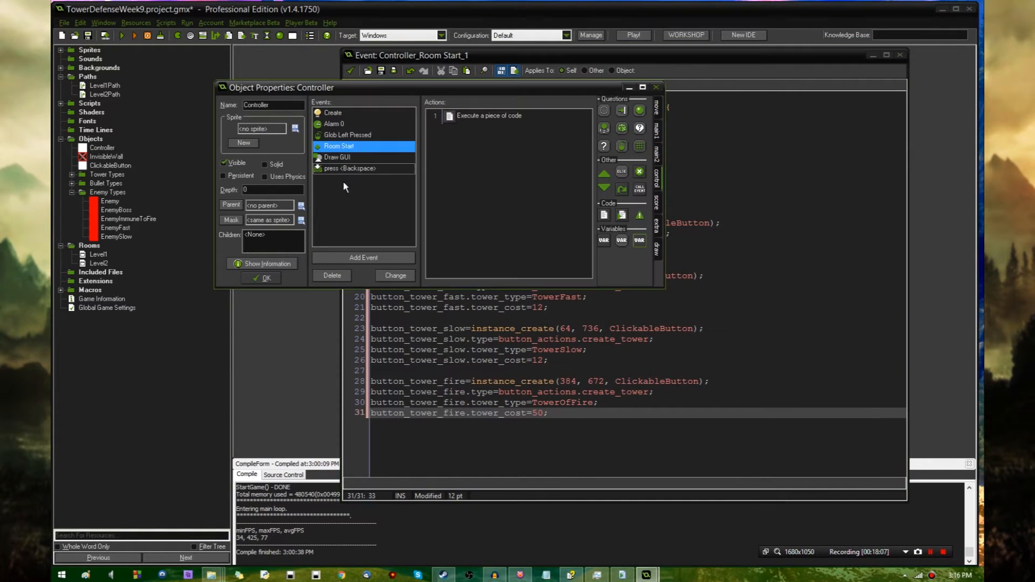
- Review the Controller's Create 'Game setup' code, then open its Alarm 0 spawning code
click(333, 112)
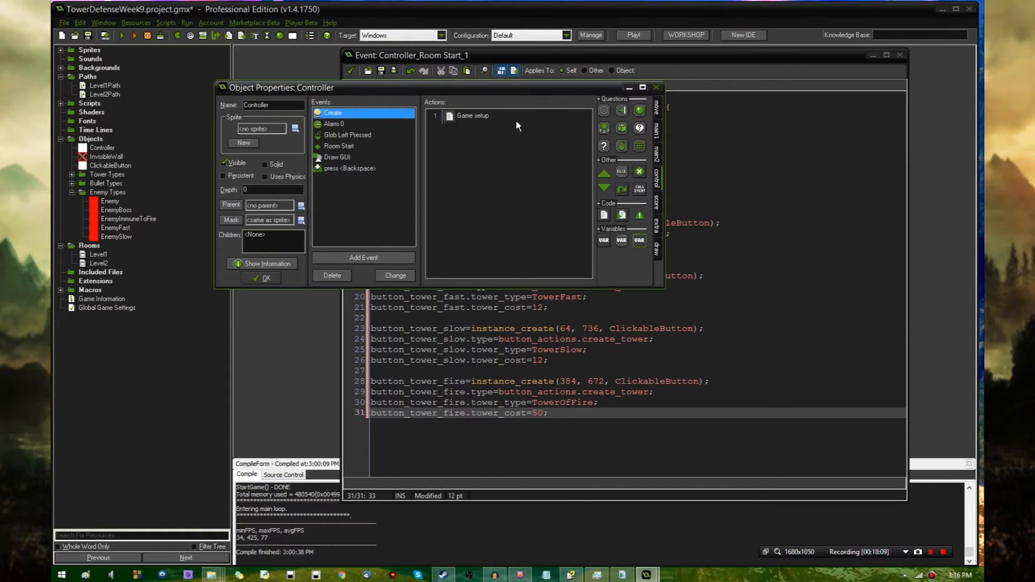
double_click(473, 115)
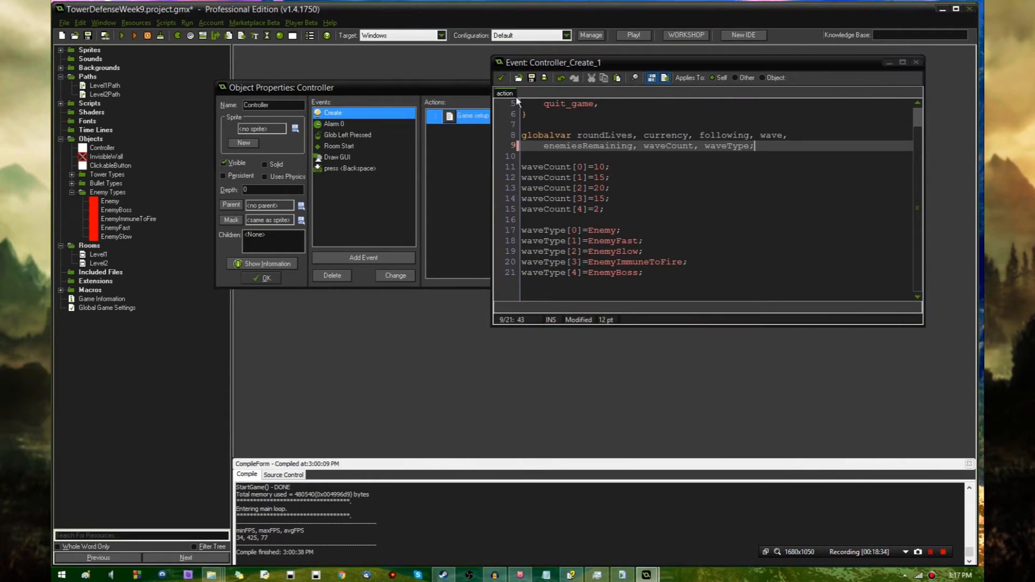
double_click(335, 124)
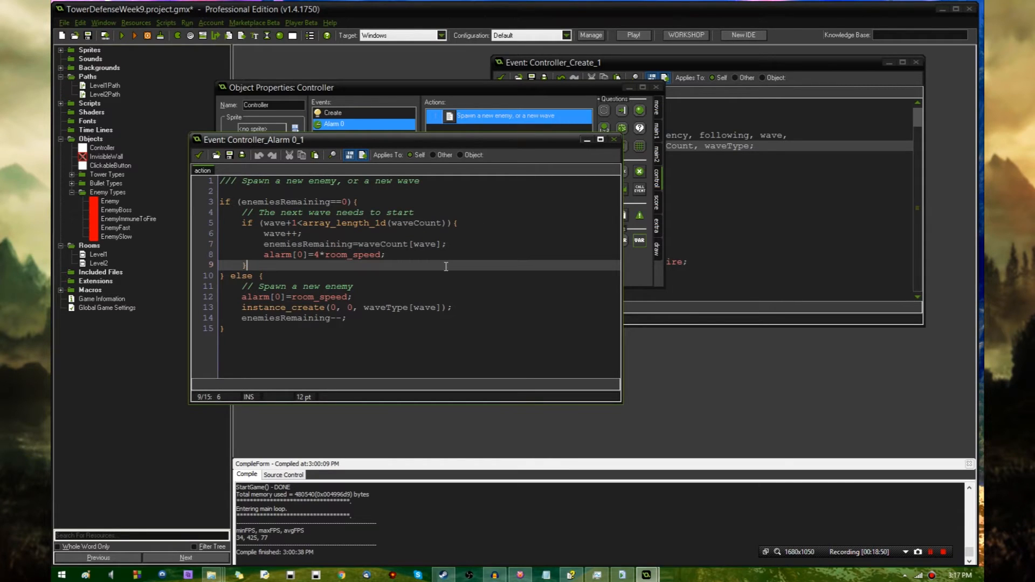
- Add an else branch to Alarm 0's wave check setting alarm[1] = 4*room_speed
text(else {)
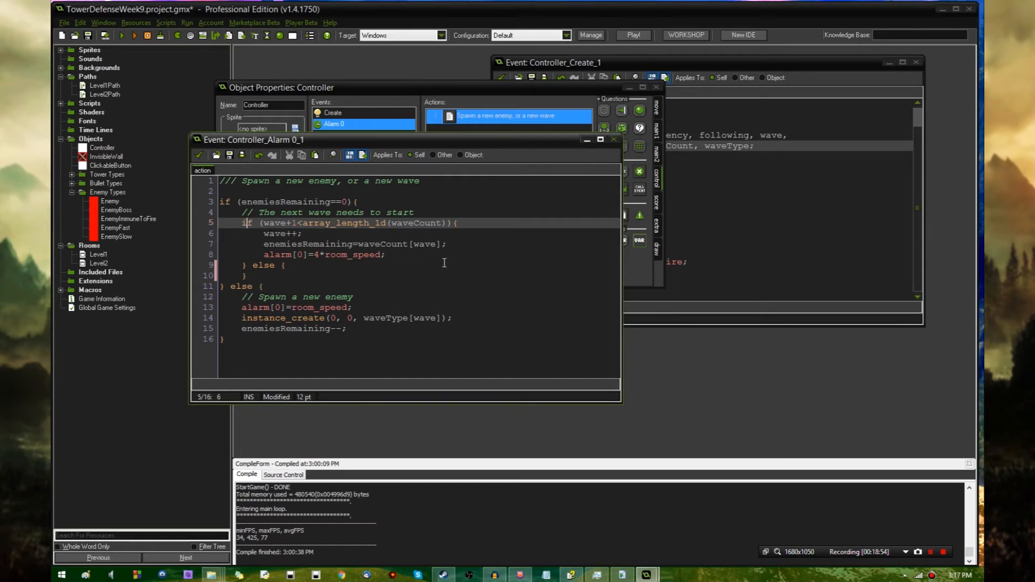
click(454, 223)
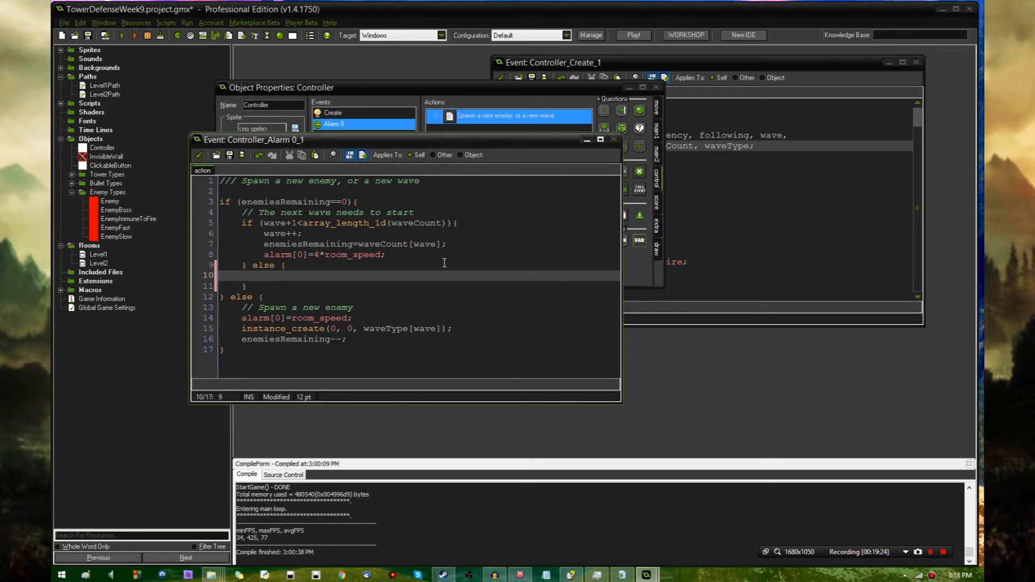
text(alar)
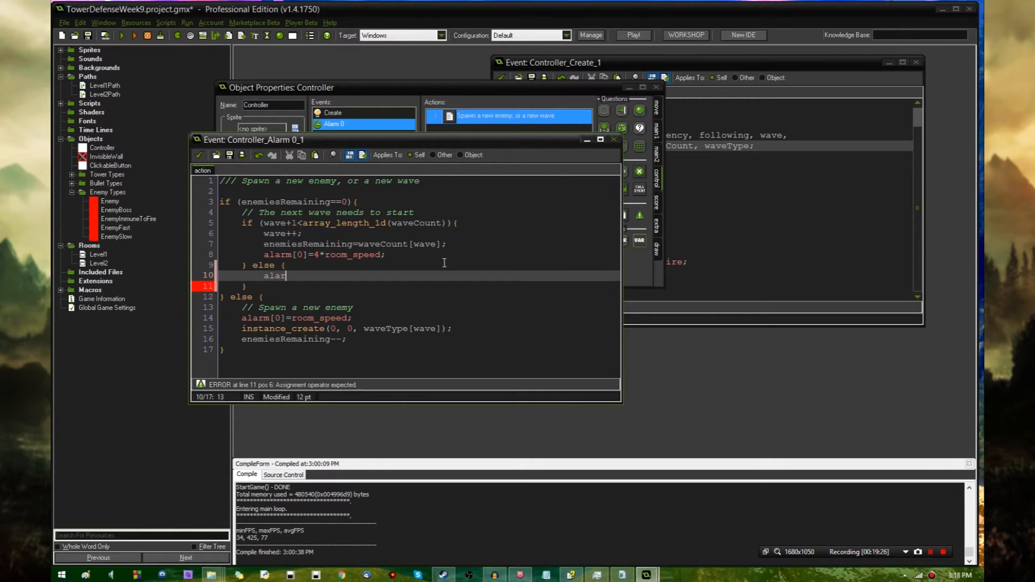
text(m[1])
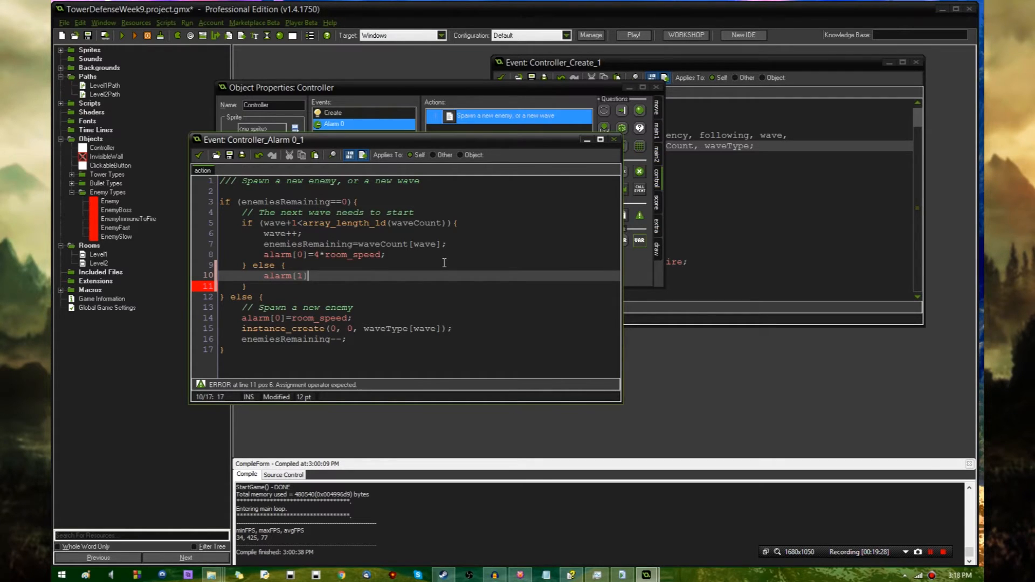
text(=)
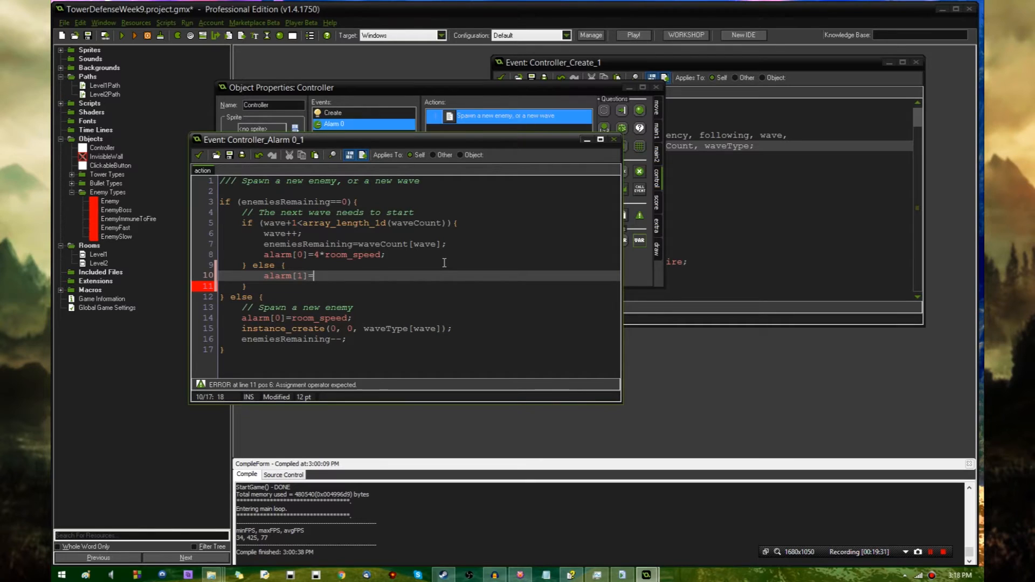
text(4*room_s)
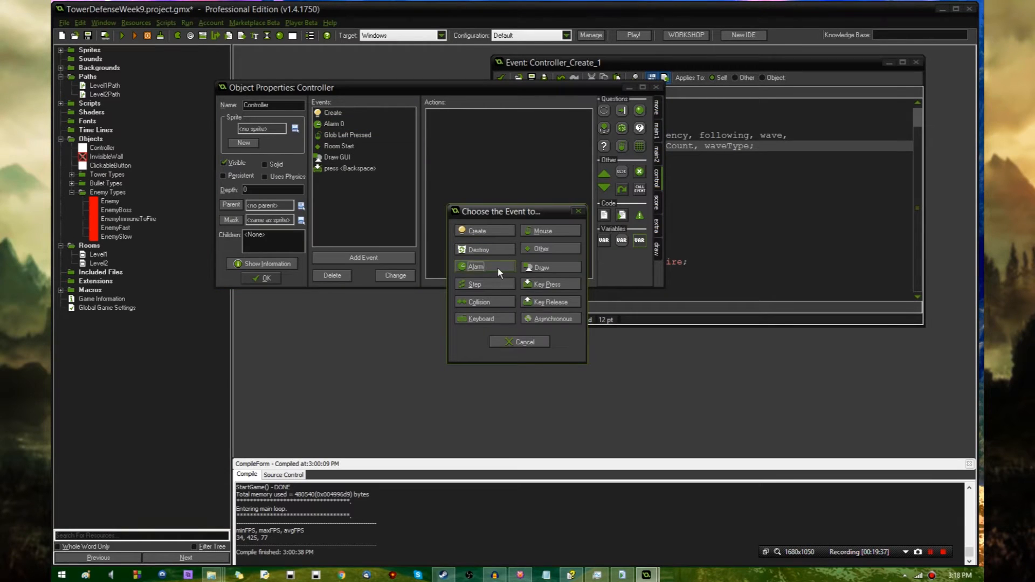
- Add an Alarm 1 event running room_goto(global.next_level) when next_level != noone
click(476, 267)
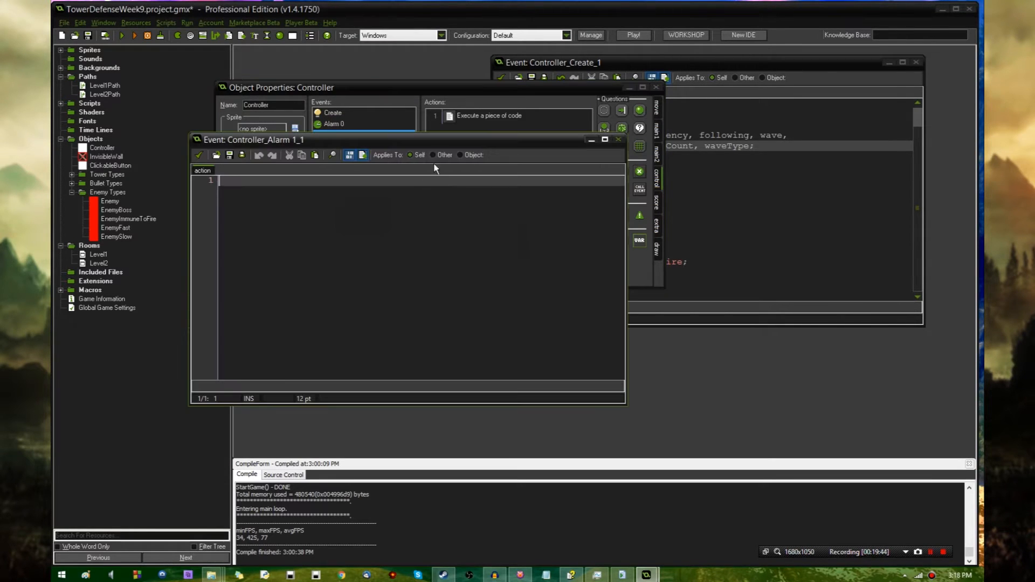
text(if ()
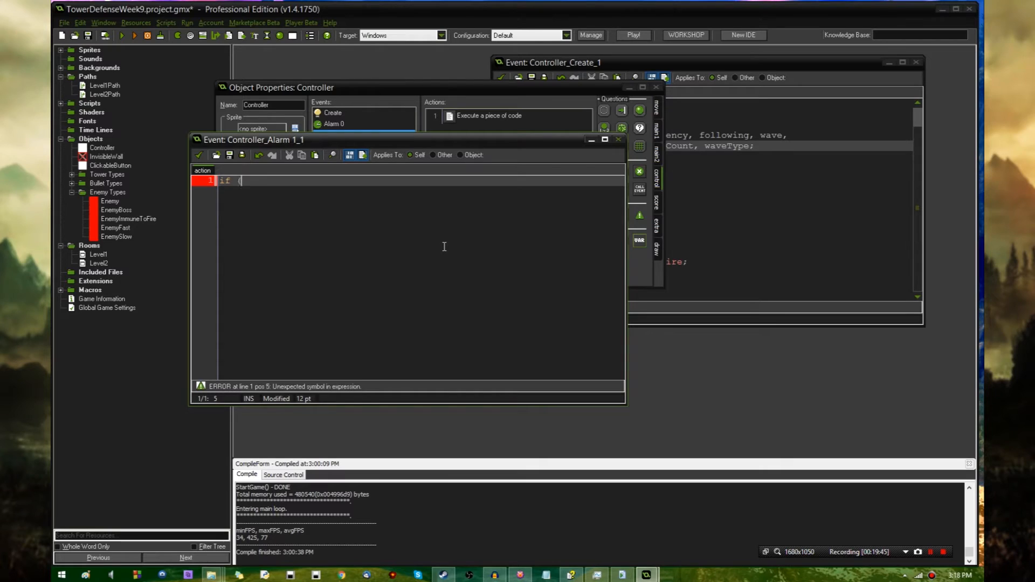
text(next)
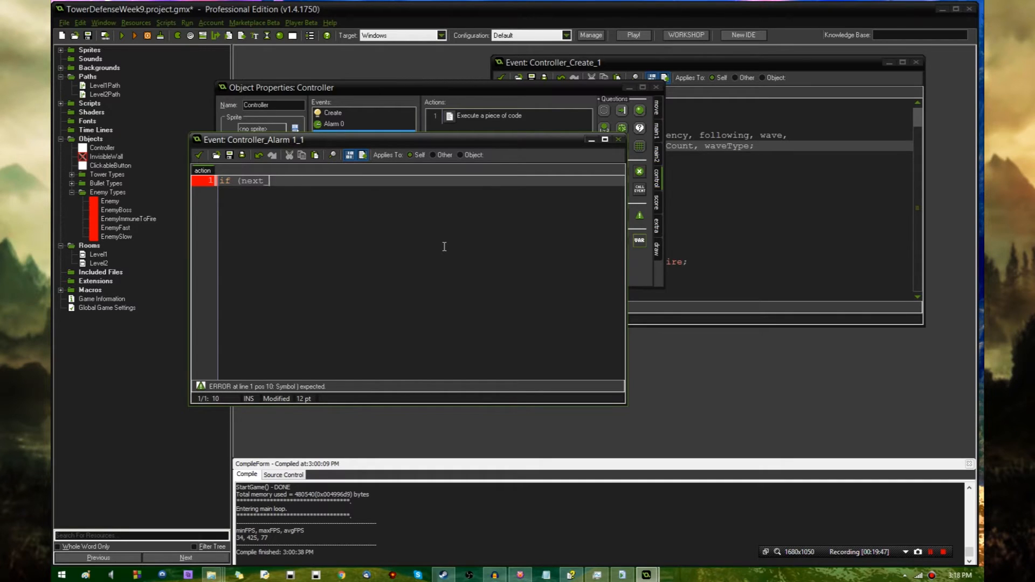
text(_level!=noone))
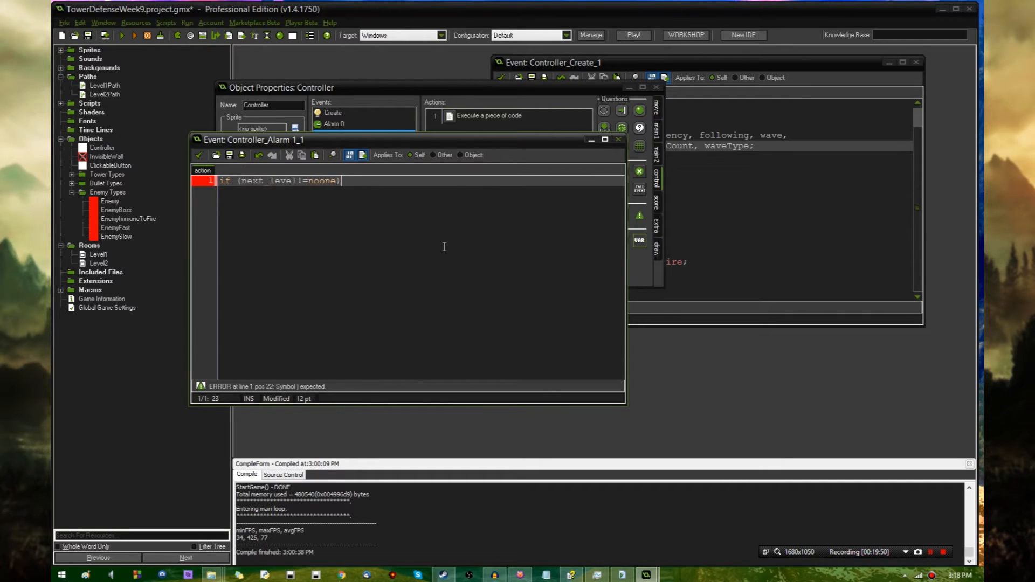
text({)
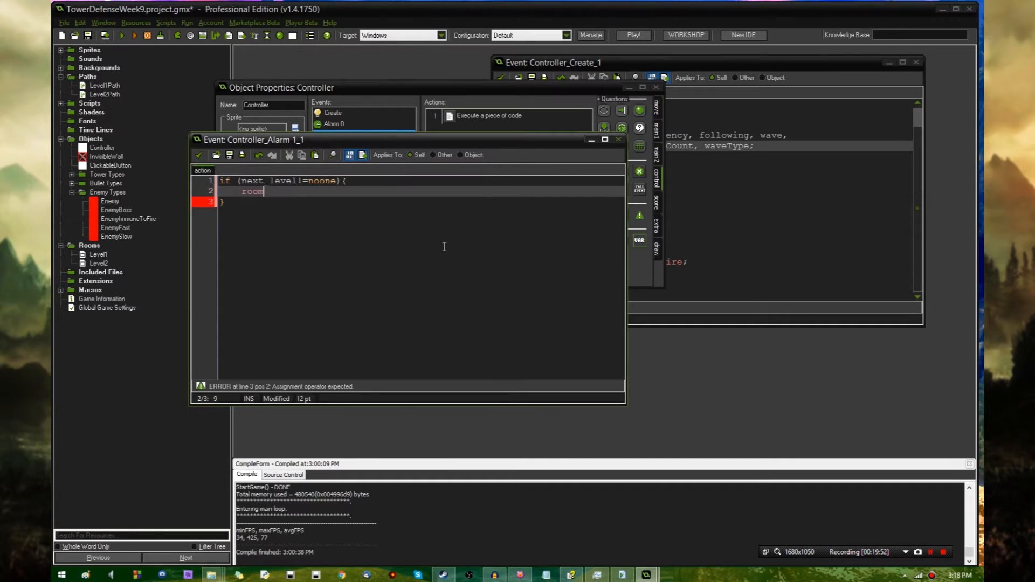
text(_goto(next_)
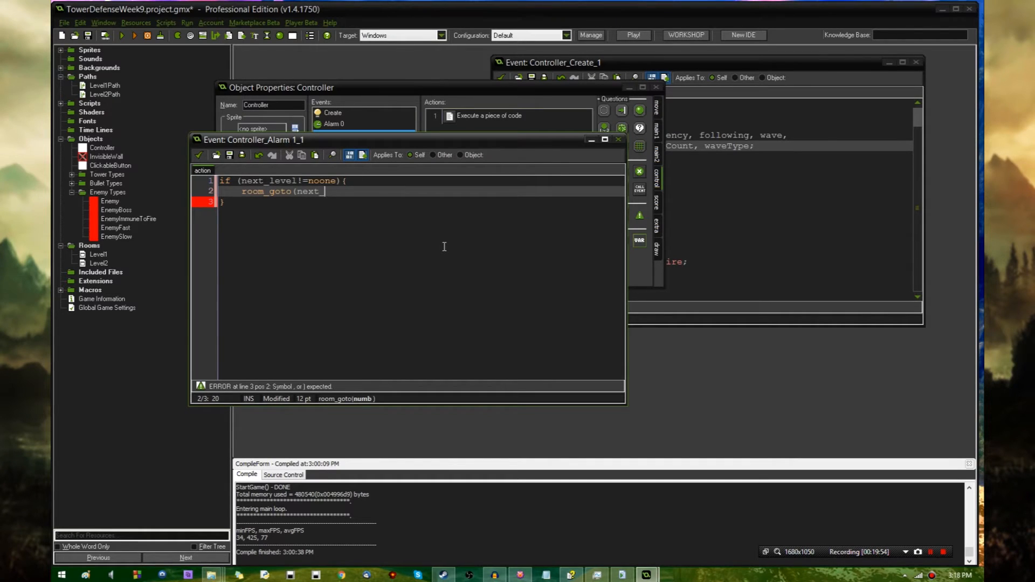
text(level);)
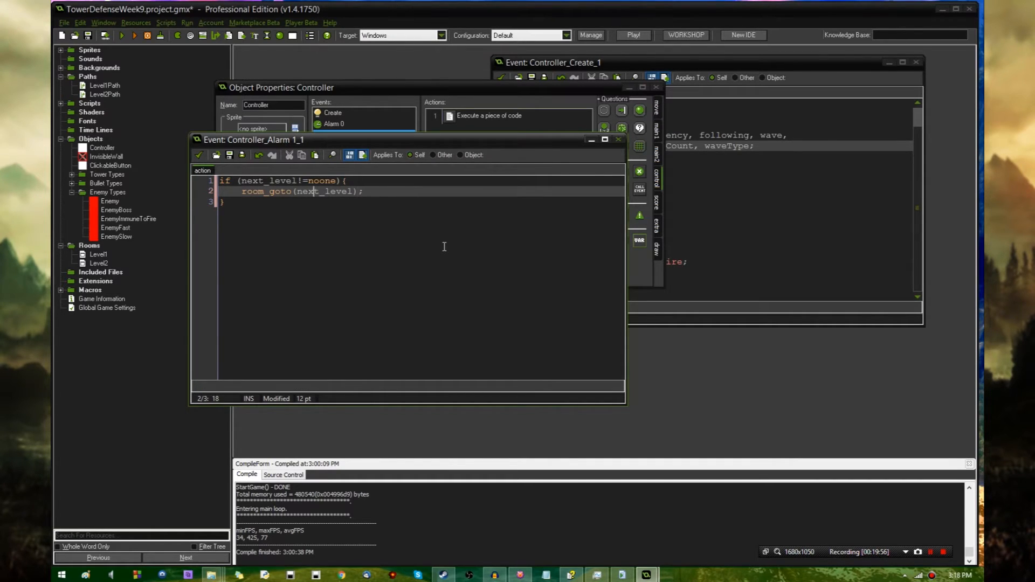
text(global.)
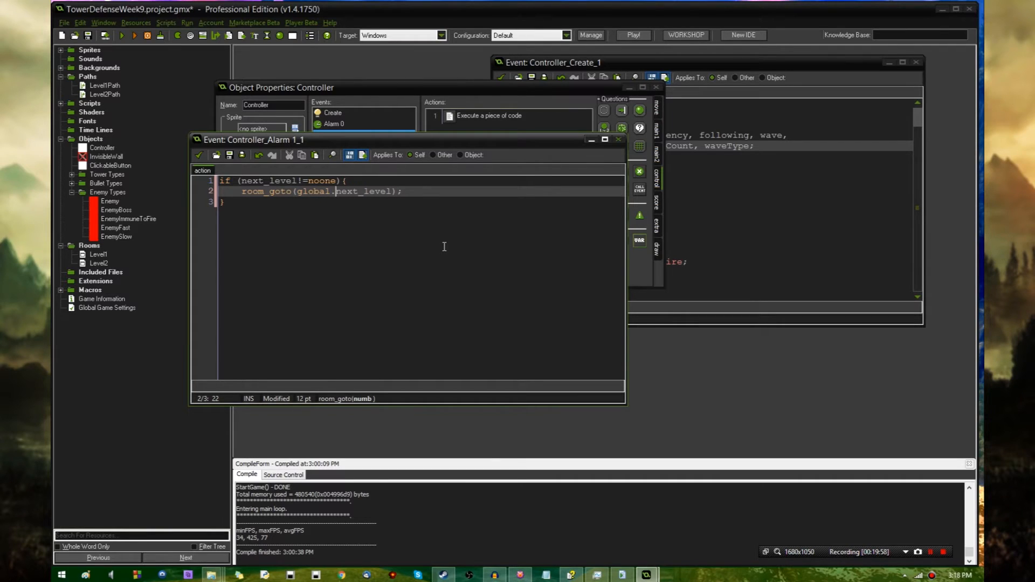
double_click(315, 191)
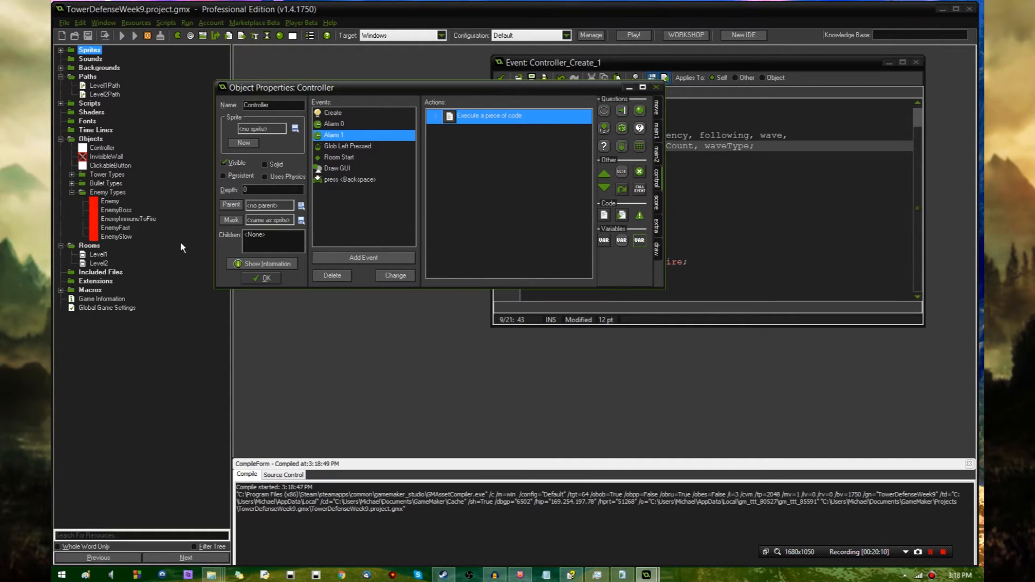
mouse_move(285, 315)
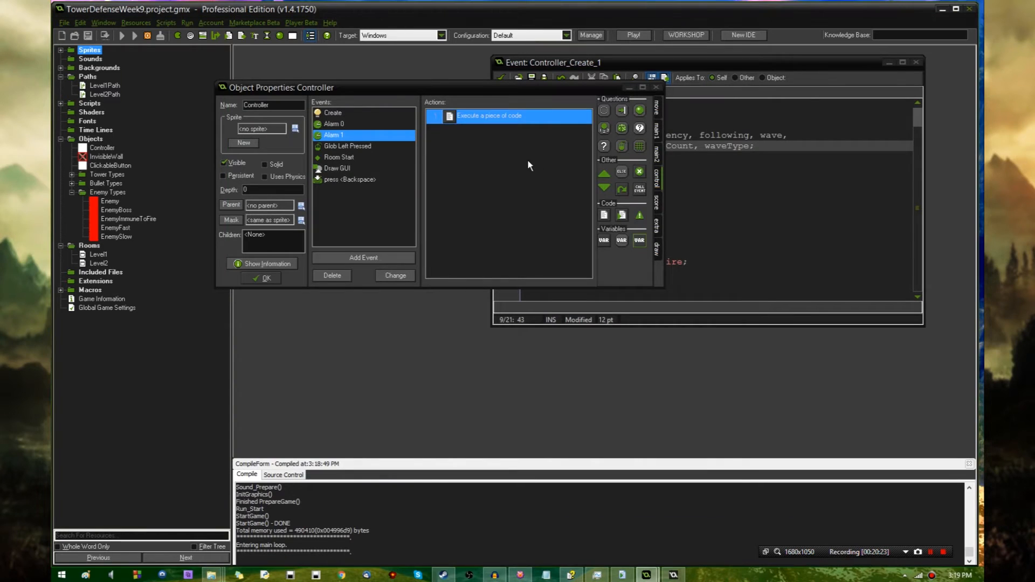
mouse_move(465, 178)
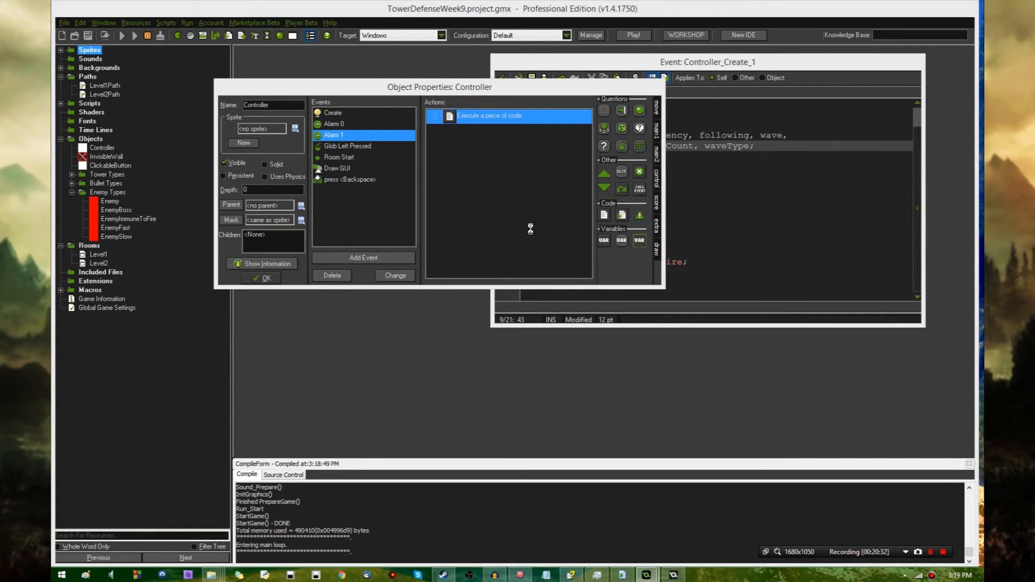
- View the Windows tab in Global Game Settings, dismiss Game over, and close Controller properties
click(106, 307)
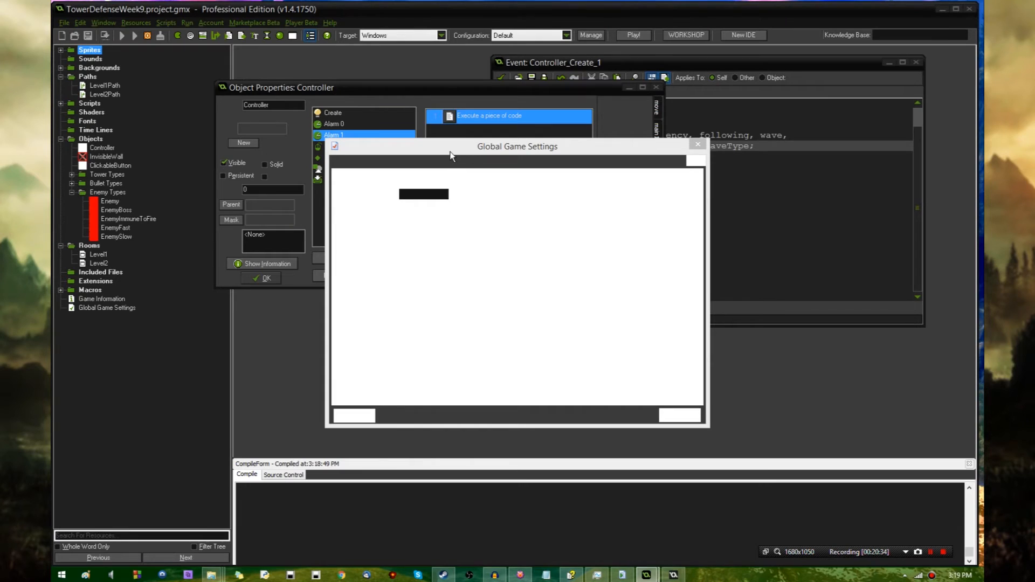
mouse_move(562, 200)
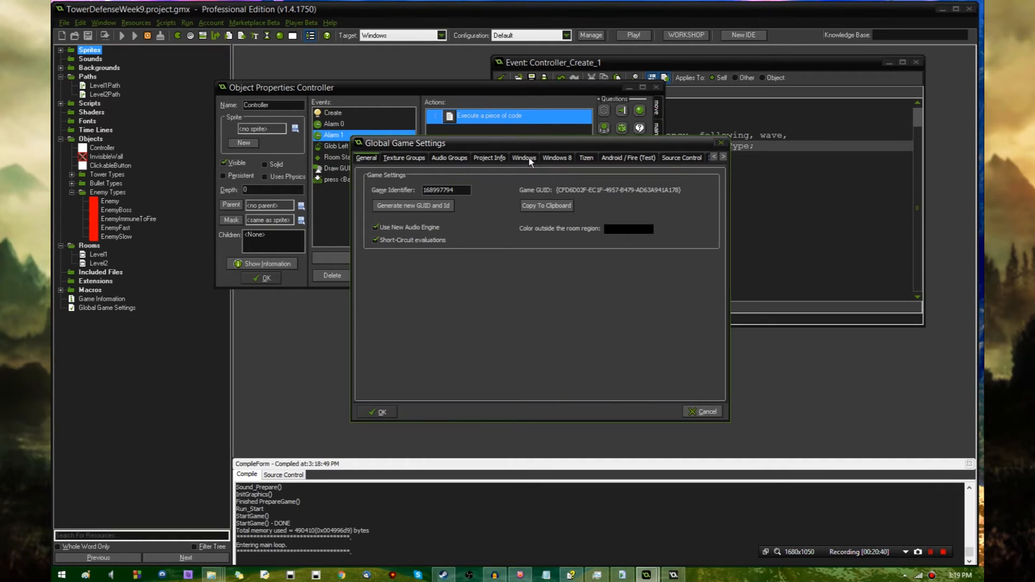
click(524, 157)
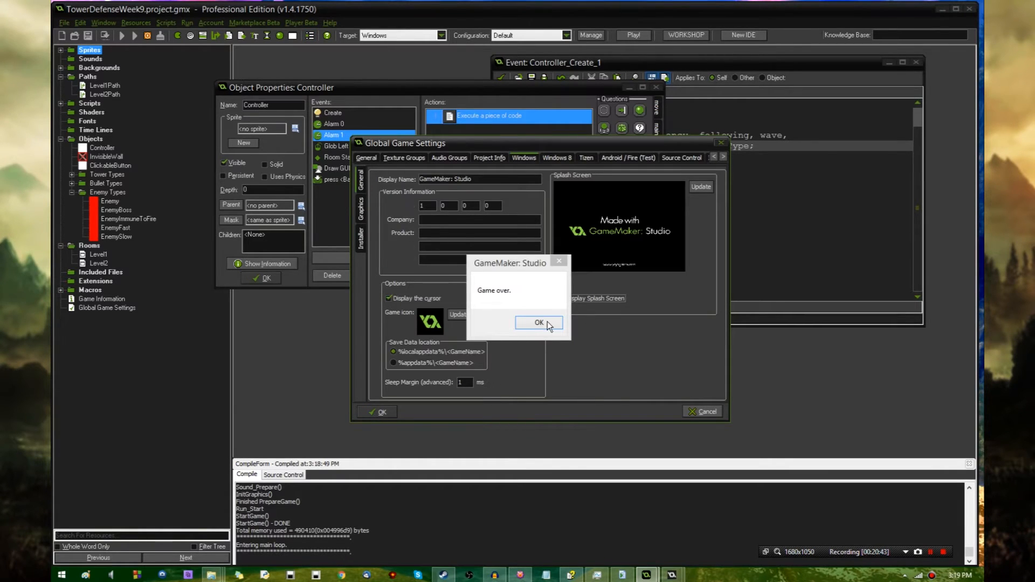
click(538, 323)
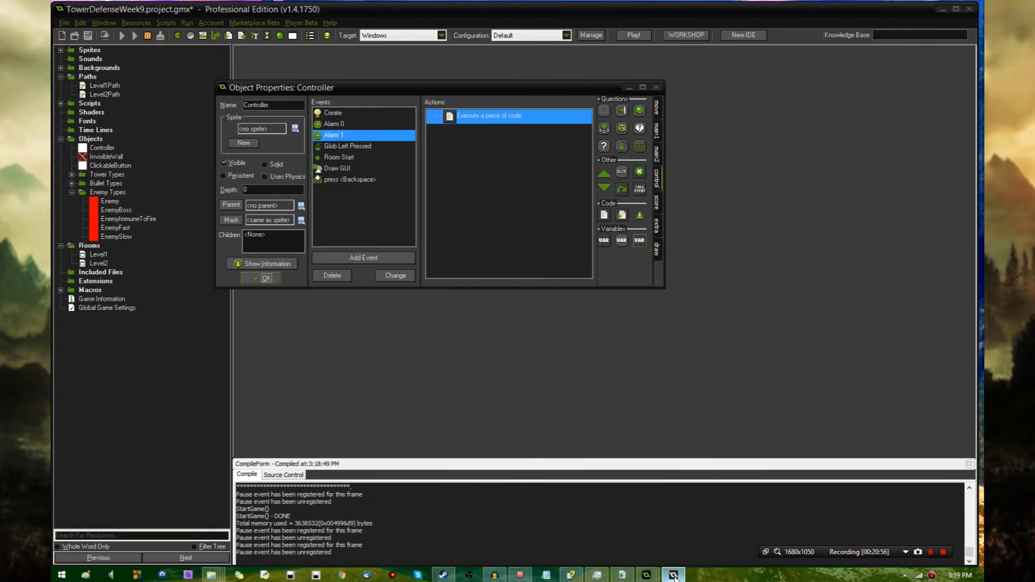
click(265, 277)
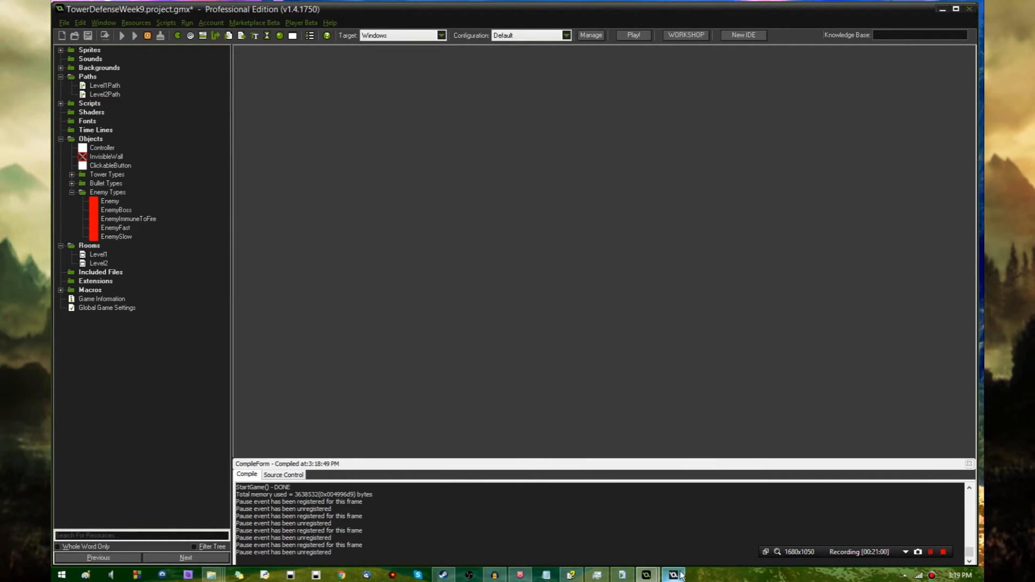
- Bring the game window forward and dismiss 'Game over.' so Level2 loads
click(122, 35)
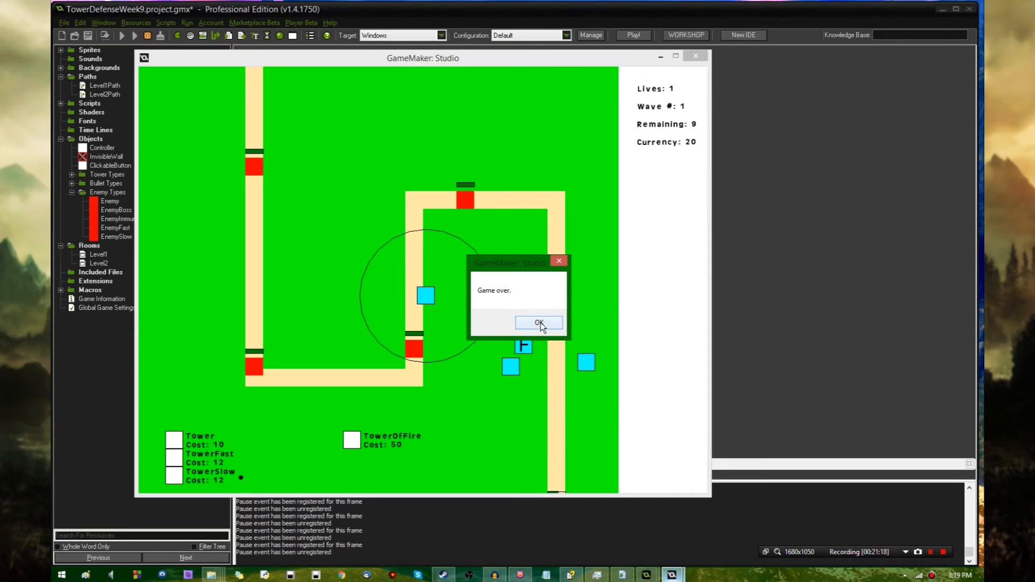
click(539, 323)
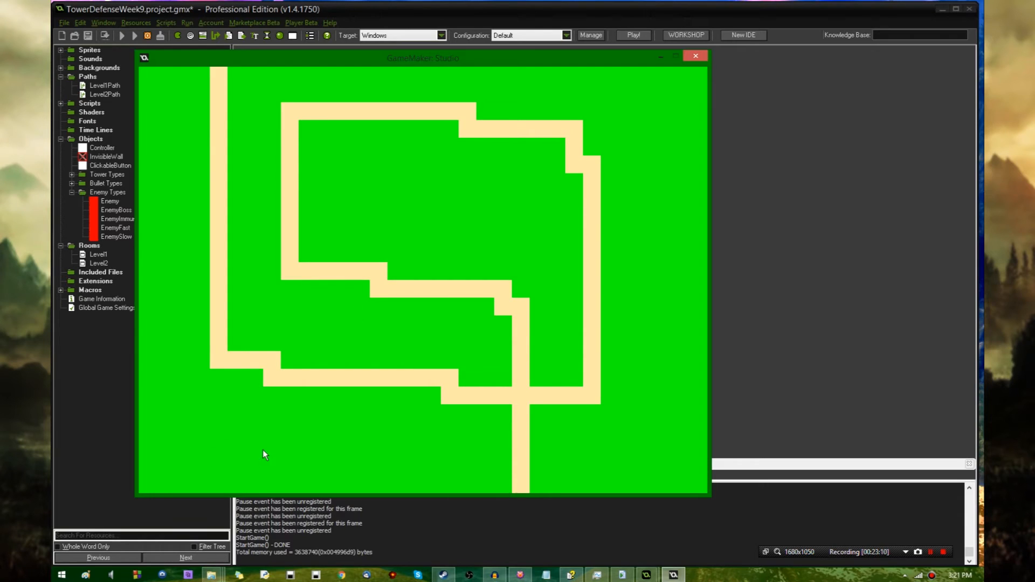
mouse_move(380, 405)
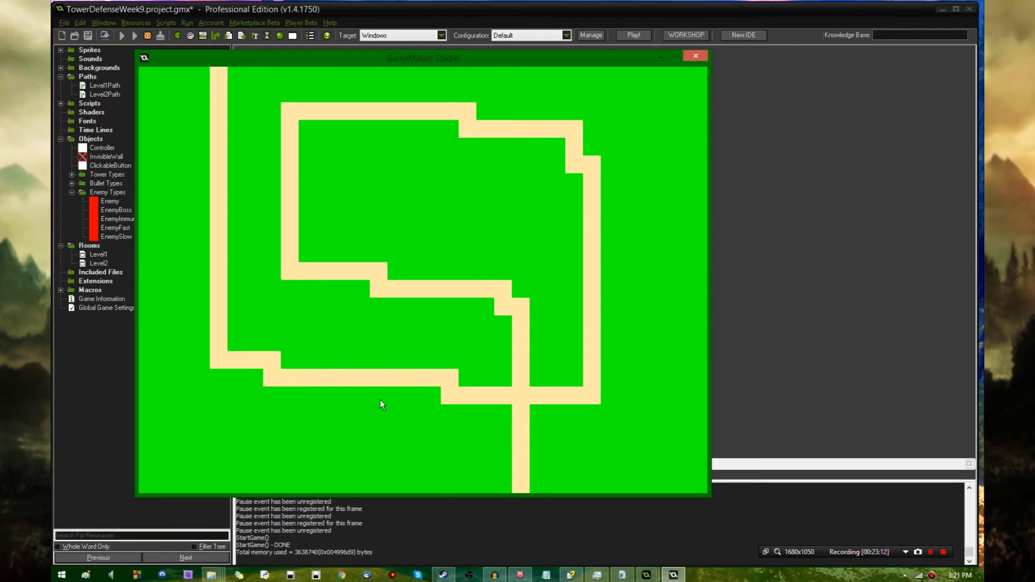
mouse_move(388, 387)
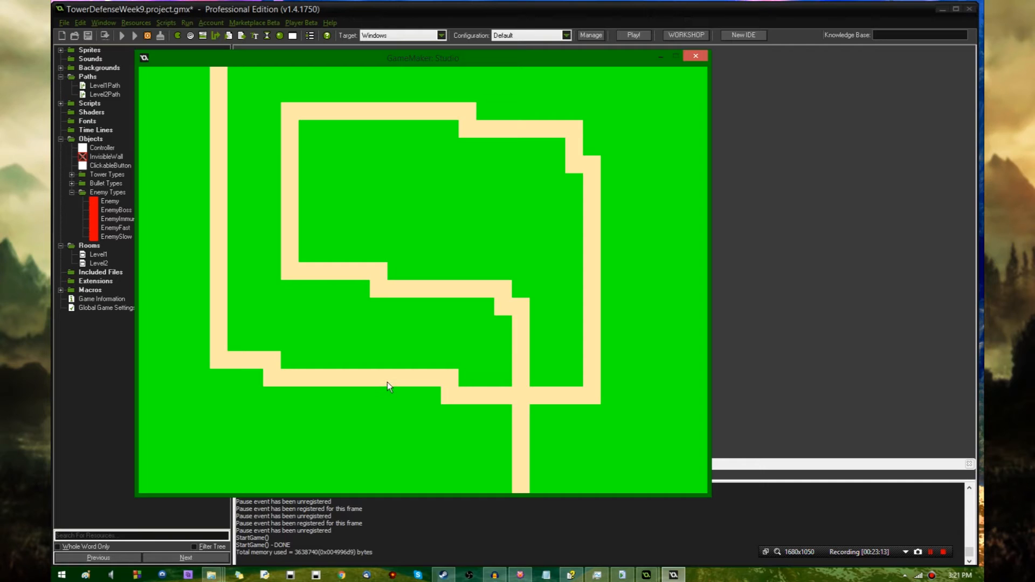
mouse_move(394, 388)
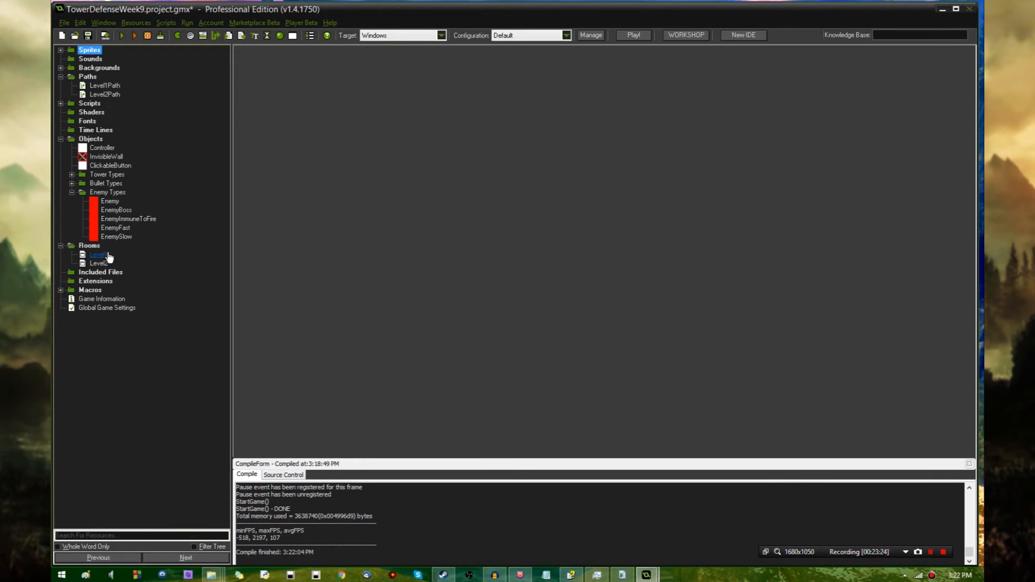
- Reopen the Controller object's properties and start a fresh test build
double_click(102, 147)
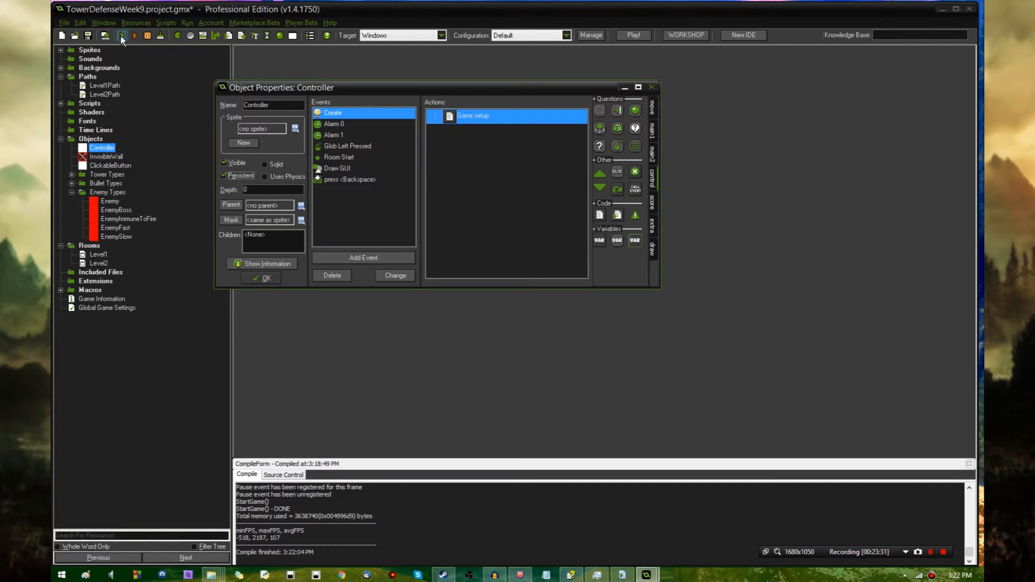
click(121, 36)
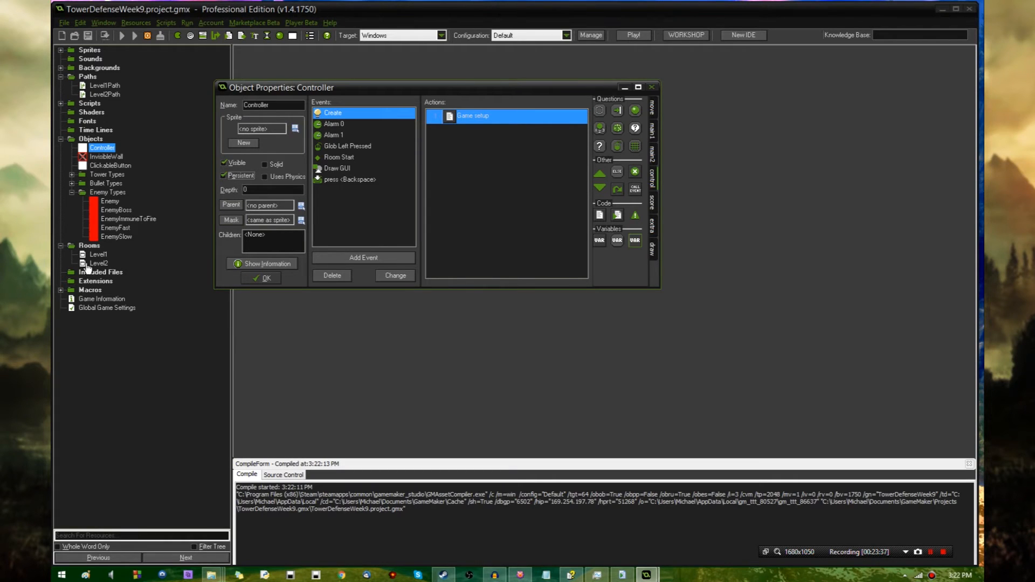
- Open the Level1 room's properties as the test game launches
double_click(98, 254)
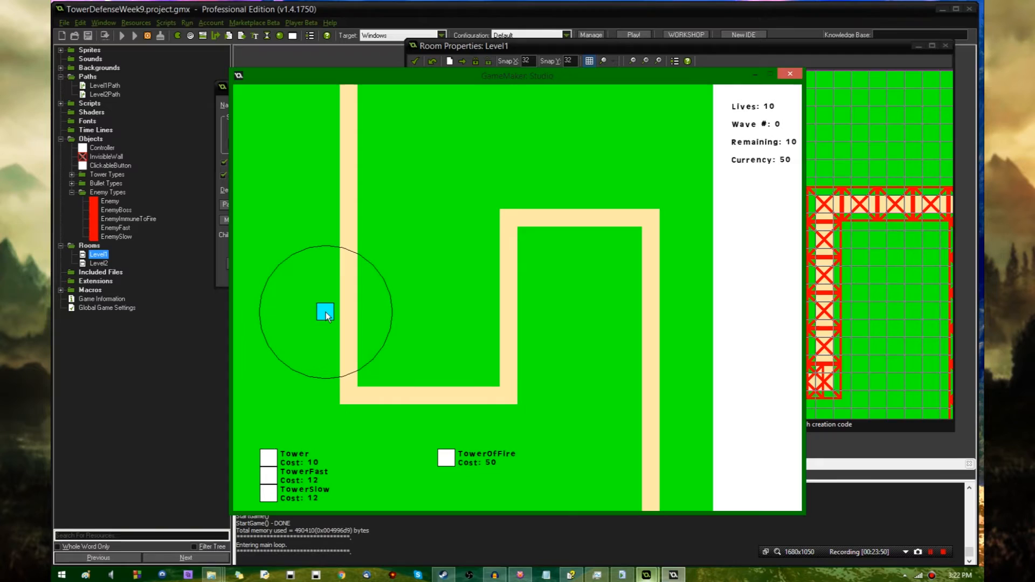
- Place a tower beside the path on the first map
click(375, 321)
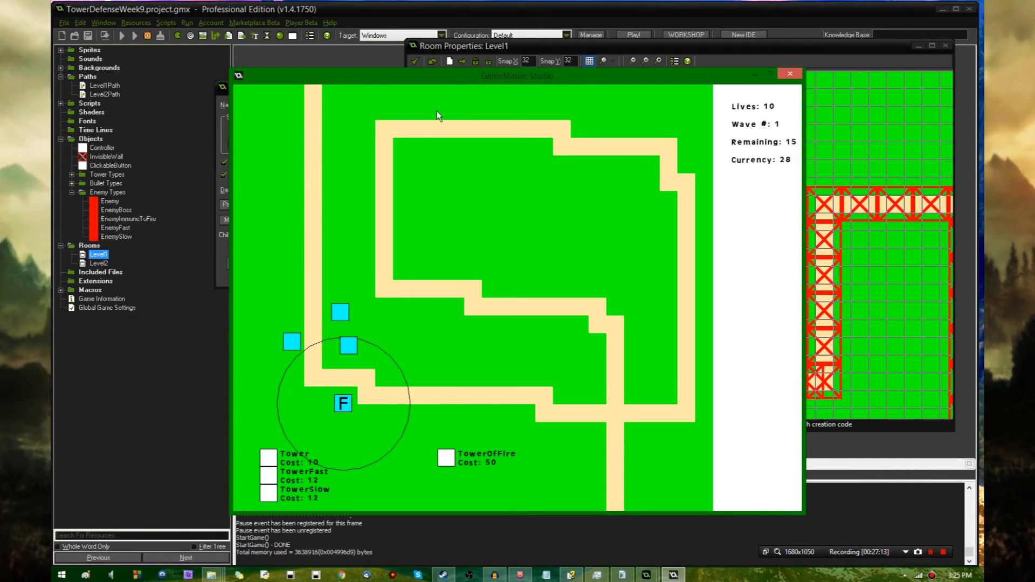
mouse_move(360, 462)
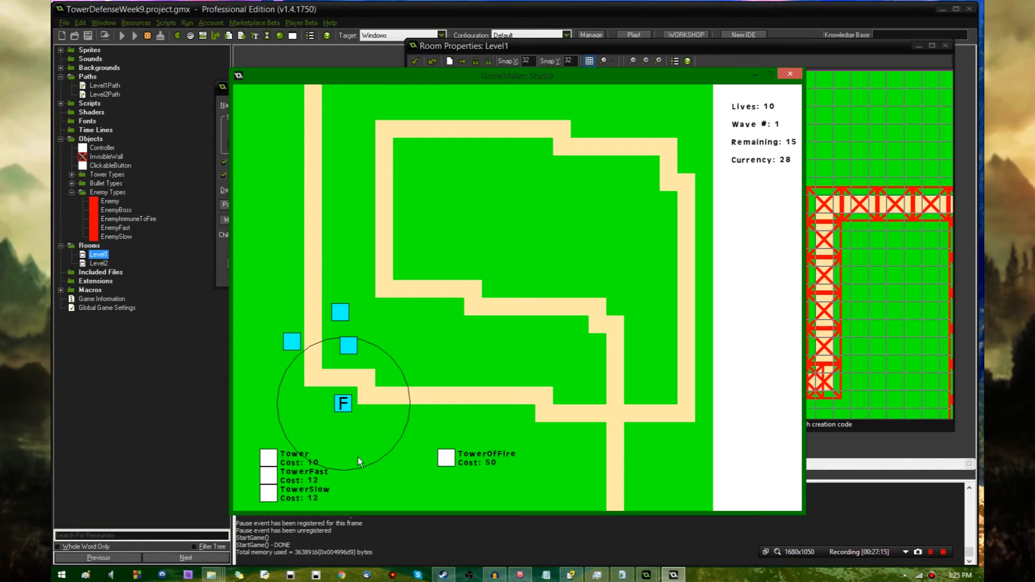
mouse_move(569, 314)
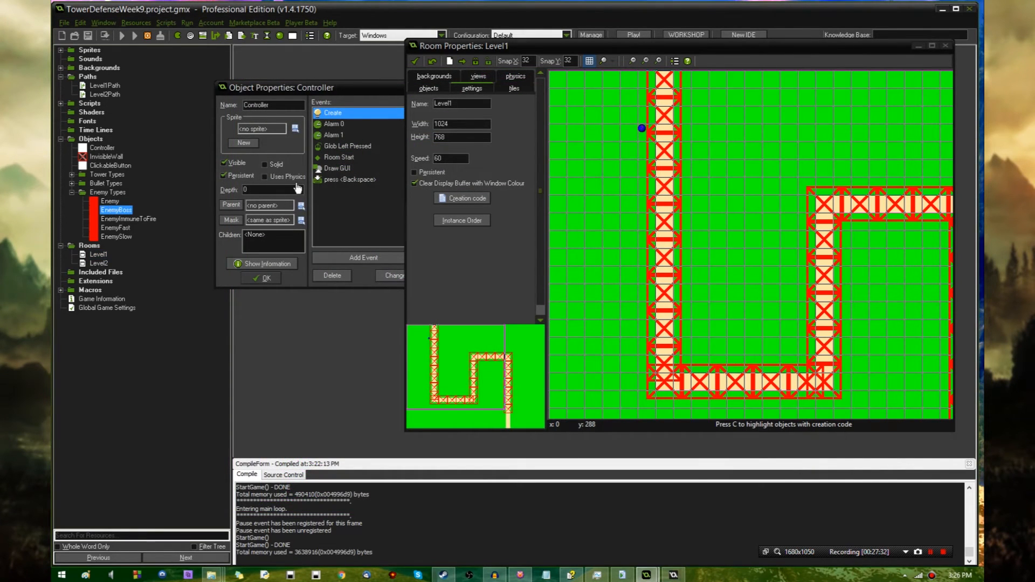
- Open EnemyBoss and Controller, then view EnemyBoss's Level1Path setup code
double_click(116, 210)
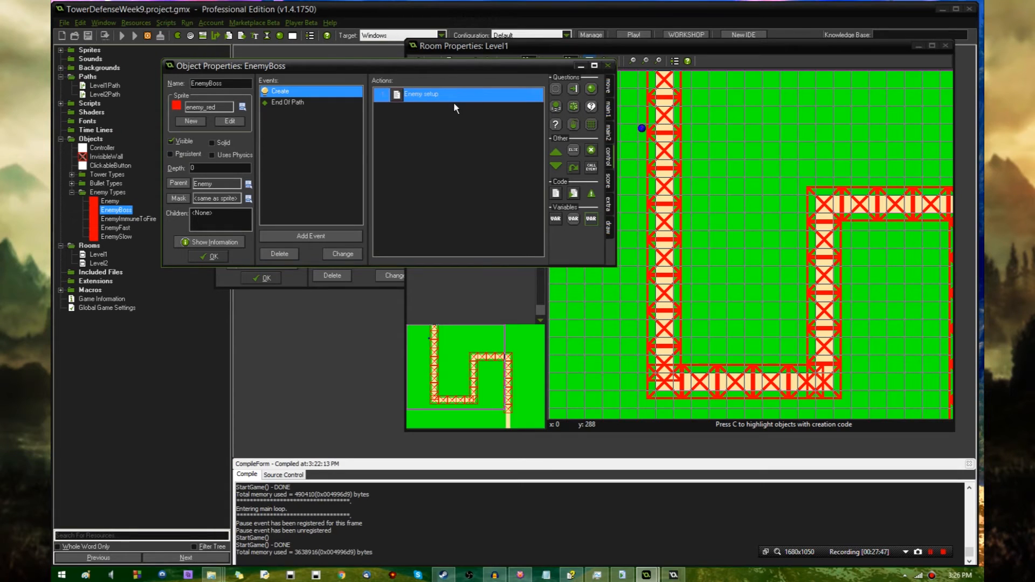
double_click(421, 94)
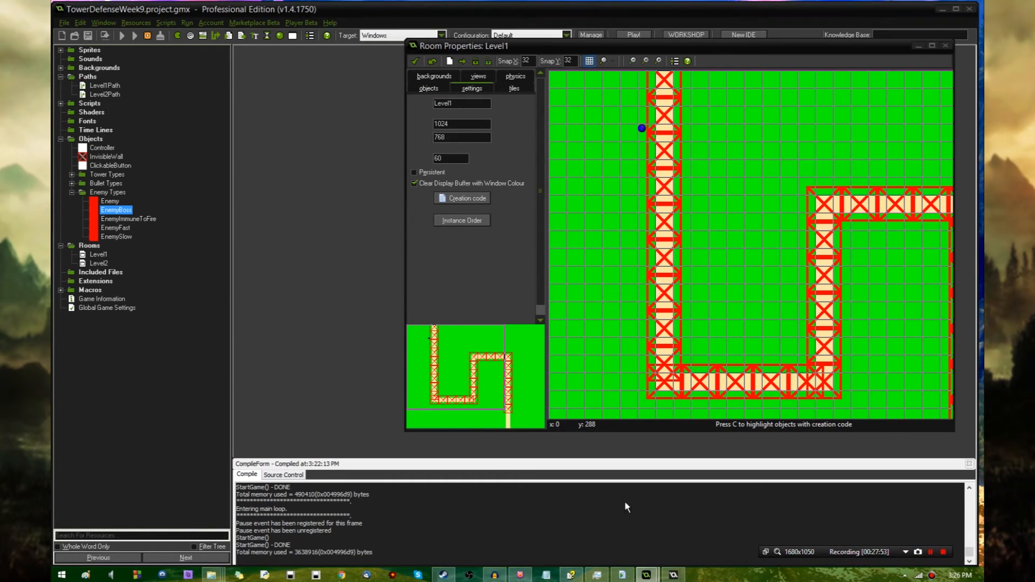
click(632, 34)
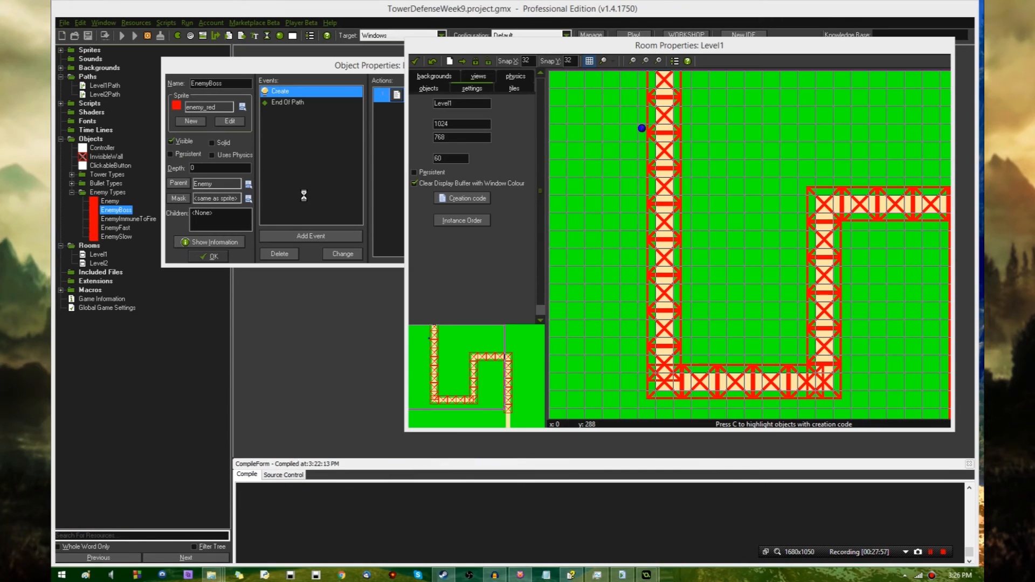
double_click(278, 90)
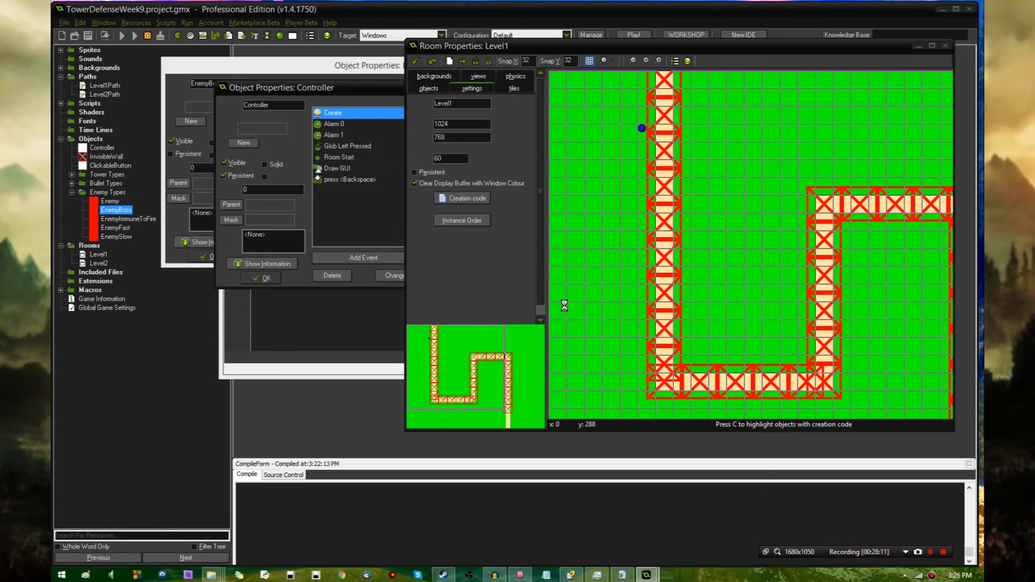
double_click(333, 112)
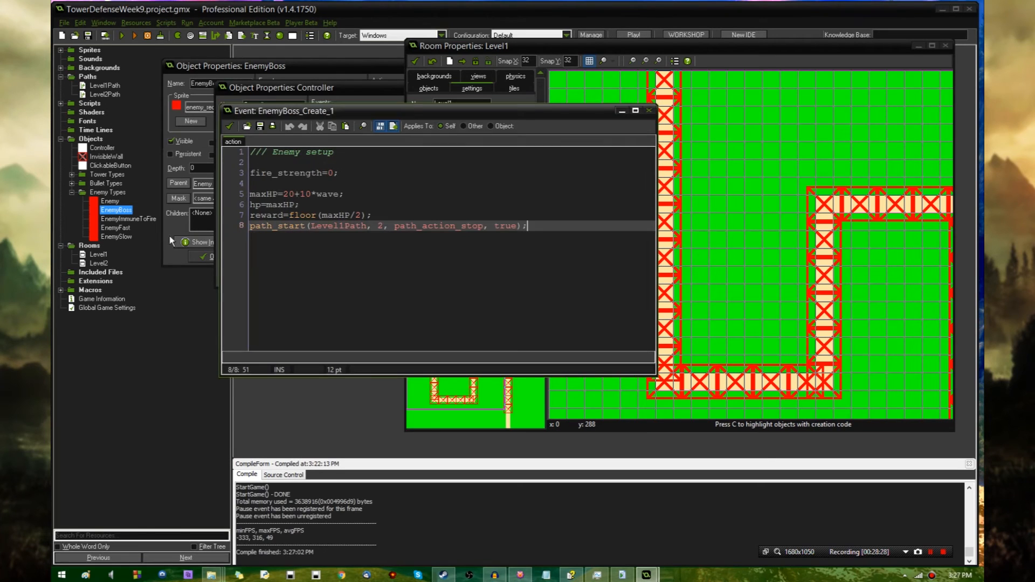
- Add an enemy_start(); call to the Enemy object's setup code
double_click(109, 201)
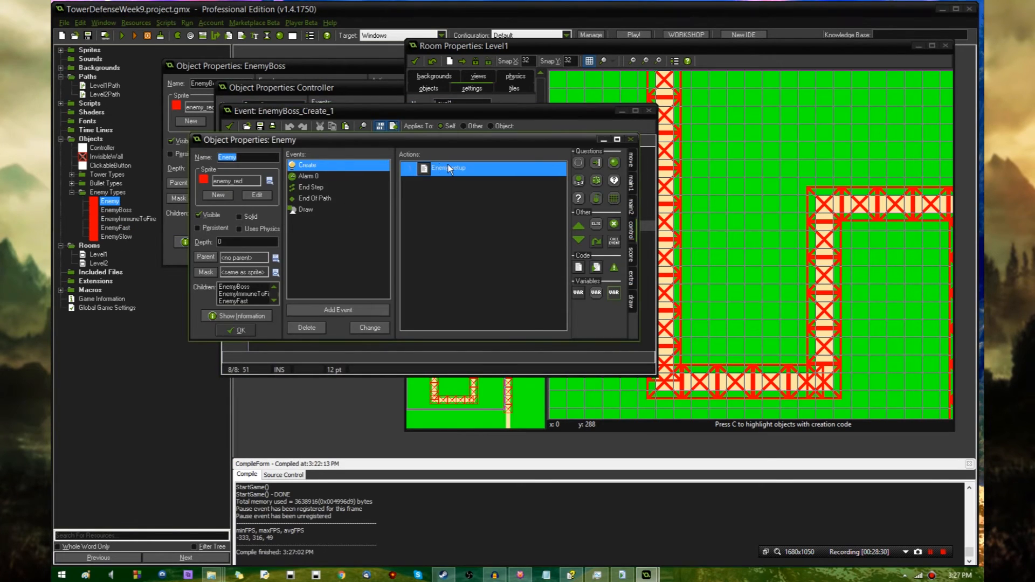
double_click(448, 167)
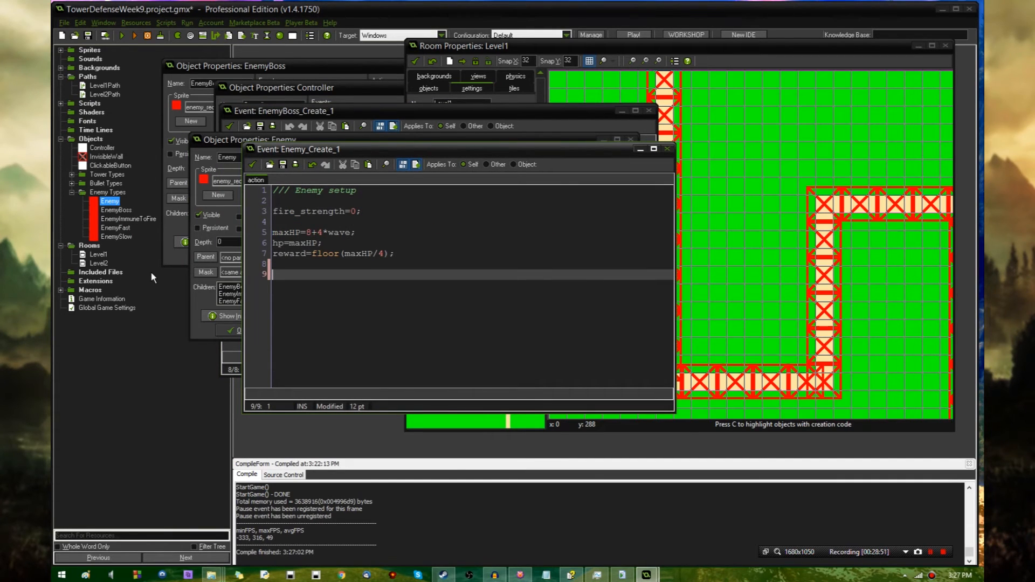
text(enemy)
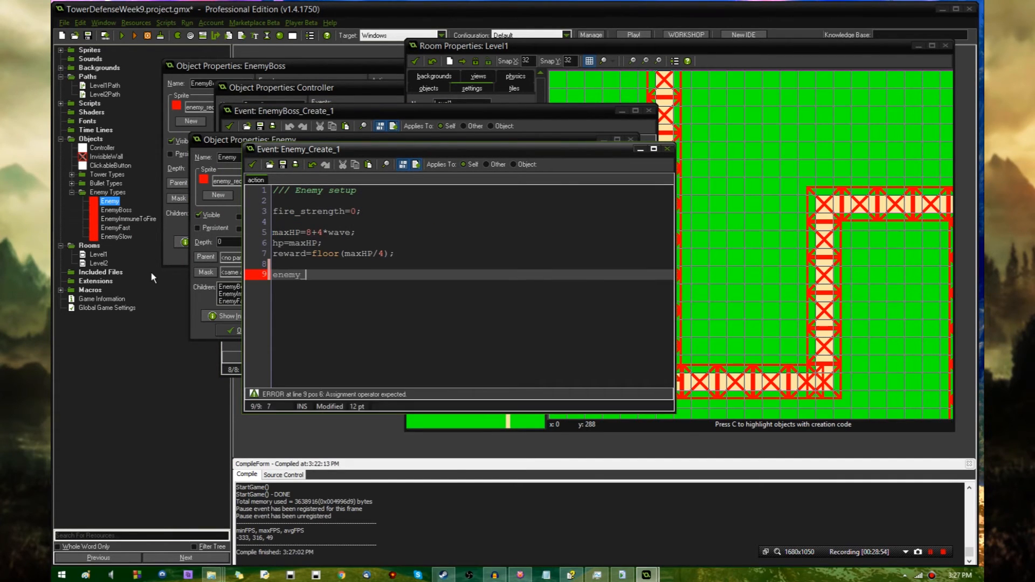
text(_start();)
text(ene)
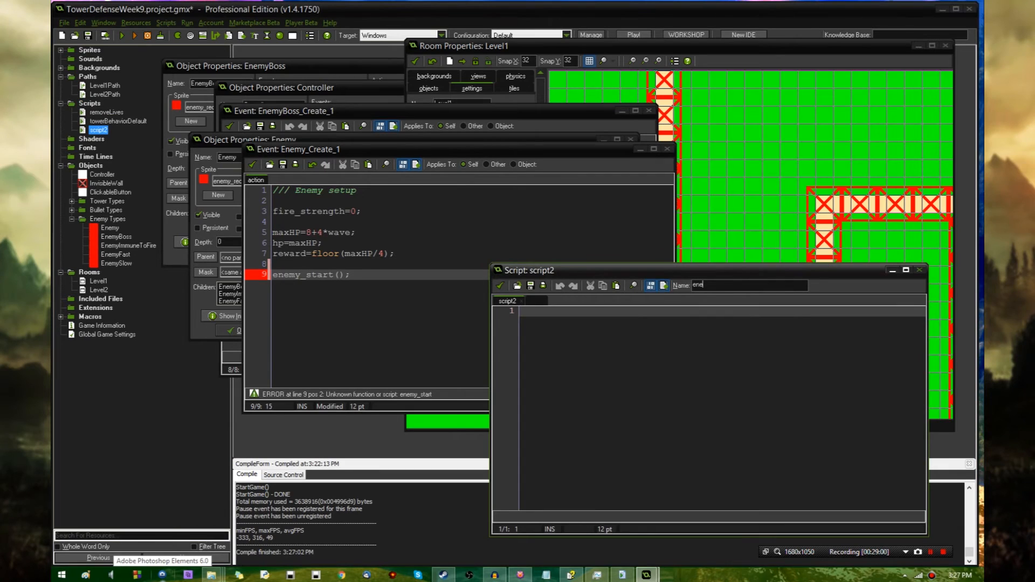
- Write enemy_start as path_start(global.level_path, argument0, path_action_stop, true)
text(path_start(global.level_path, 4, path_action_stop, true);)
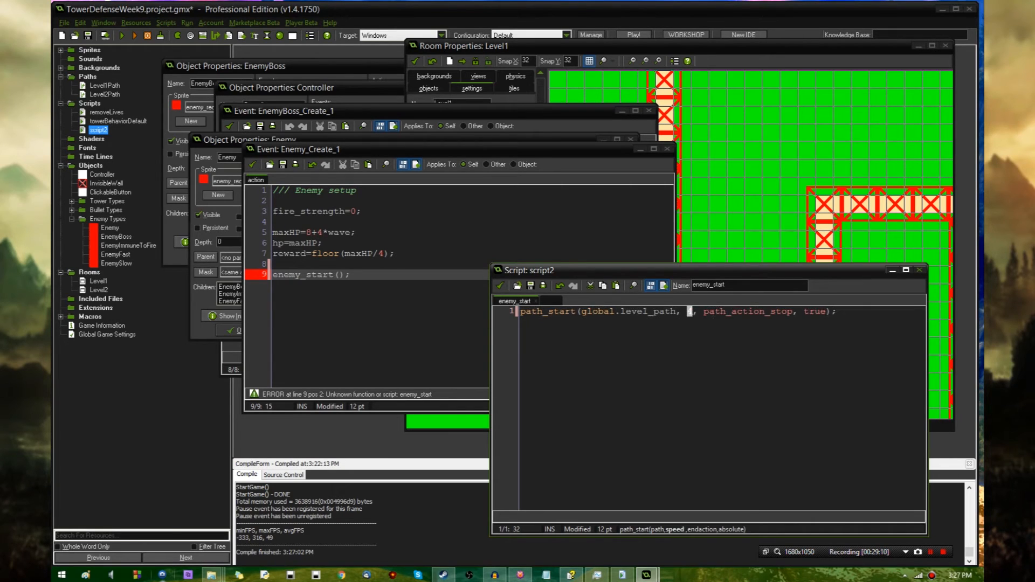
text(4)
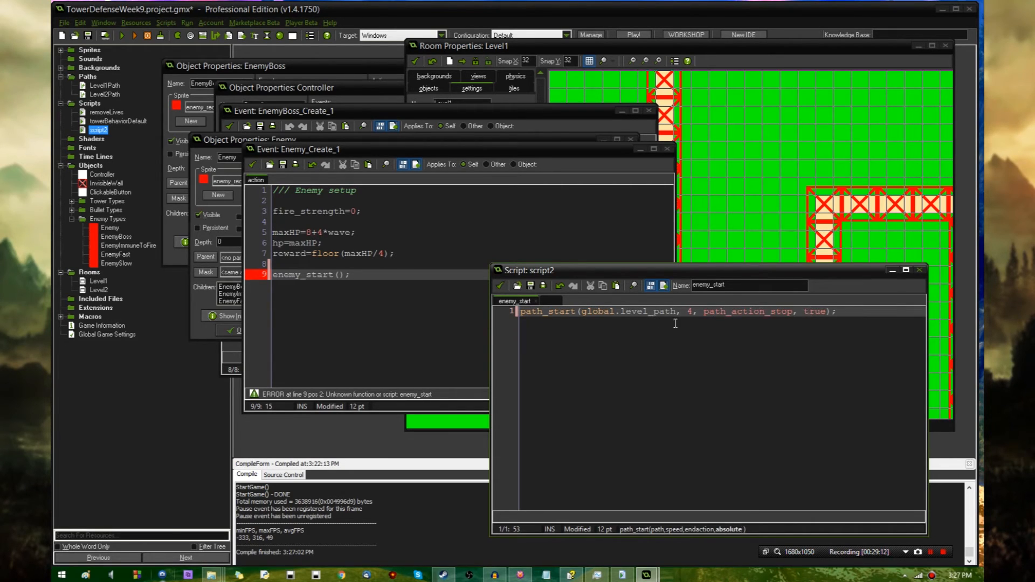
key(BackSpace)
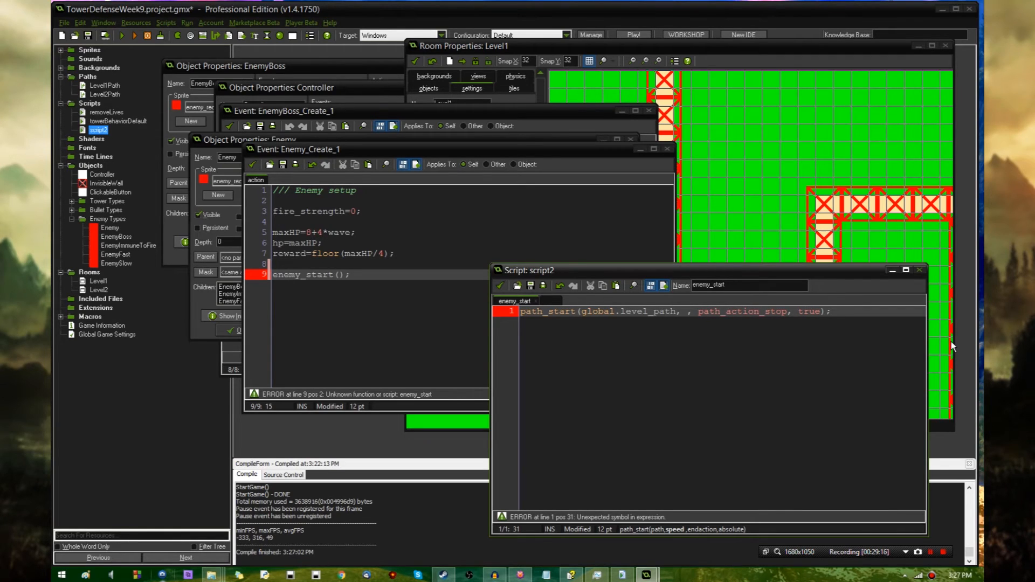
text(argument)
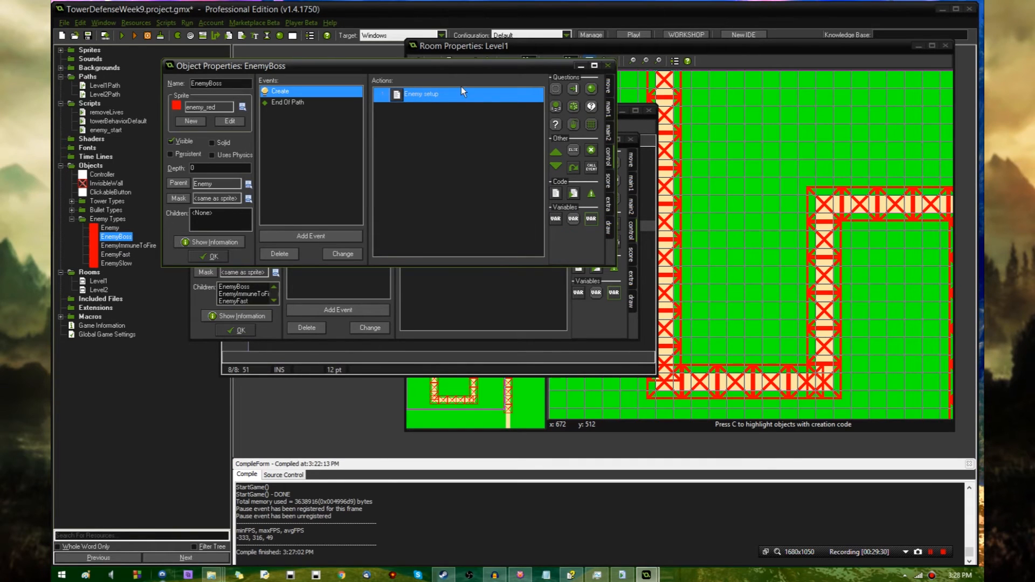
- Replace EnemyBoss's path_start line with enemy_start(2) and close the editor
double_click(421, 94)
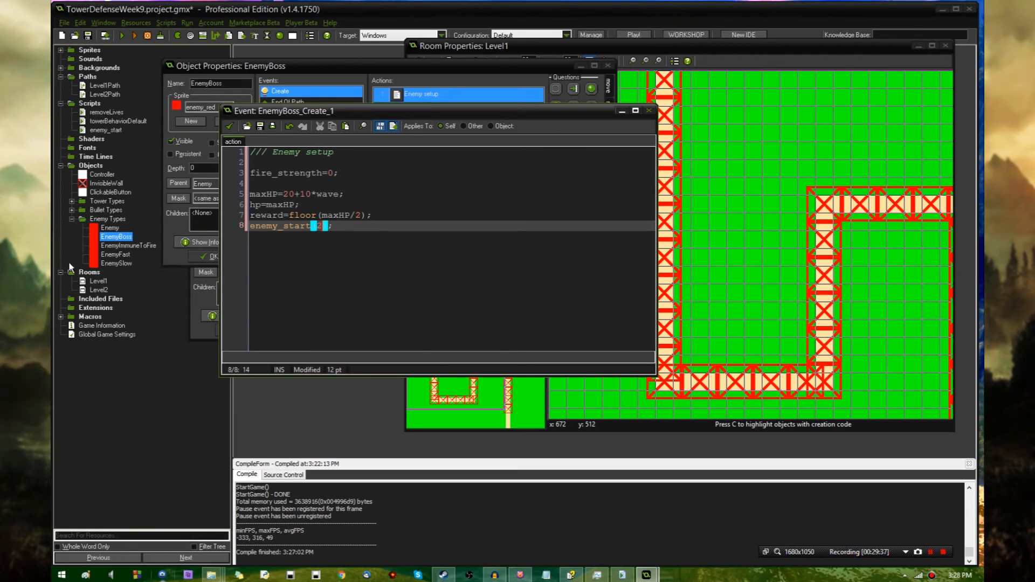
double_click(129, 244)
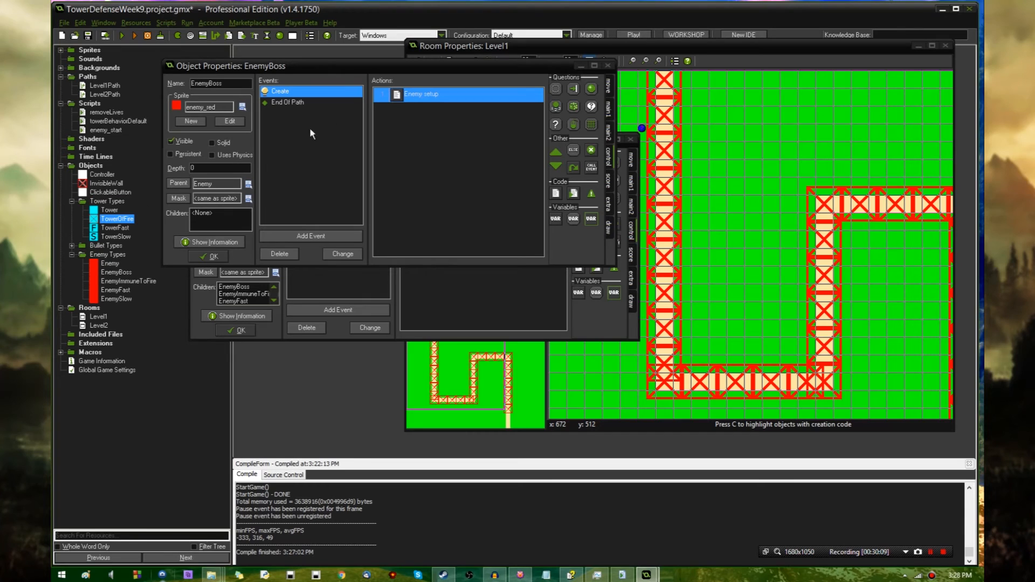
- Open TowerOfFire's step code and edit BulletFire's direct damage line on enemy collision
double_click(428, 93)
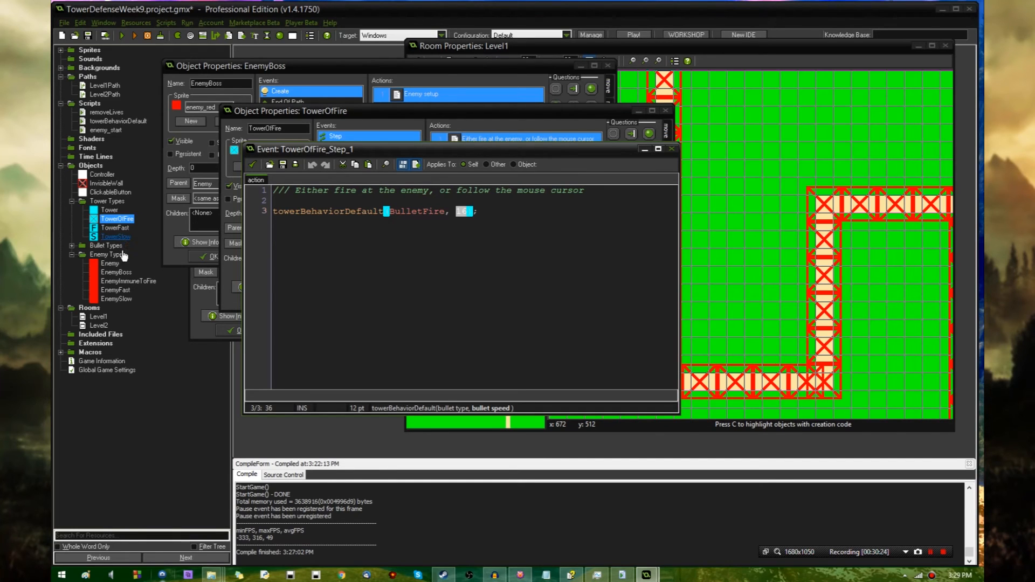
double_click(112, 263)
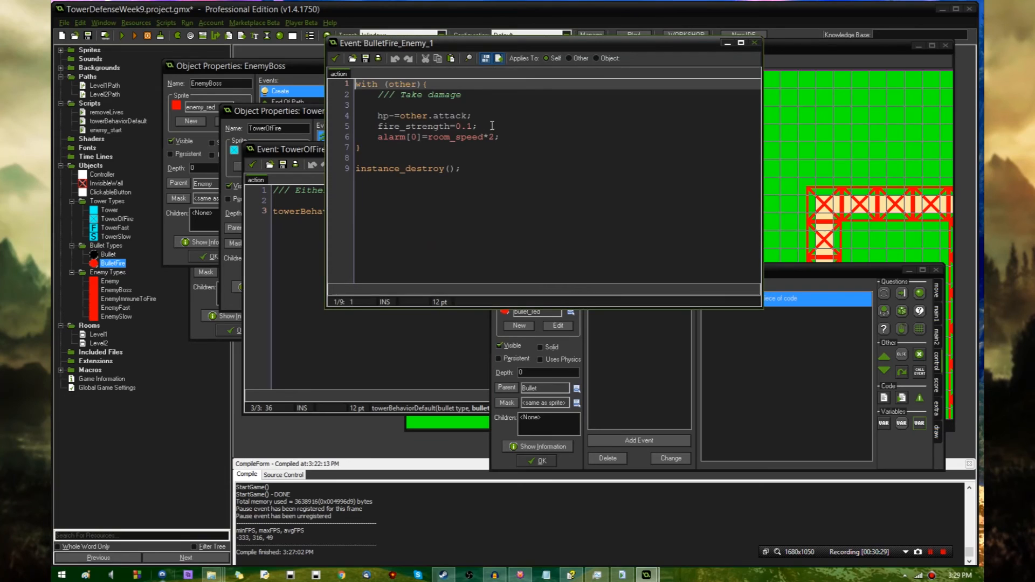
click(470, 116)
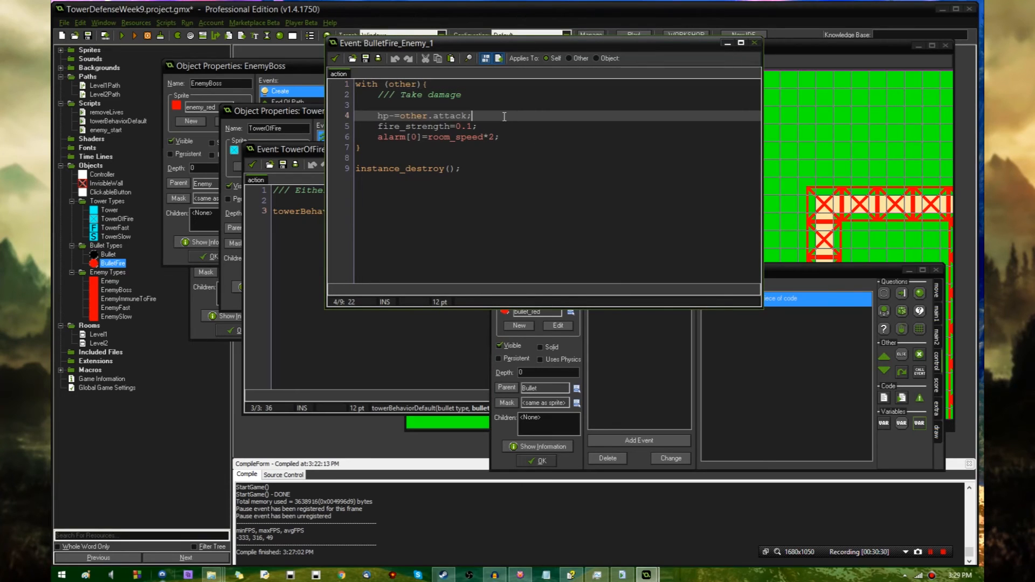
key(Backspace)
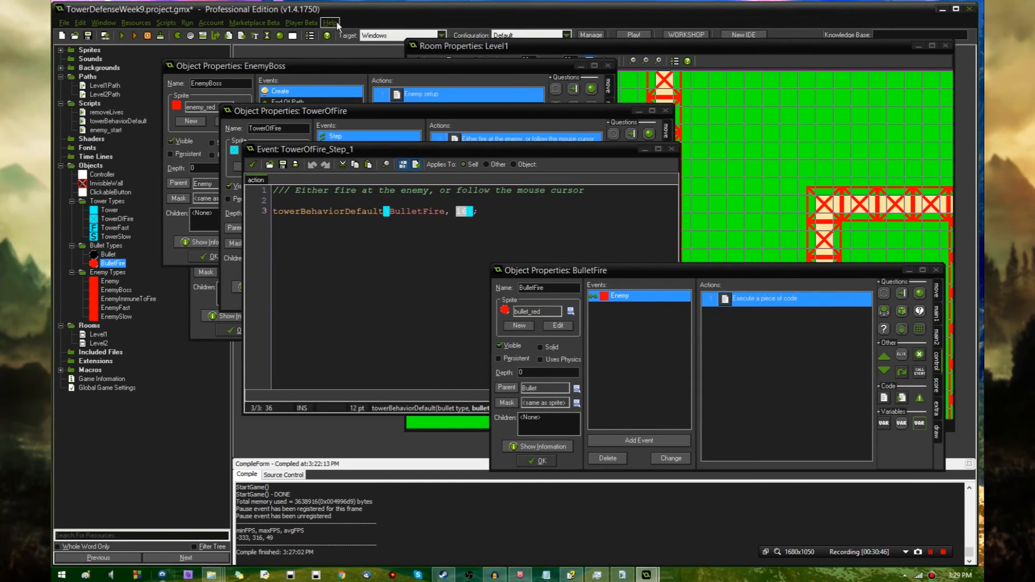
mouse_move(462, 379)
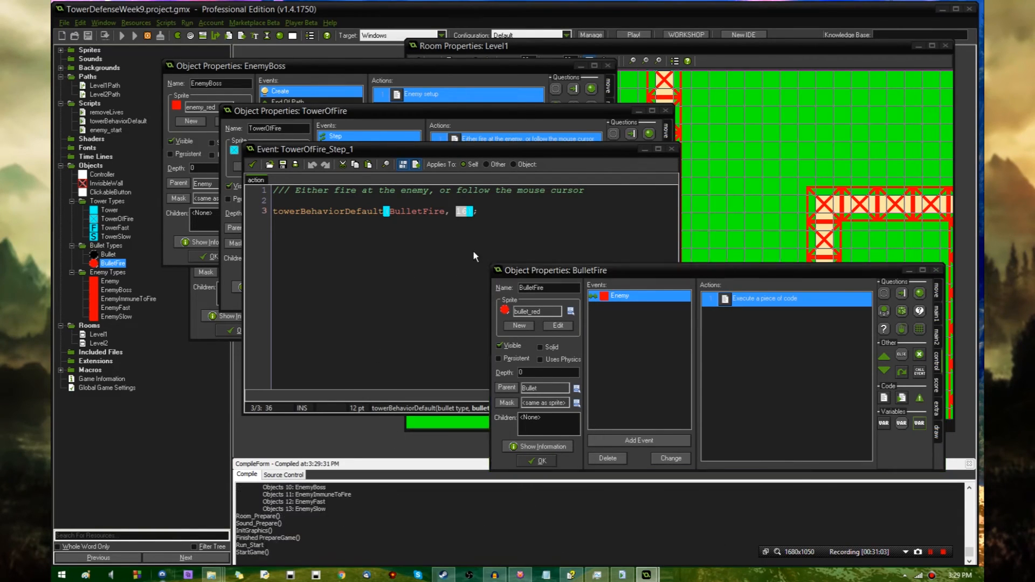
- Launch a fresh test build of the game
click(134, 35)
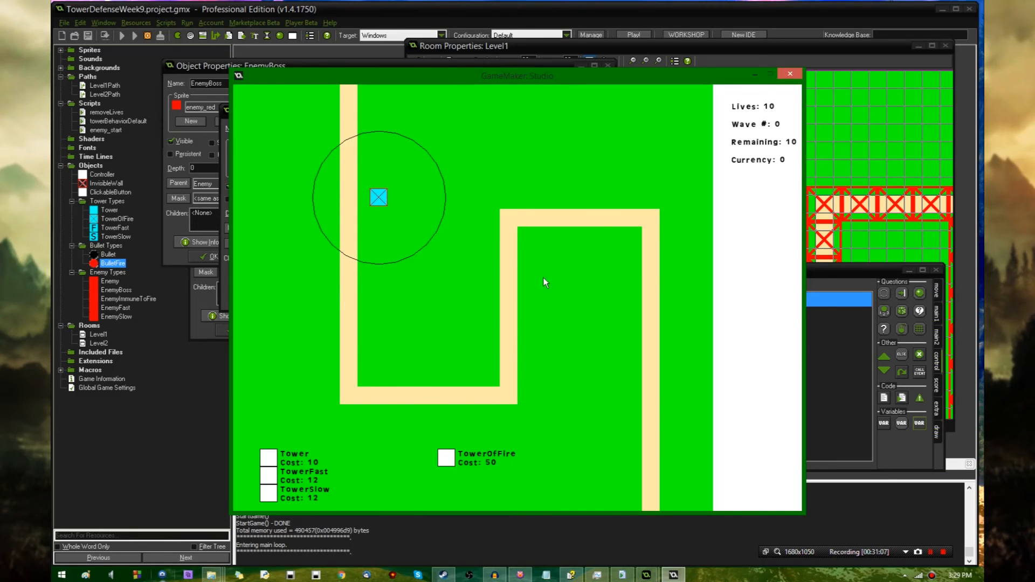
mouse_move(329, 170)
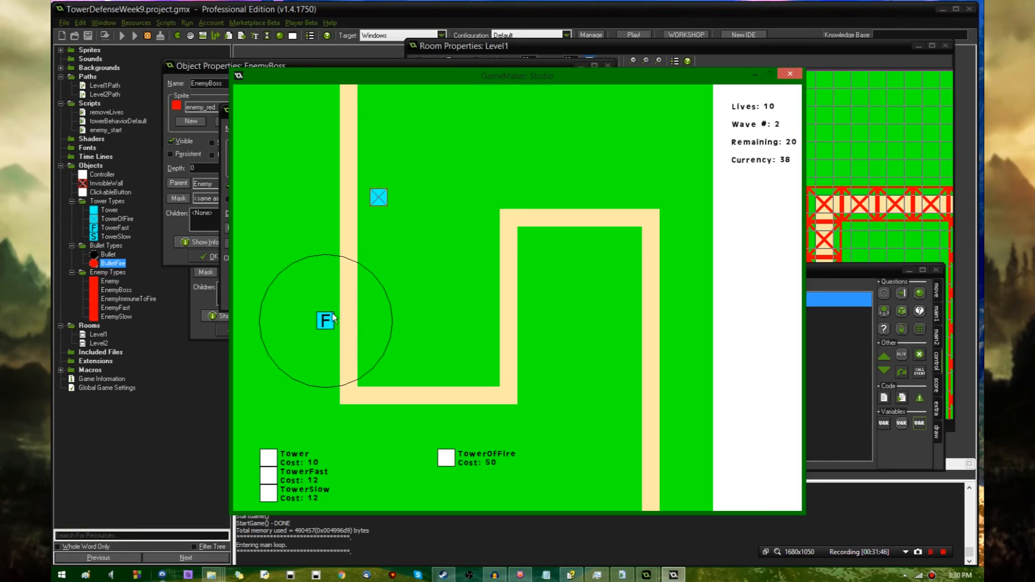
mouse_move(353, 394)
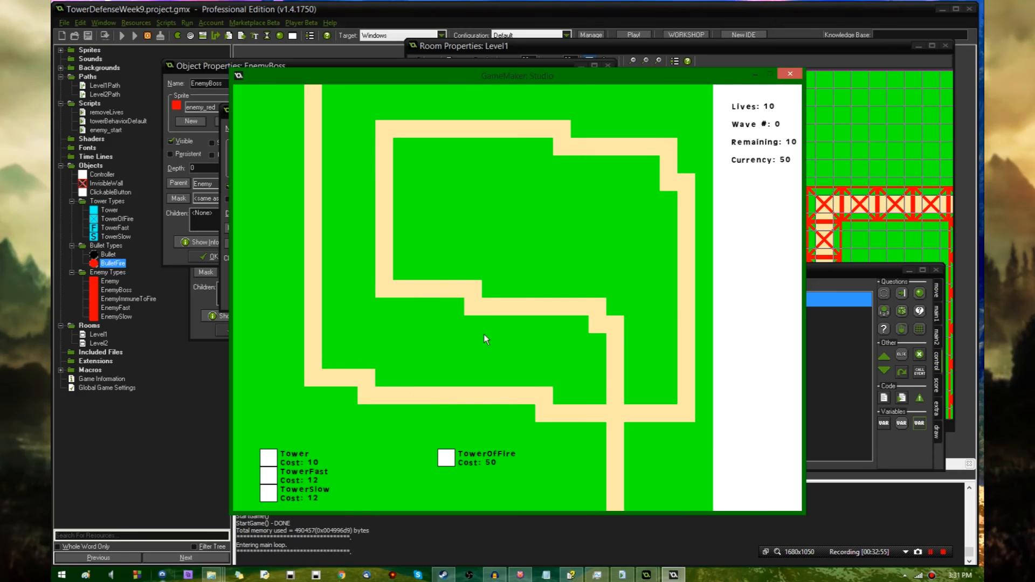
mouse_move(431, 383)
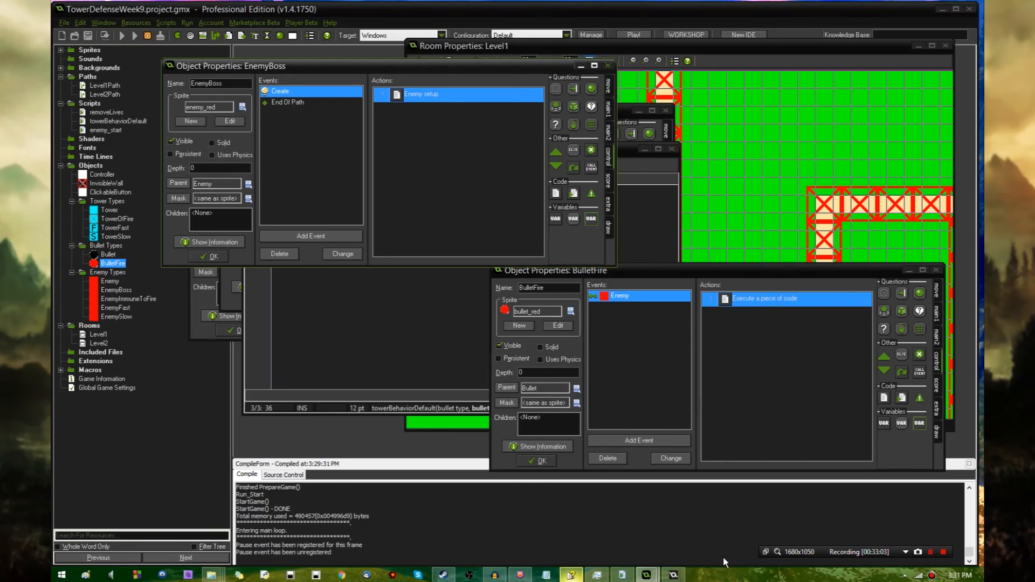
- Run the game again and buy a fast tower for the second map
click(132, 35)
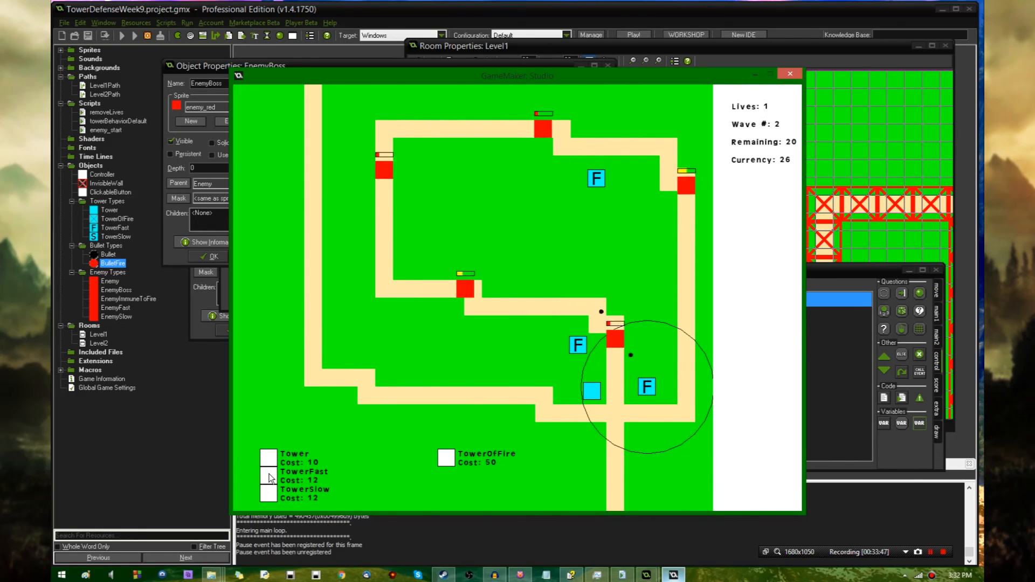
click(594, 364)
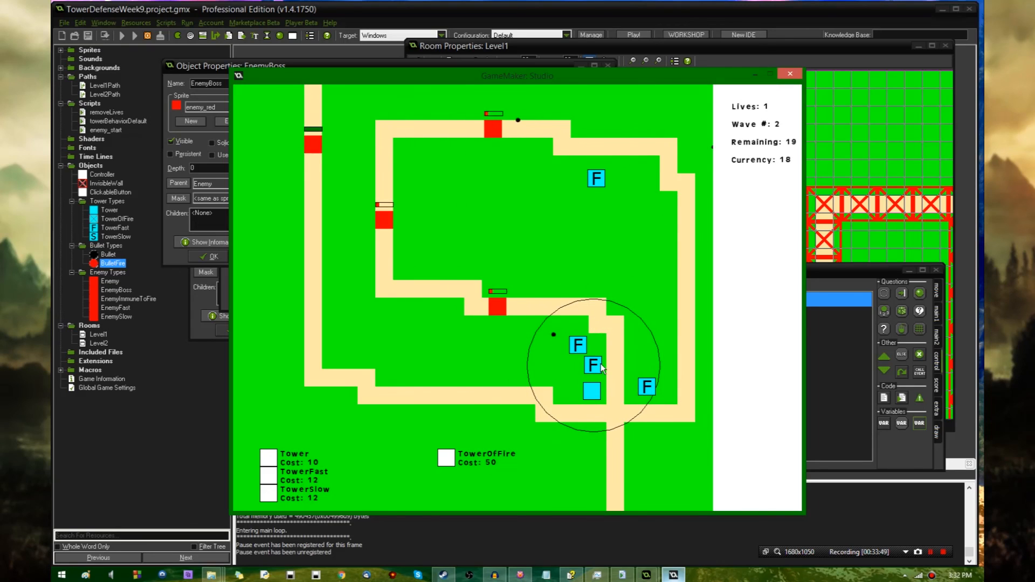